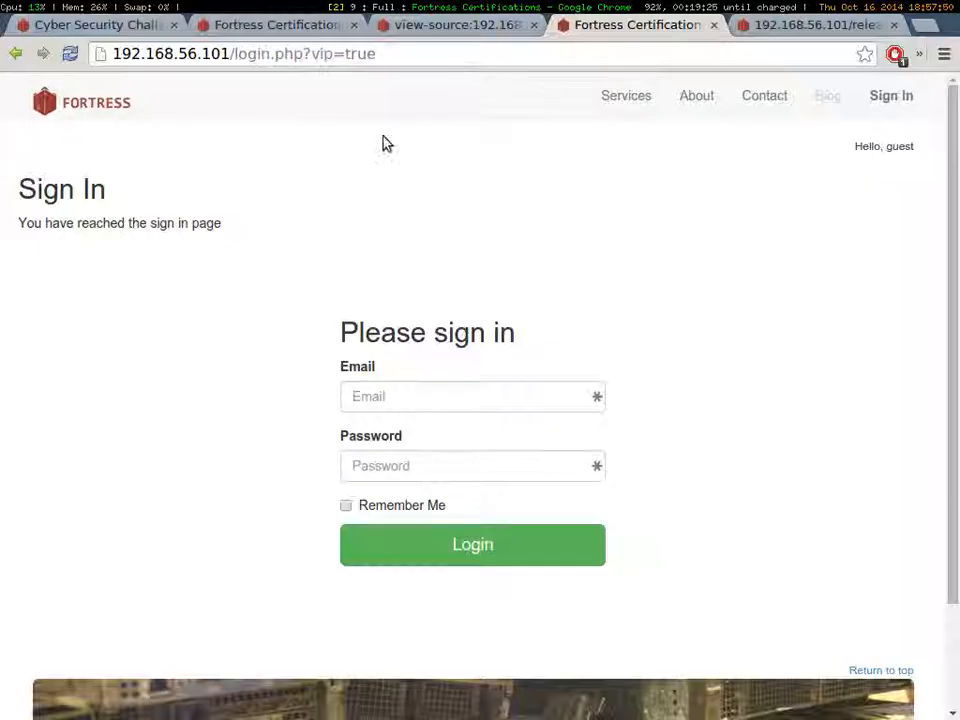
Bring up the developer tools on the Fortress sign-in page with the Cookies storage expanded.
double_click(60, 188)
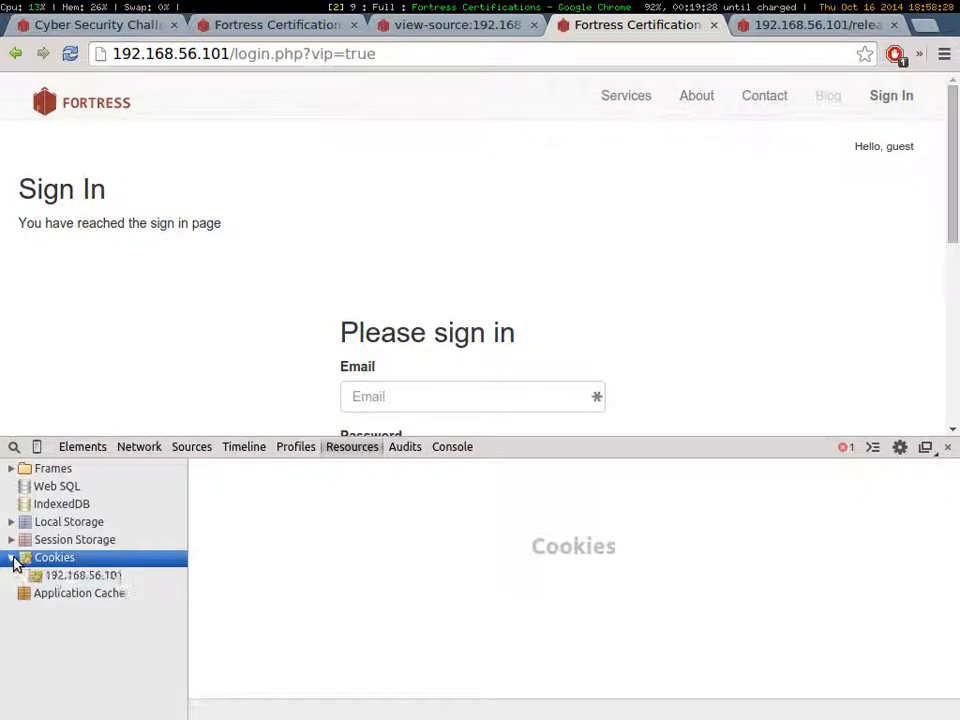
Show the 192.168.56.101 cookies (PHPSESSID, vip=0) and try javascript:void(document.cookie("vip=1")) in the address bar.
click(82, 576)
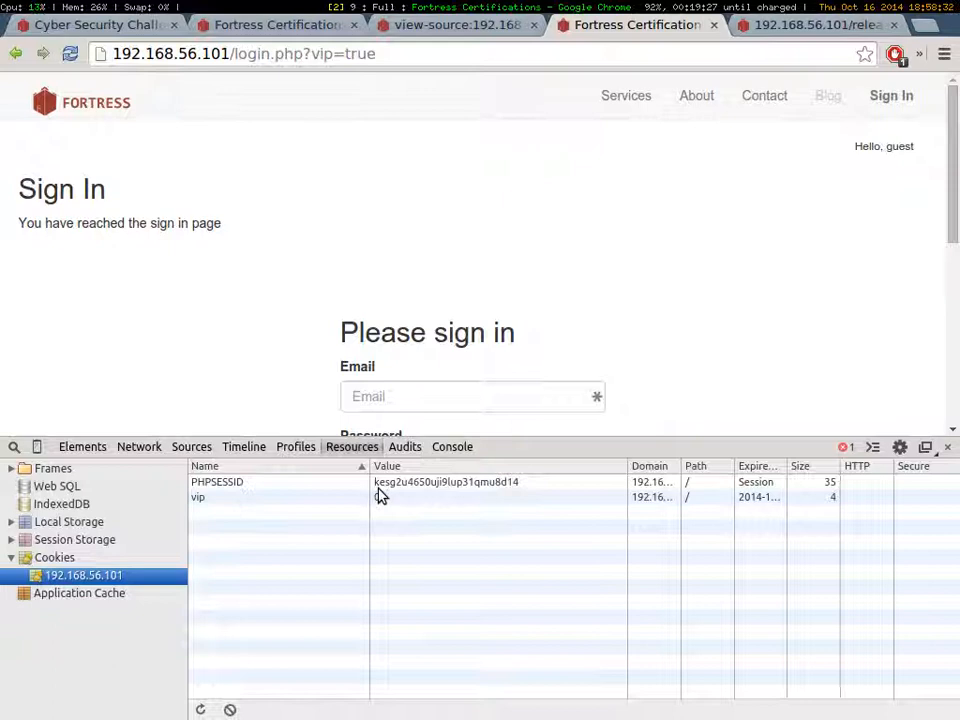
right_click(376, 496)
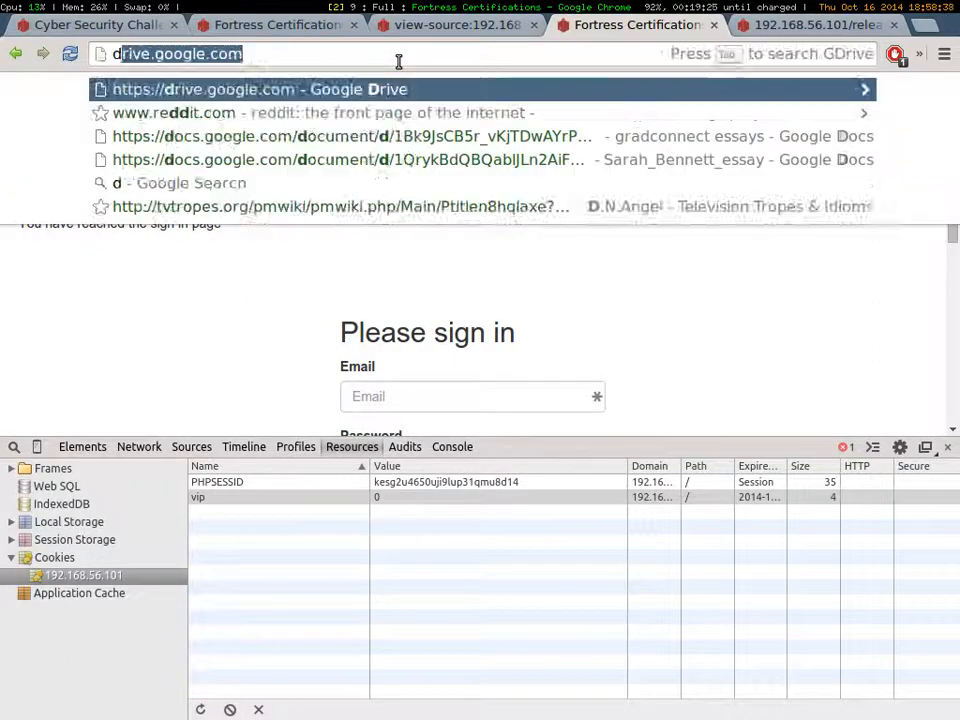
text(document.cookie("vip)
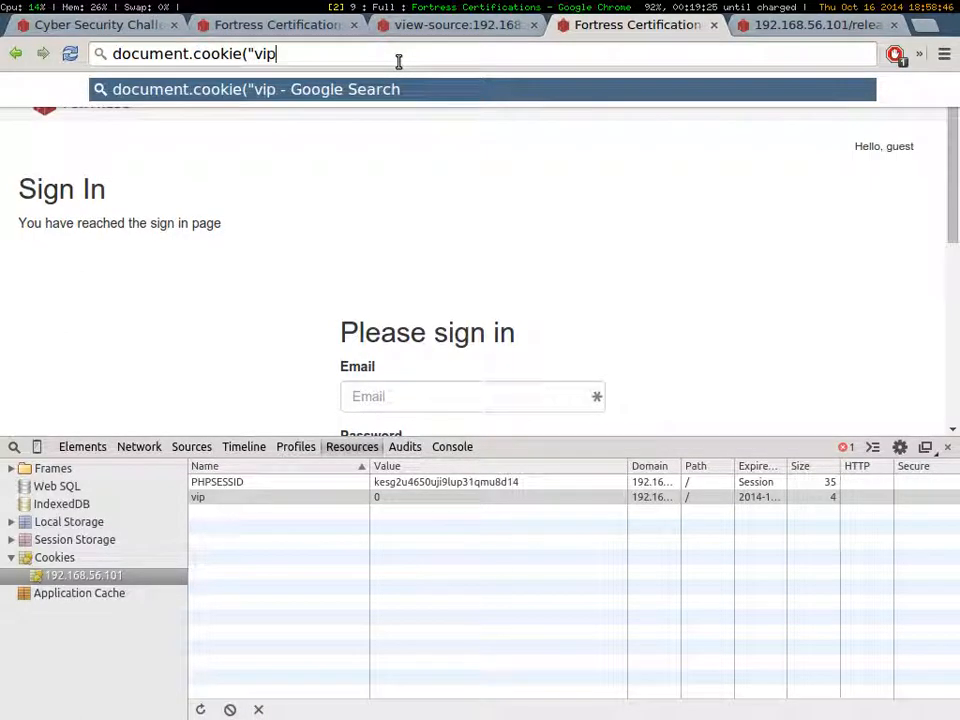
text(=1"))
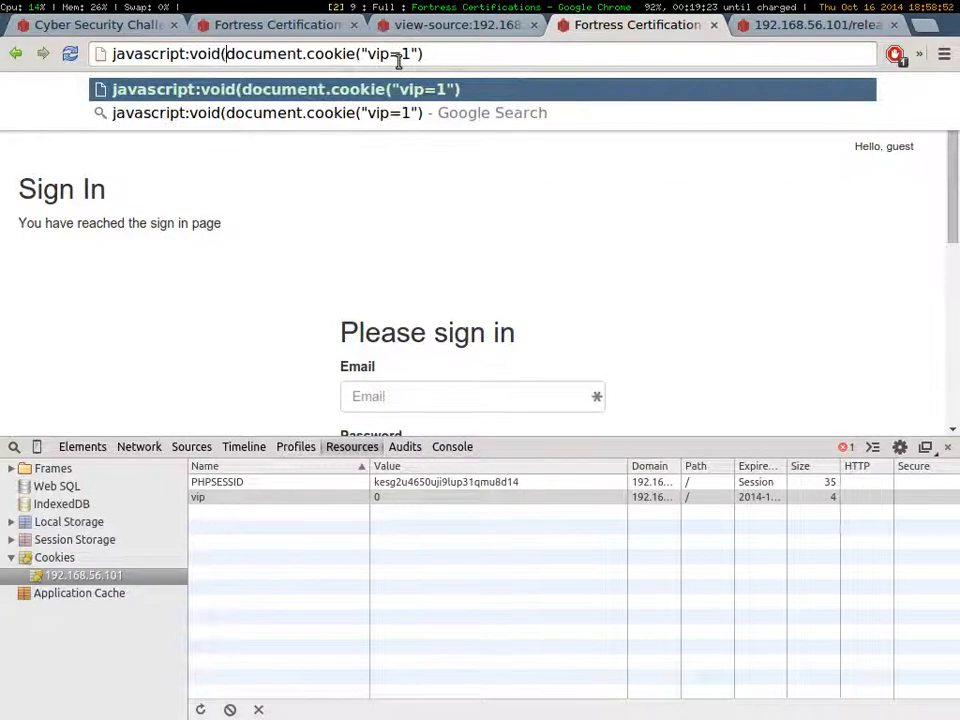
text())
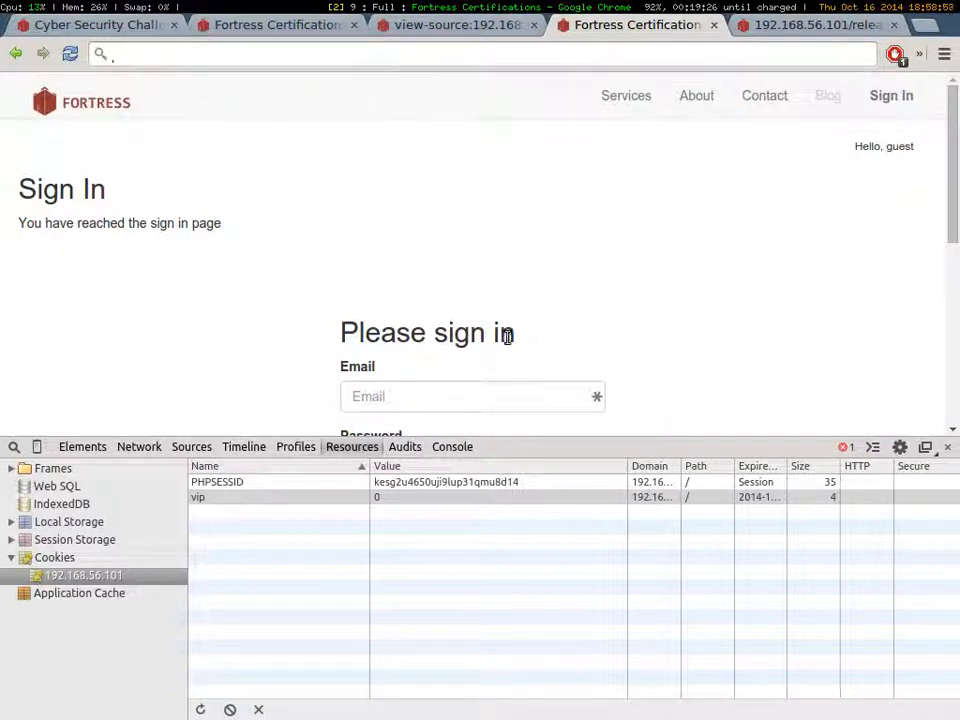
Run document.cookie="vip=1" in the console and confirm vip now shows value 1.
click(452, 446)
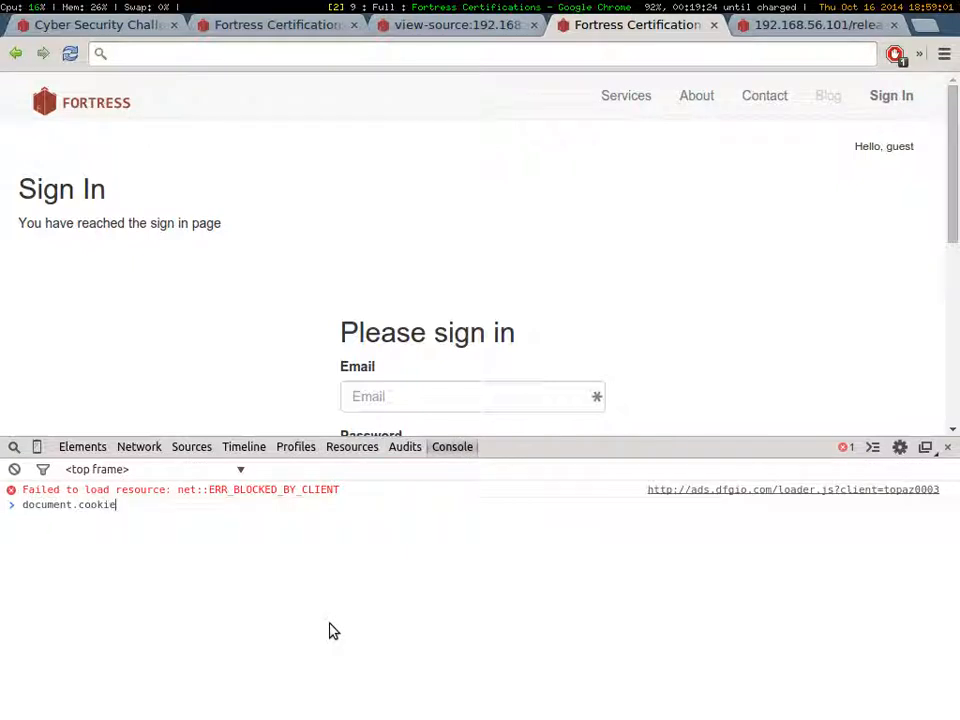
text(="vip=1)
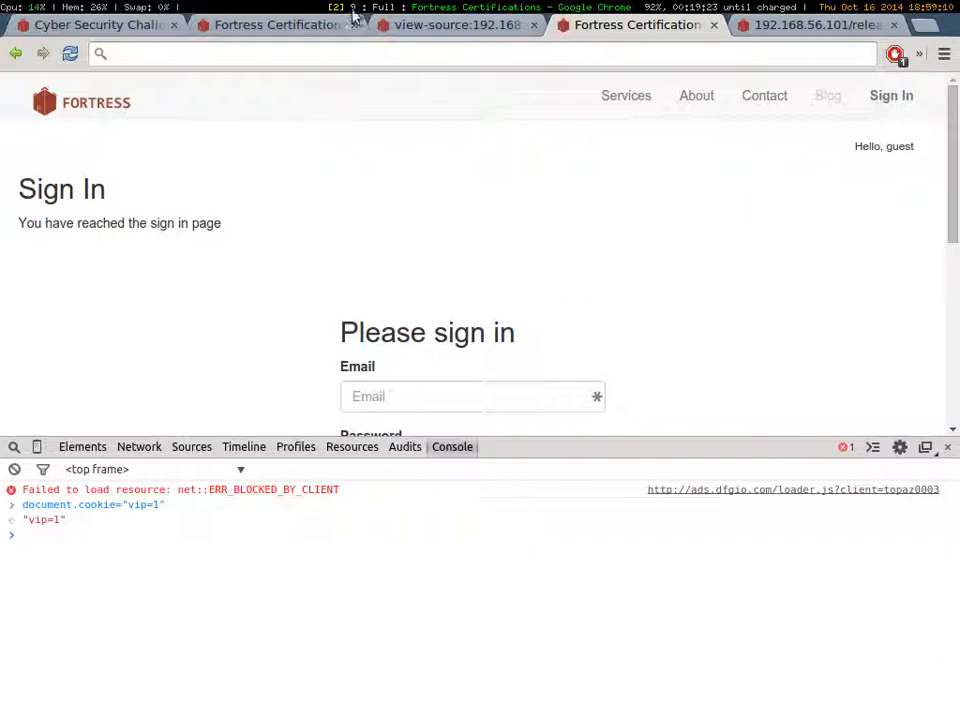
click(140, 448)
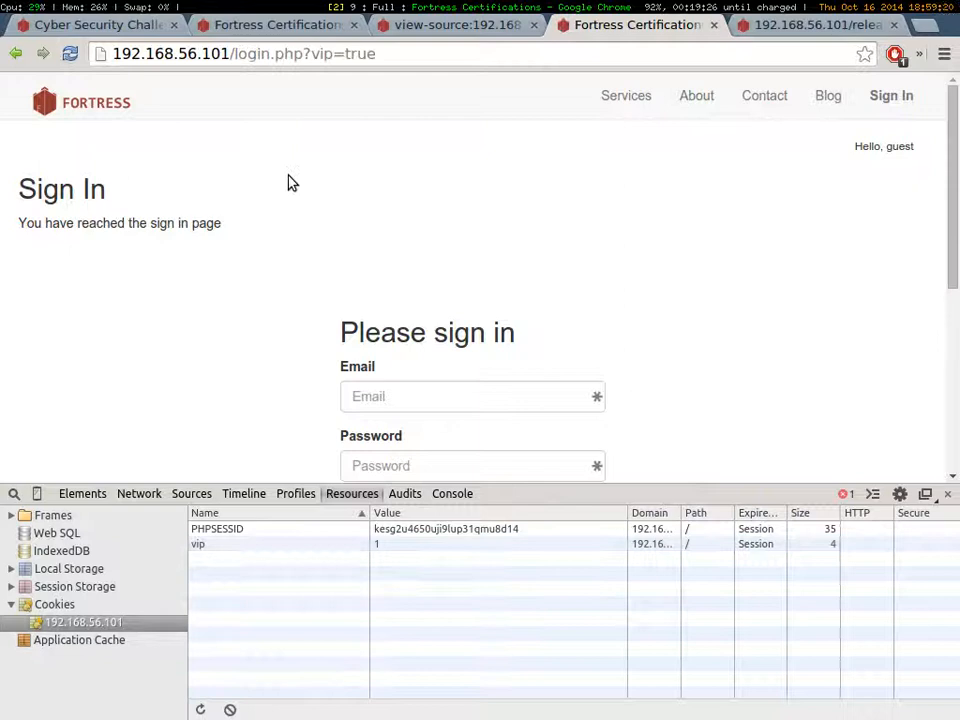
mouse_move(808, 148)
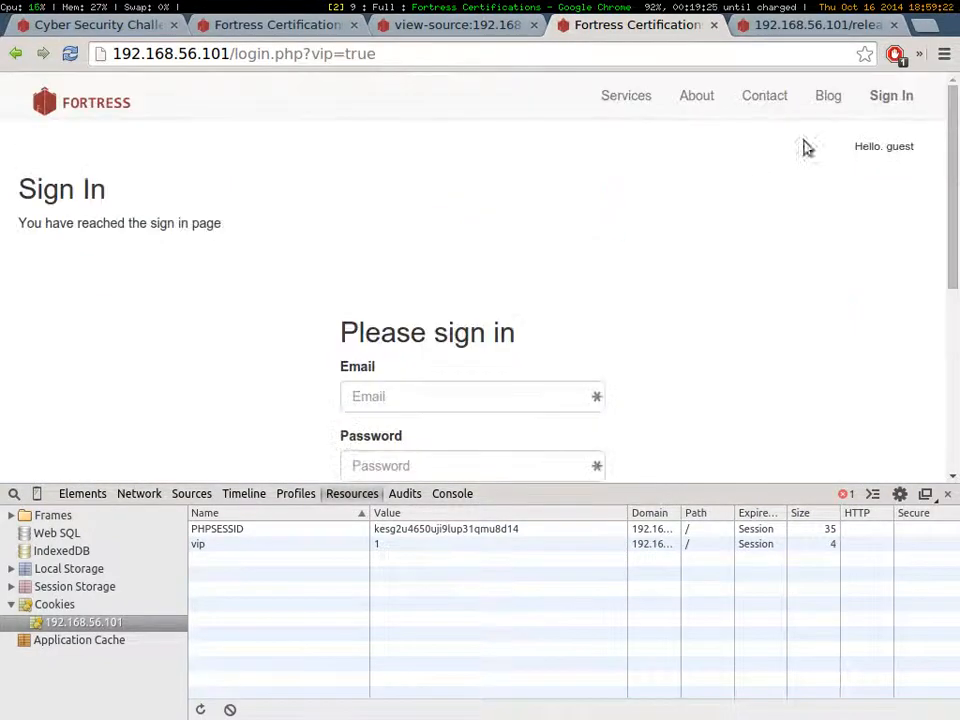
click(828, 96)
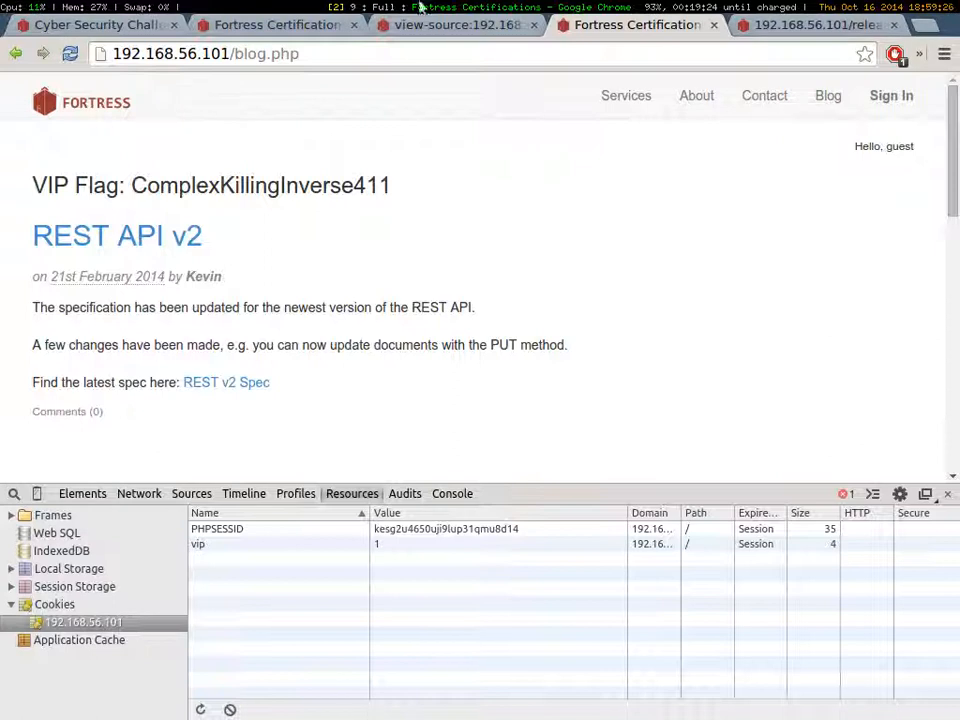
click(90, 24)
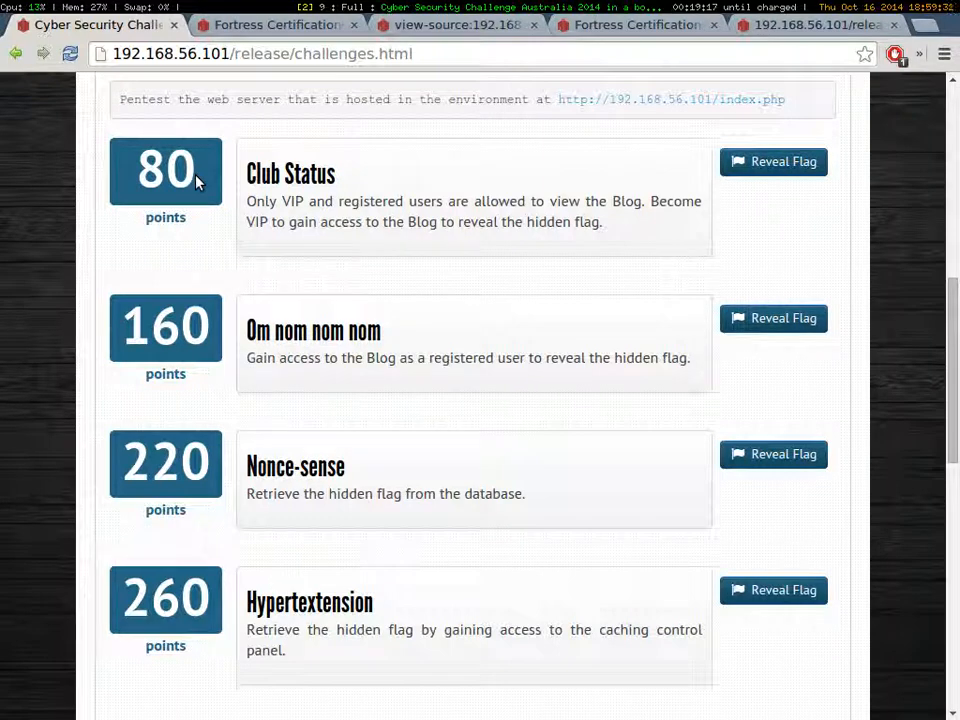
mouse_move(632, 34)
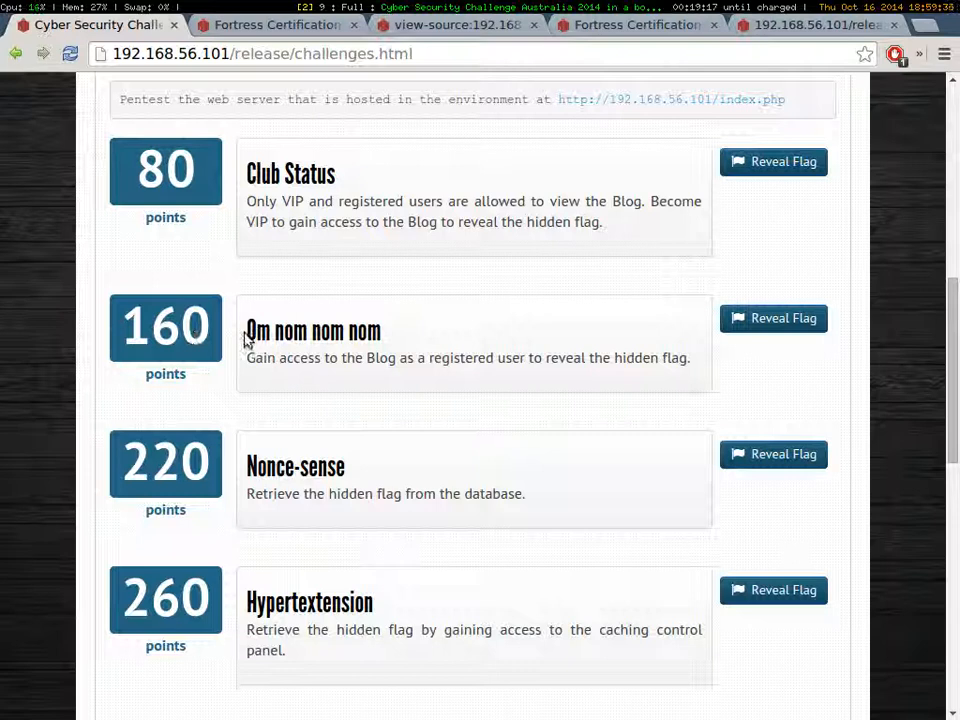
Highlight the Om nom nom nom challenge, then go back to the Fortress blog tab.
double_click(312, 330)
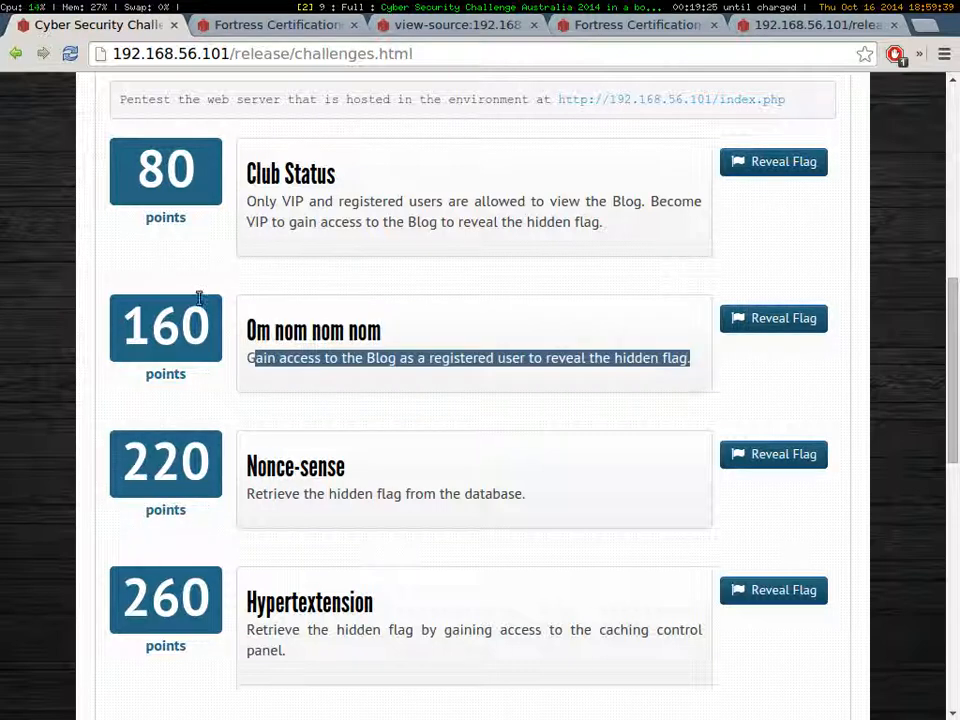
click(648, 24)
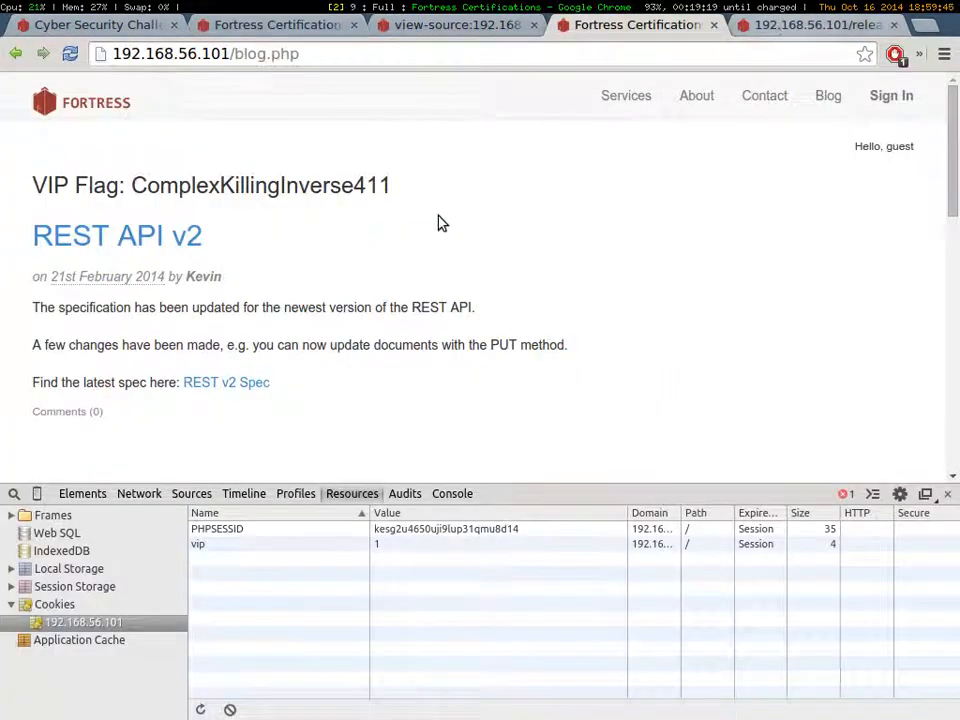
Read through blog.php, highlighting the PUT method sentence, down to the 'Our new site goes live!' post.
scroll(down, 3)
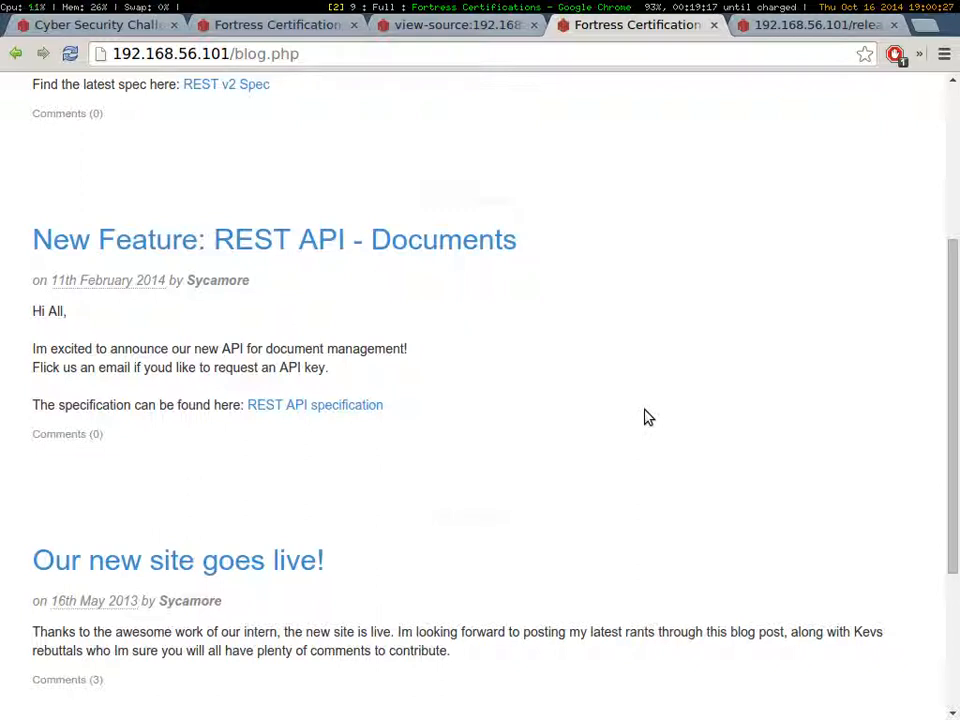
scroll(down, 3)
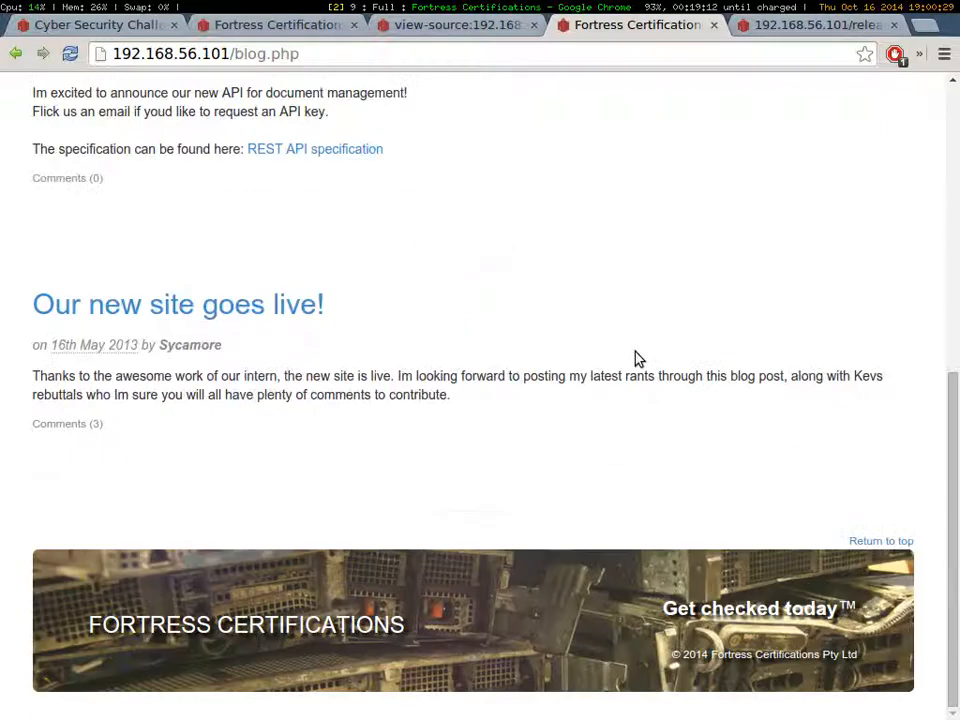
scroll(up, 3)
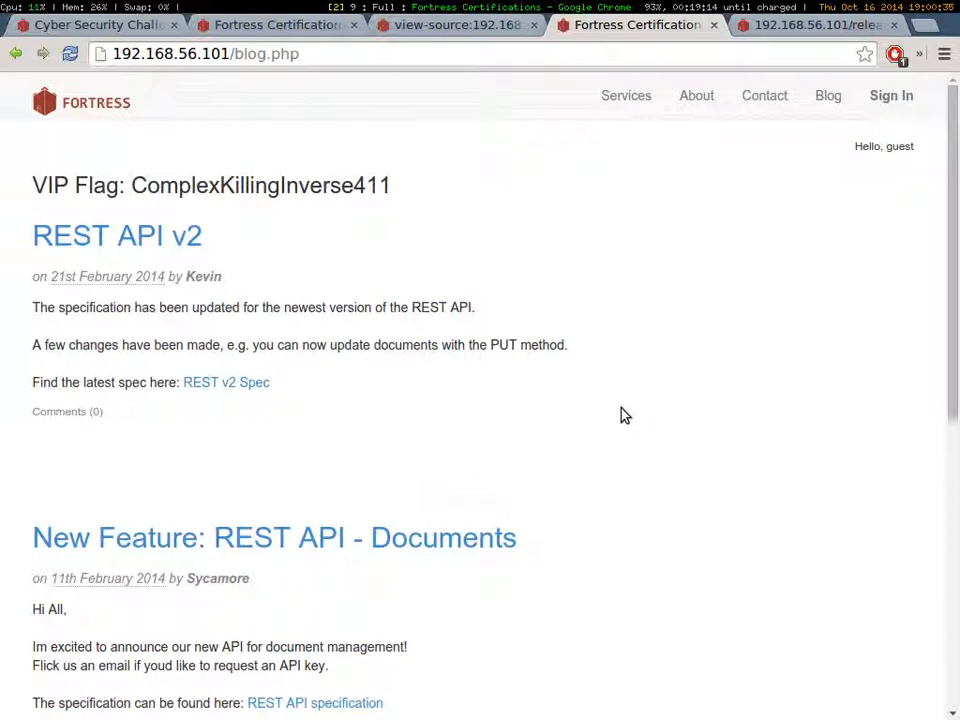
mouse_move(228, 344)
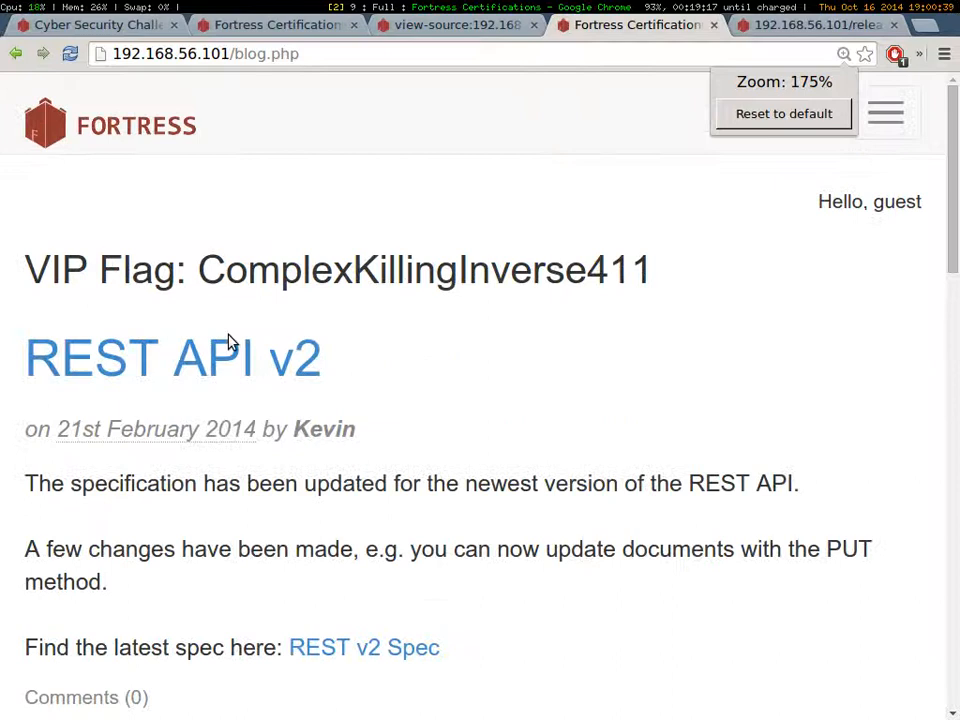
scroll(down, 3)
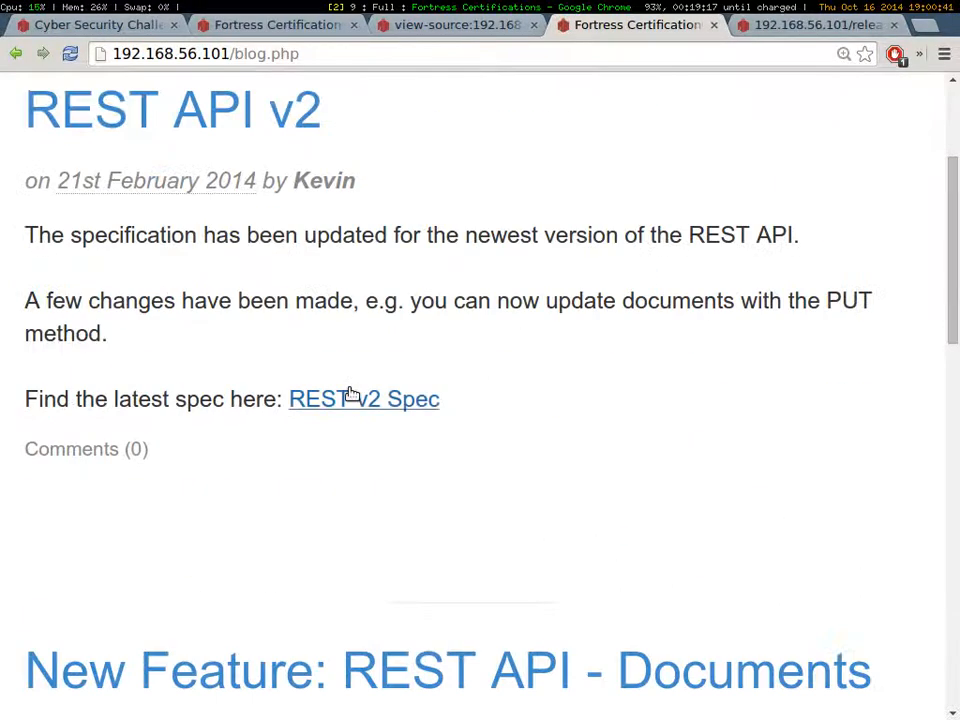
drag(40, 300, 108, 332)
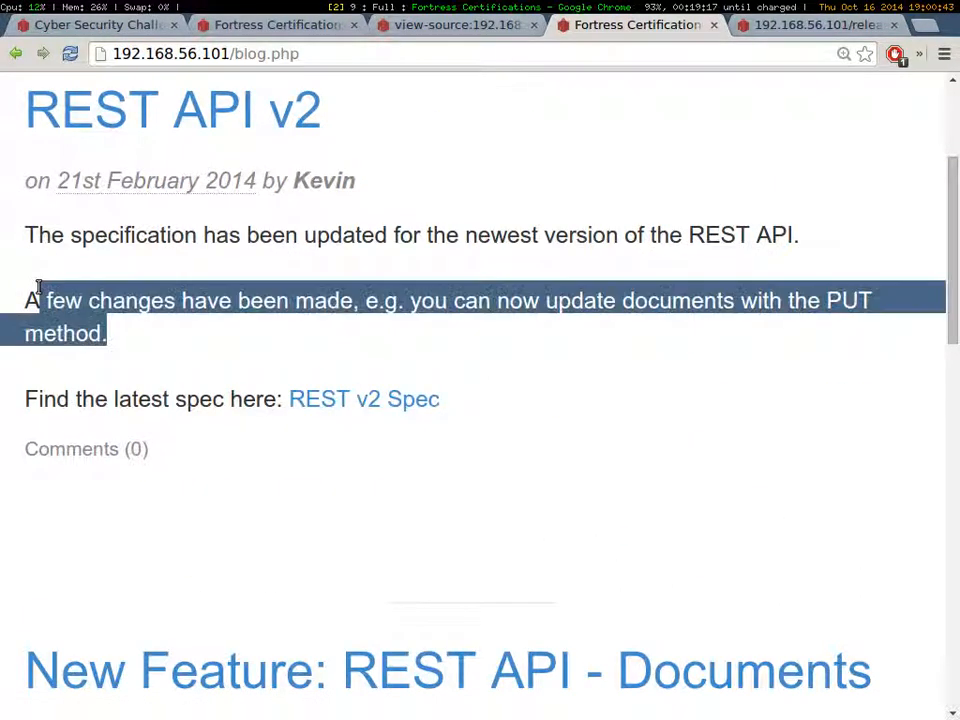
scroll(down, 3)
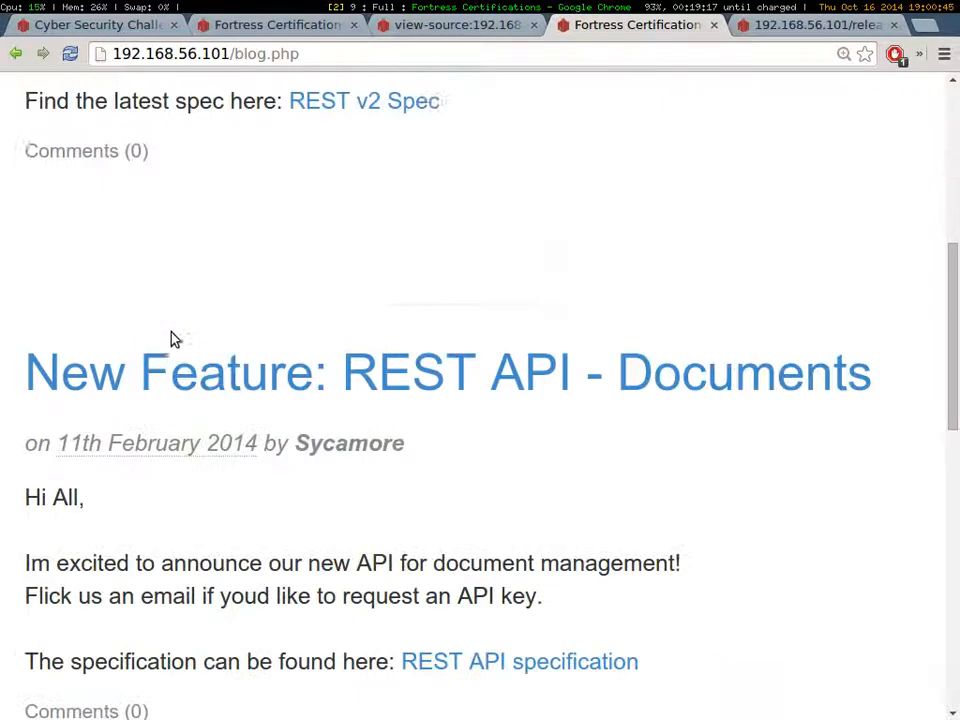
scroll(down, 3)
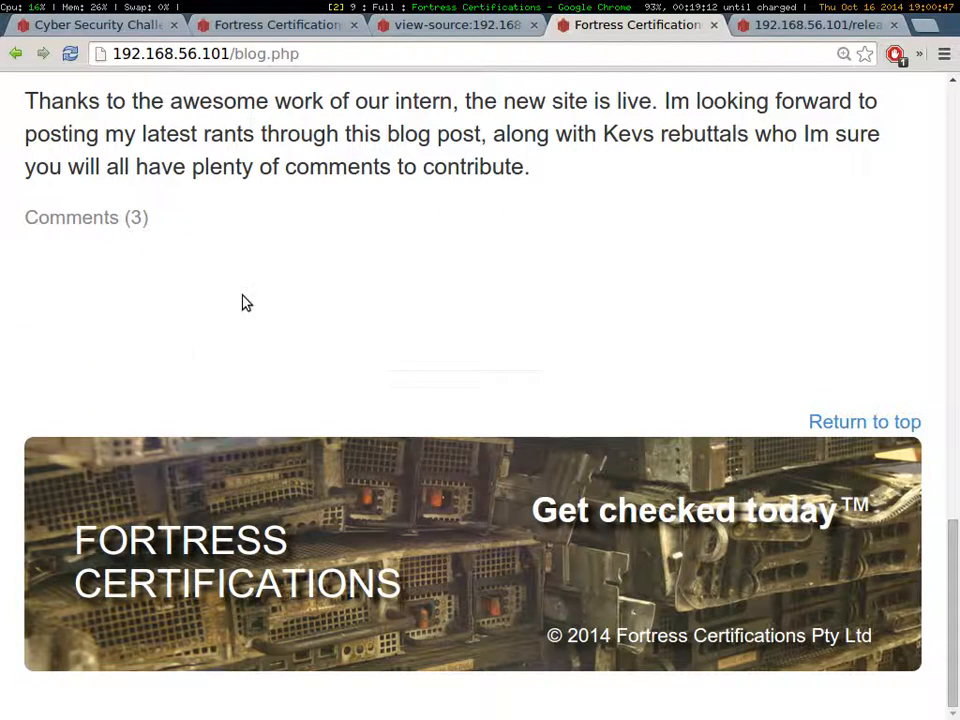
scroll(up, 3)
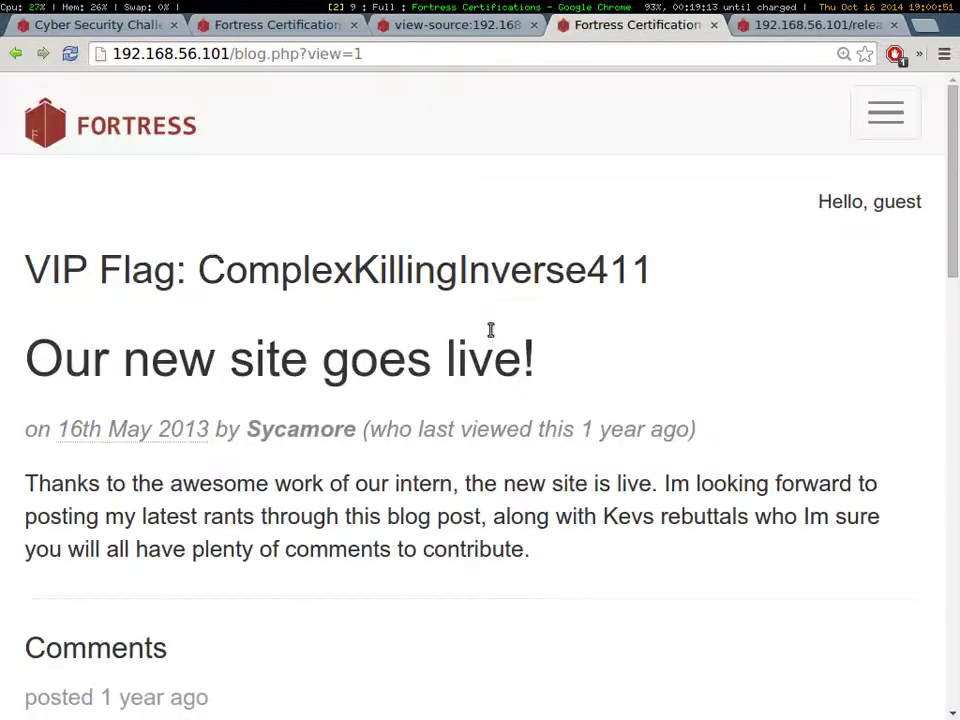
scroll(down, 3)
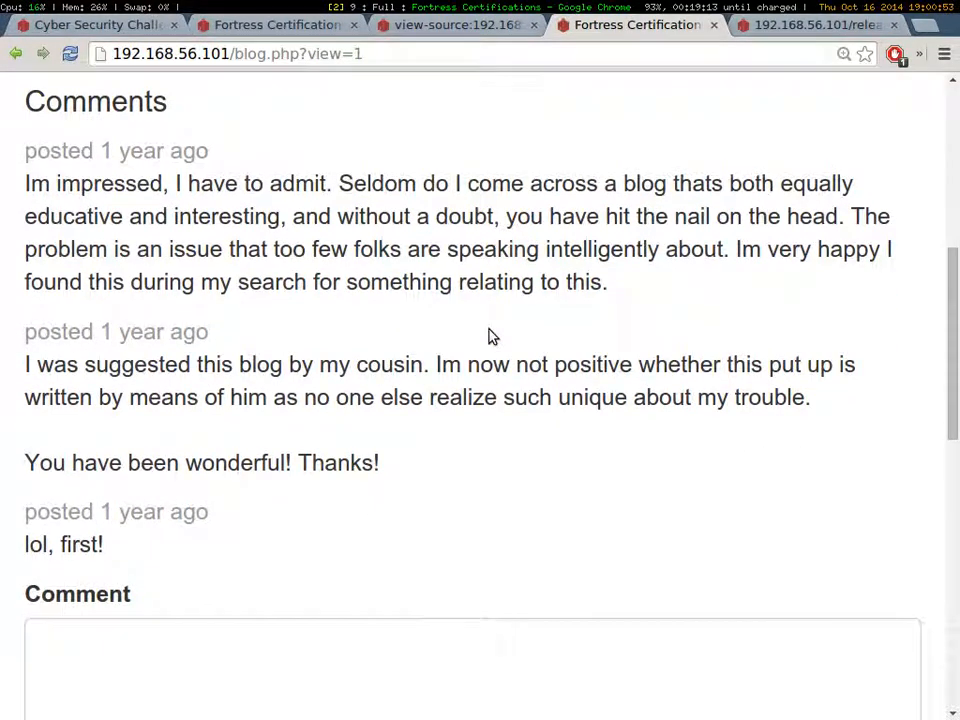
mouse_move(488, 500)
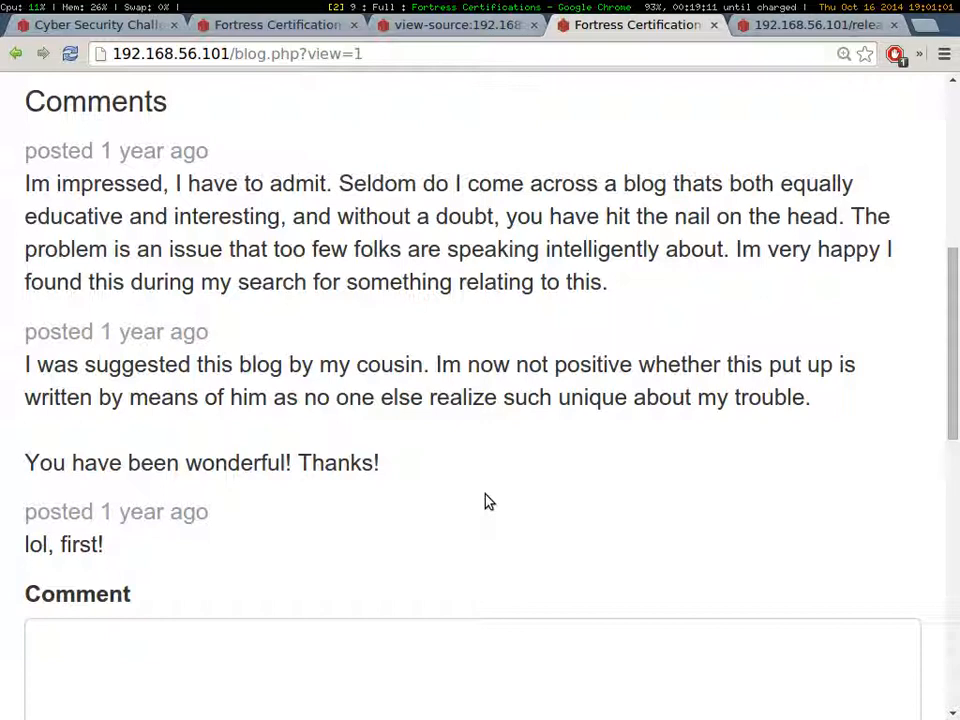
scroll(up, 3)
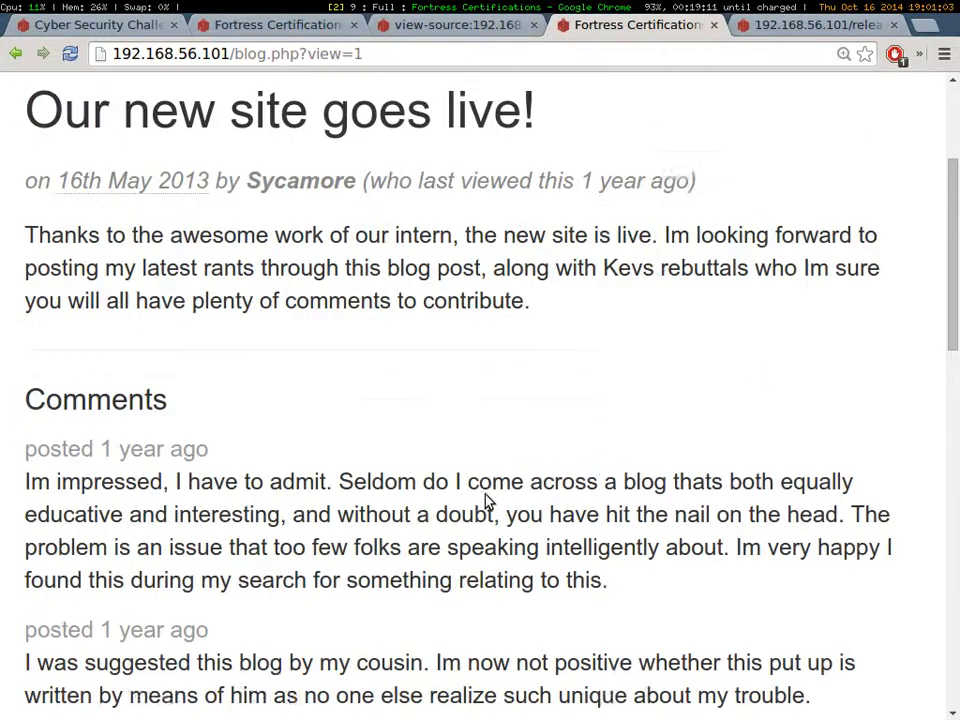
scroll(down, 3)
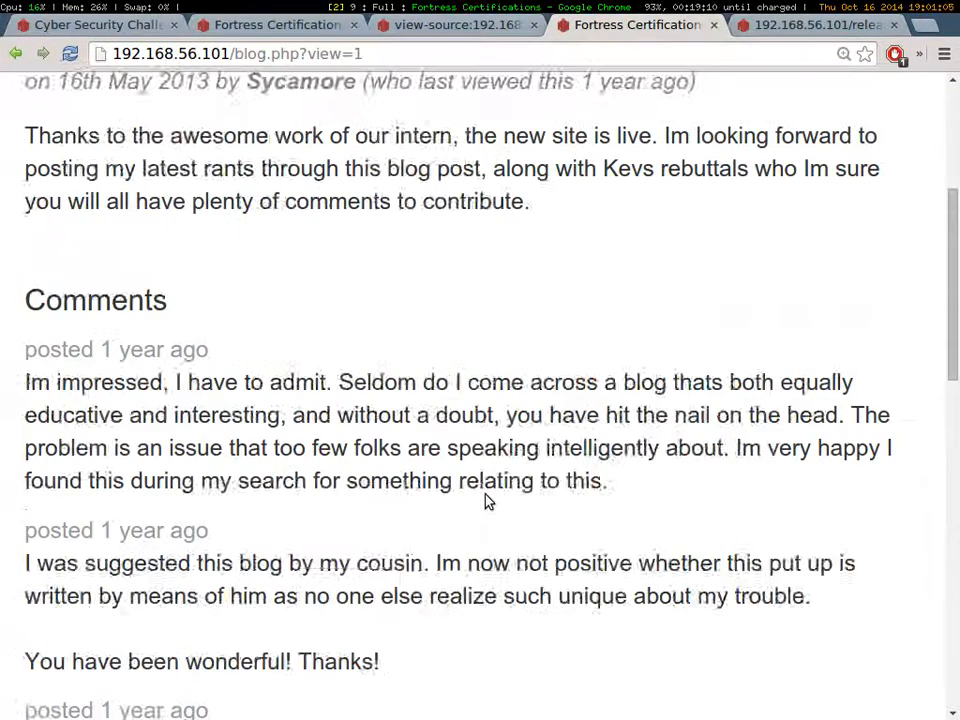
scroll(up, 3)
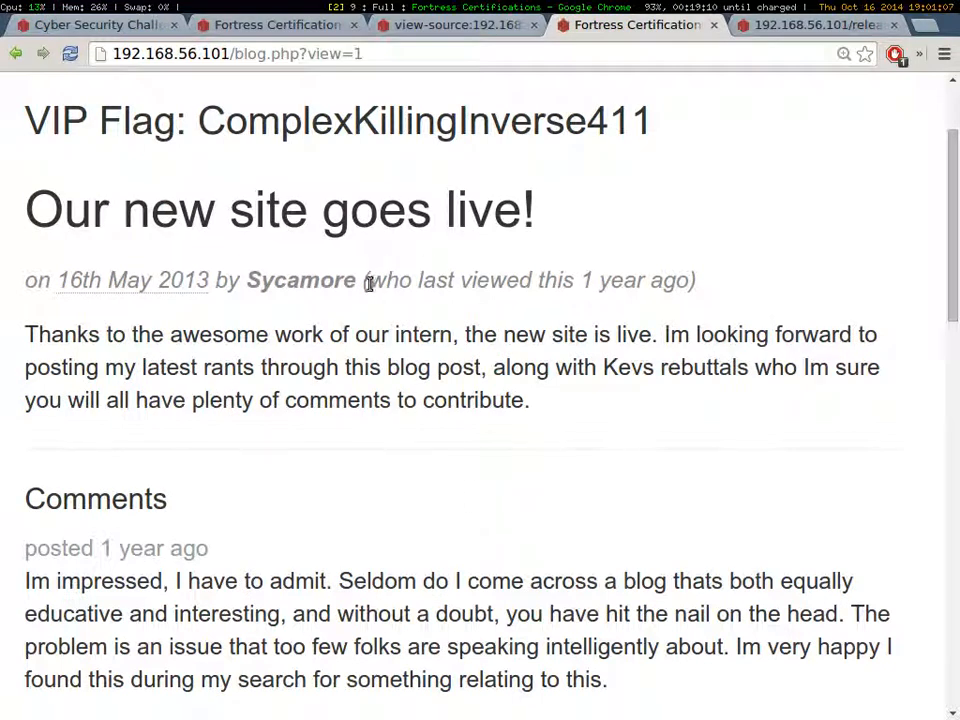
drag(368, 280, 690, 280)
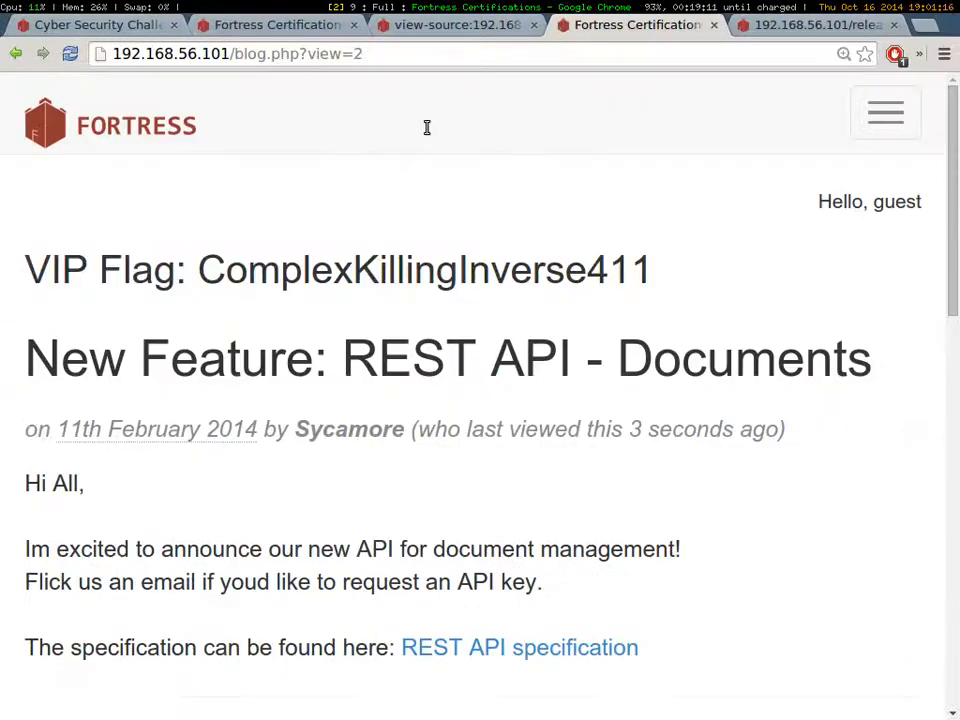
scroll(down, 3)
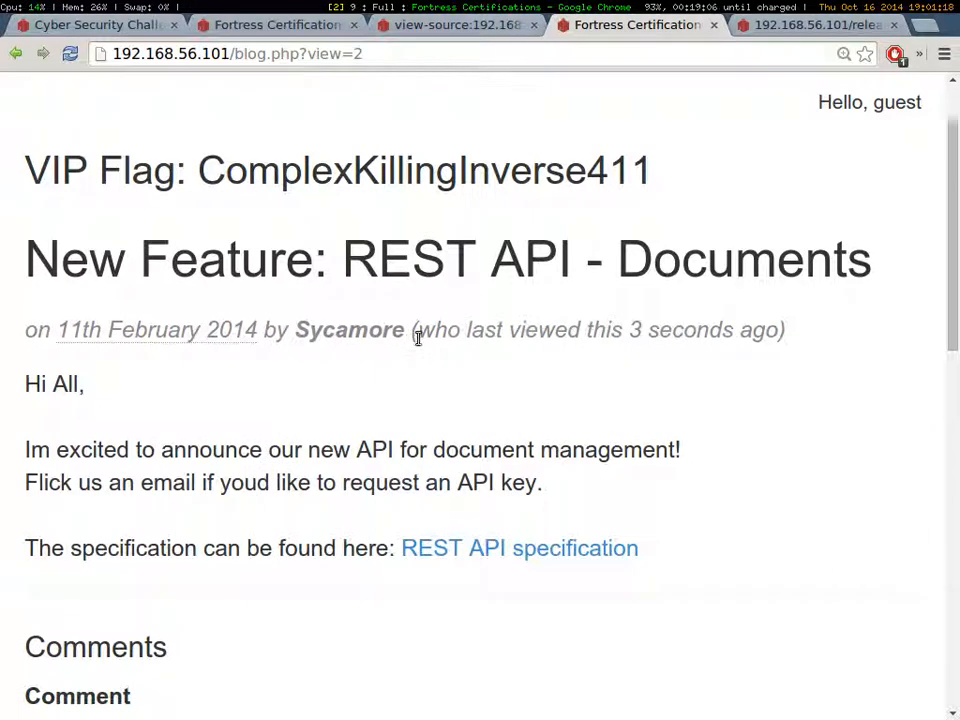
drag(416, 328, 784, 328)
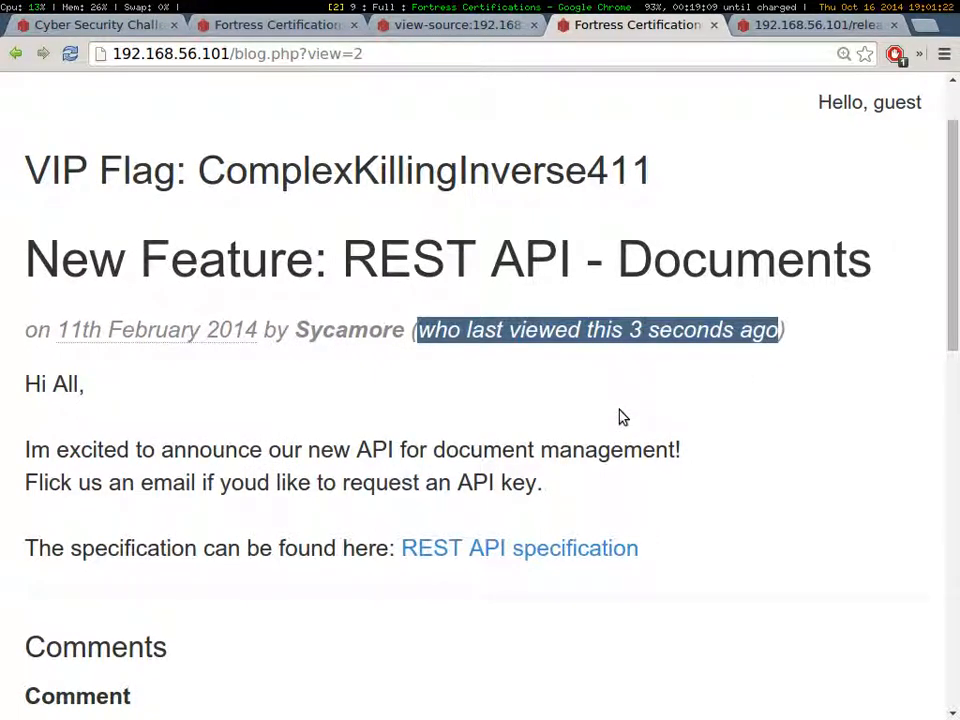
scroll(down, 3)
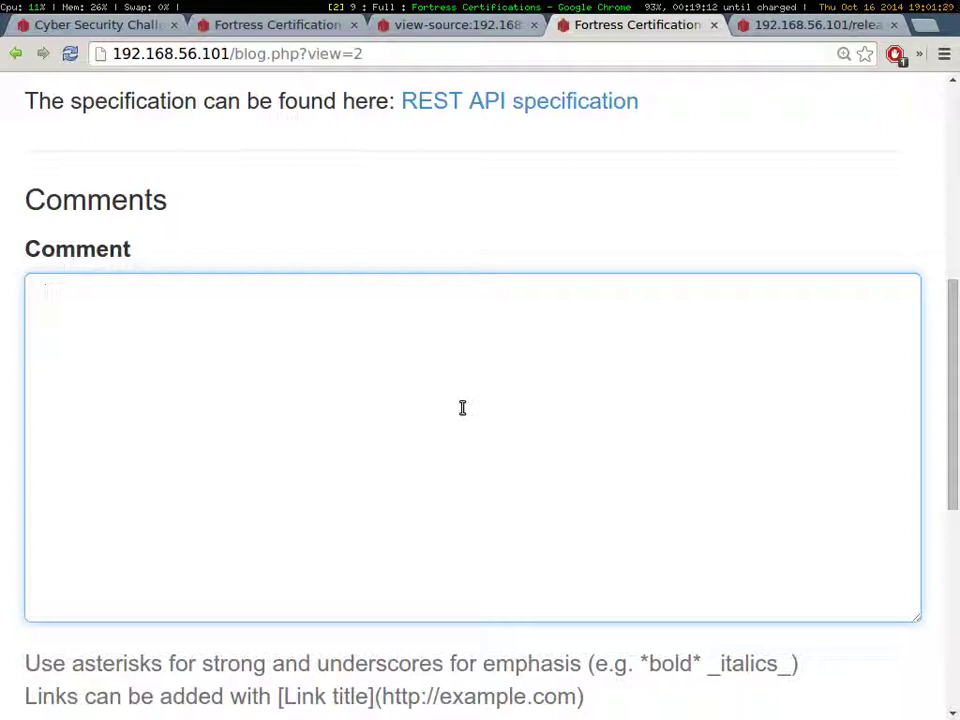
Submit a comment reading <script>javascript:alert(0)</script>, which appears as plain text.
text(<script>)
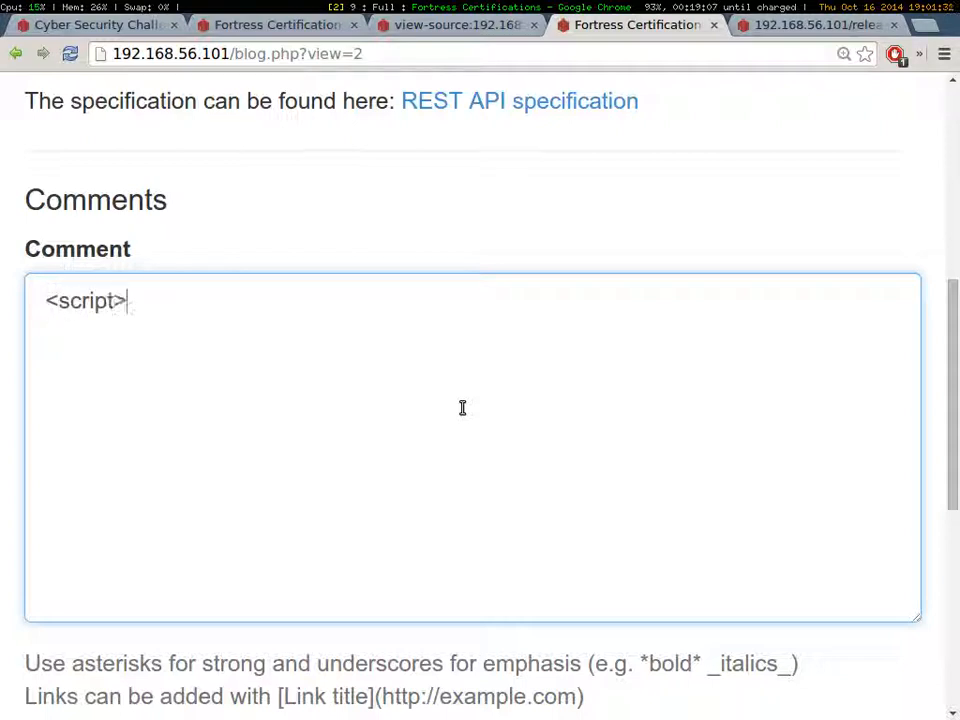
text(javascript:aler)
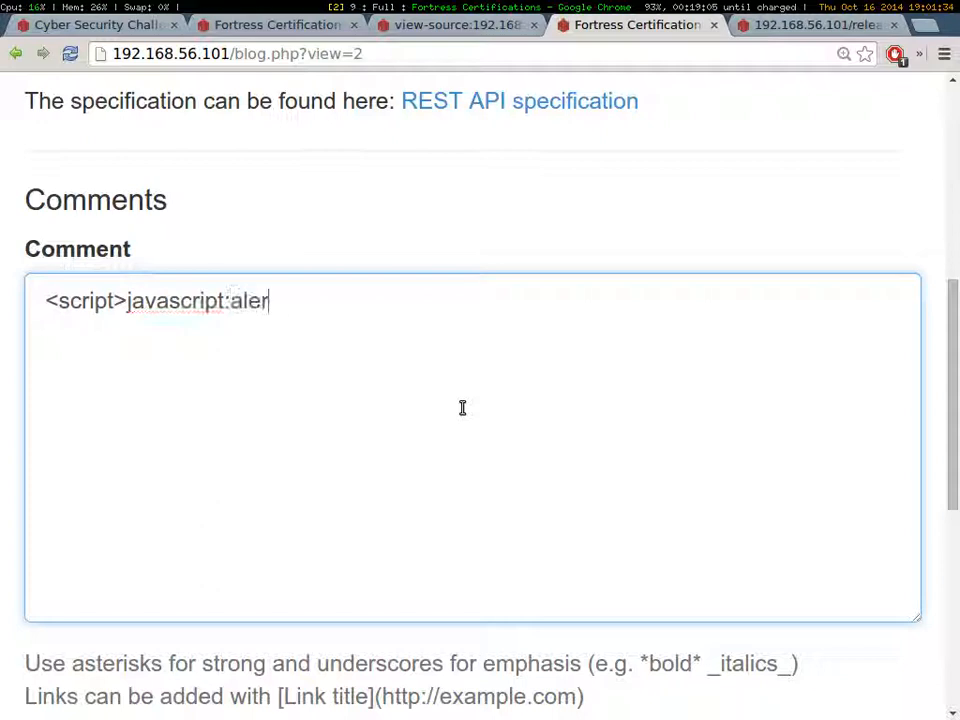
text(t(0)<s)
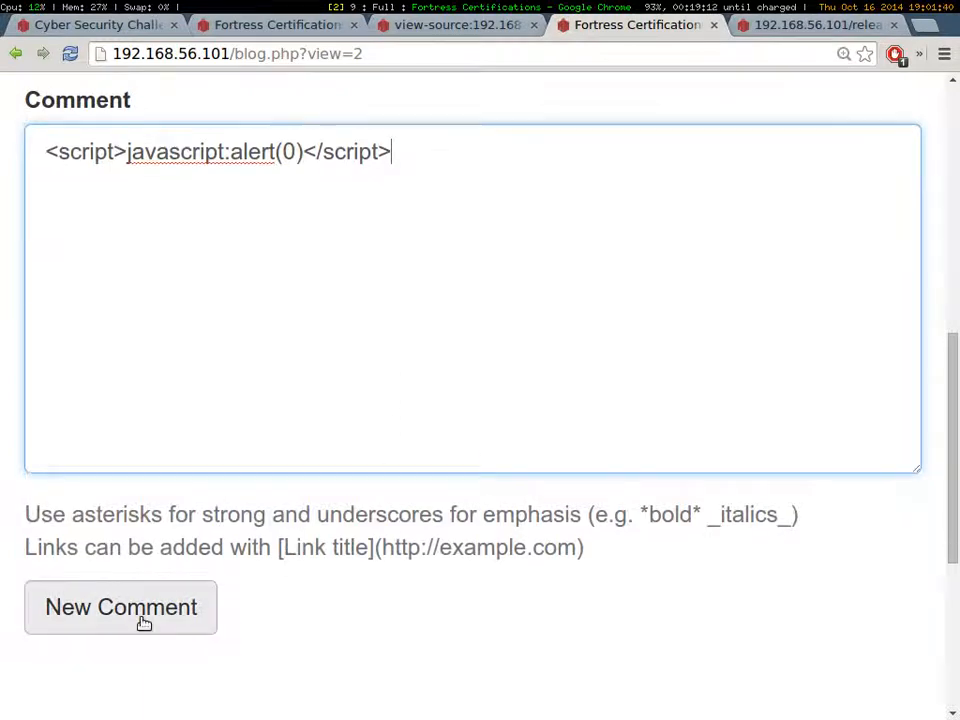
click(120, 606)
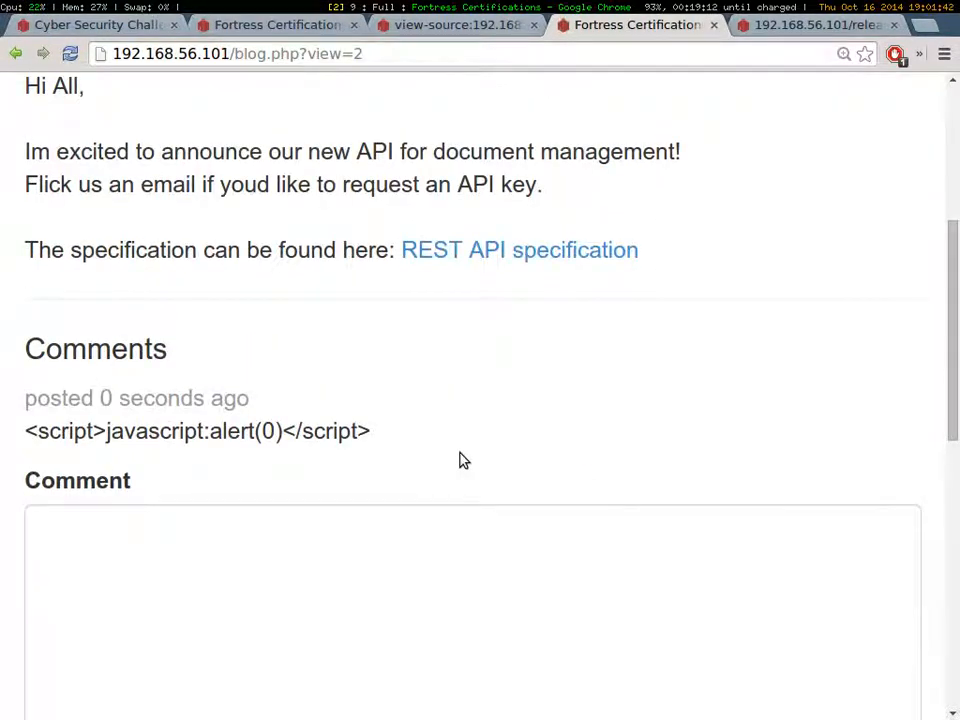
mouse_move(252, 432)
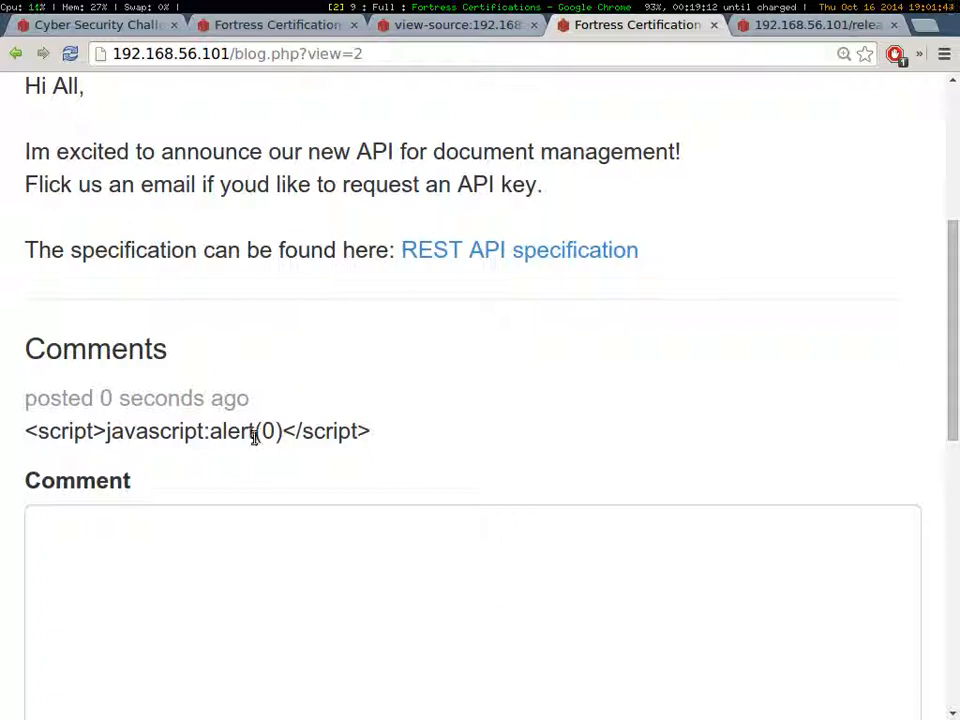
right_click(250, 432)
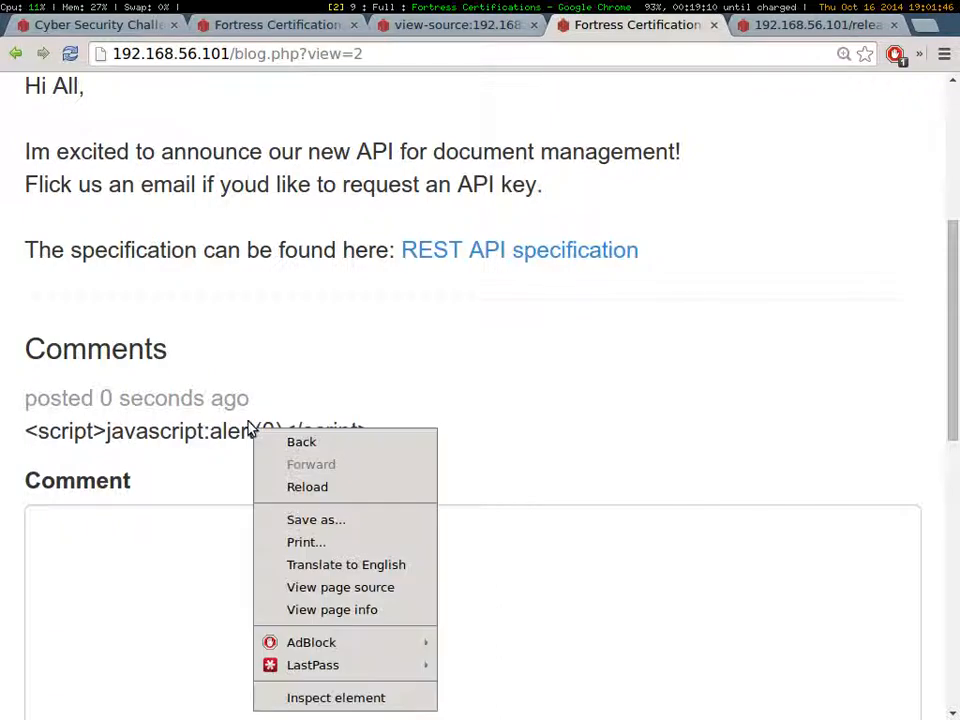
mouse_move(336, 696)
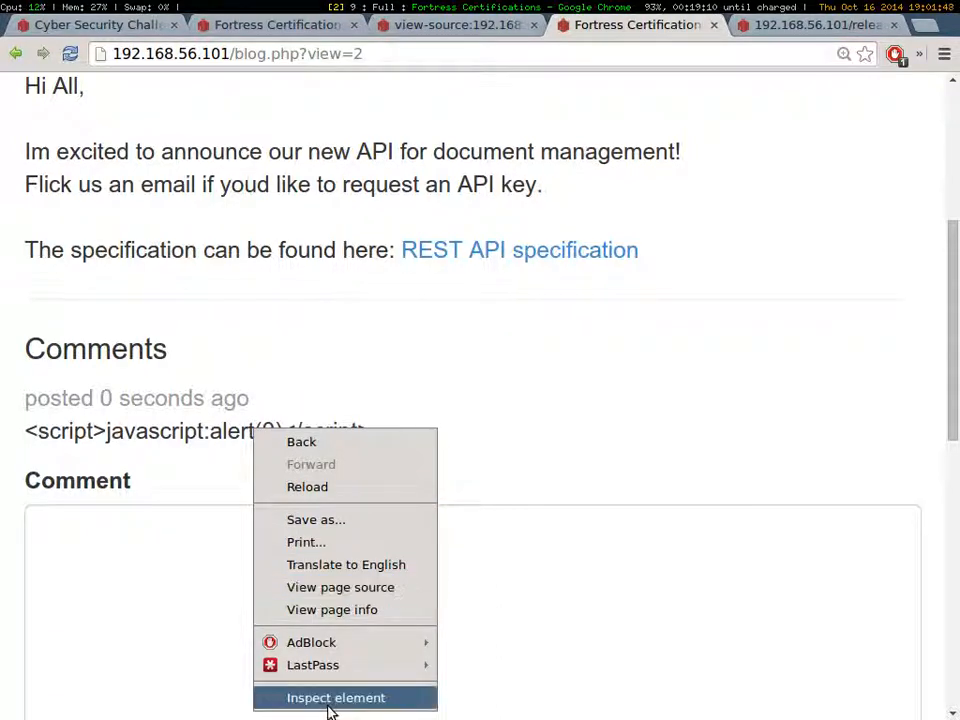
Inspect the posted comment's element, showing the script tags stored as escaped text in a paragraph.
click(340, 698)
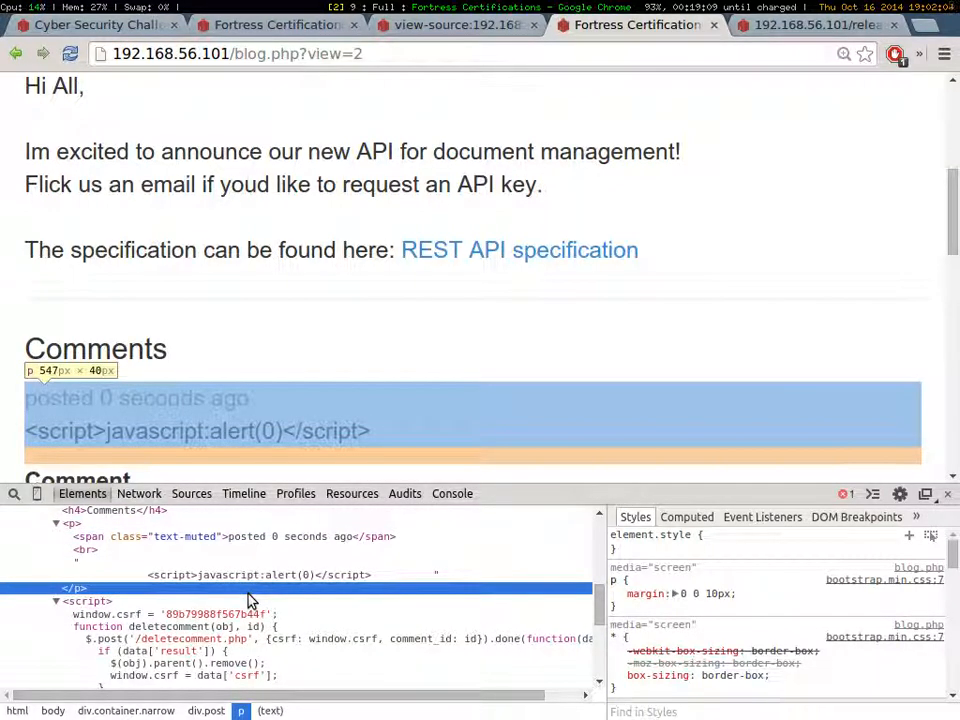
mouse_move(250, 580)
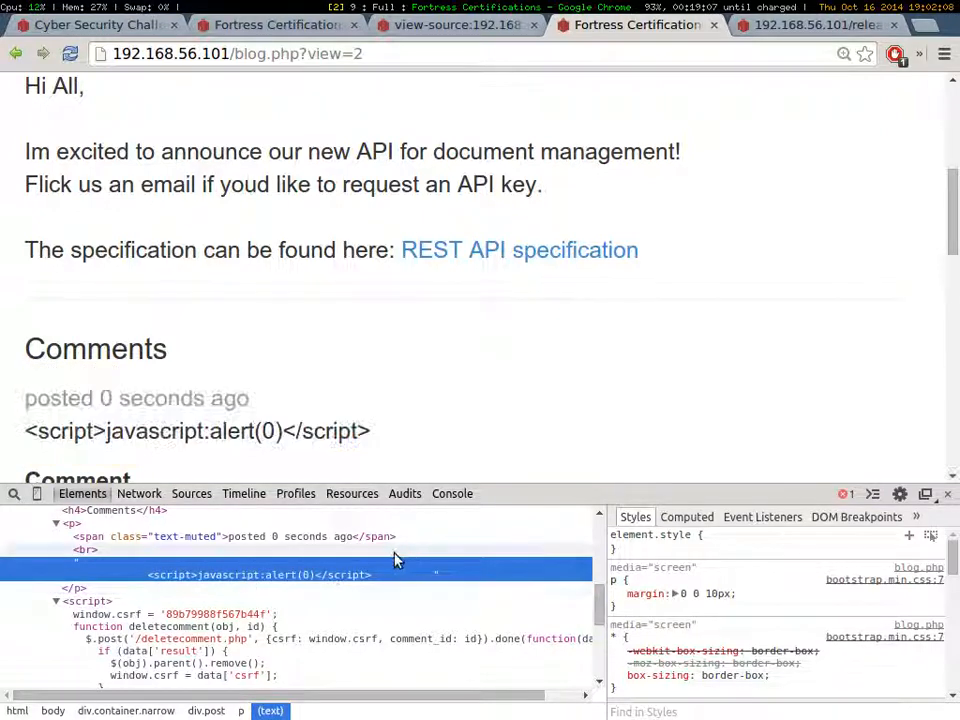
scroll(down, 3)
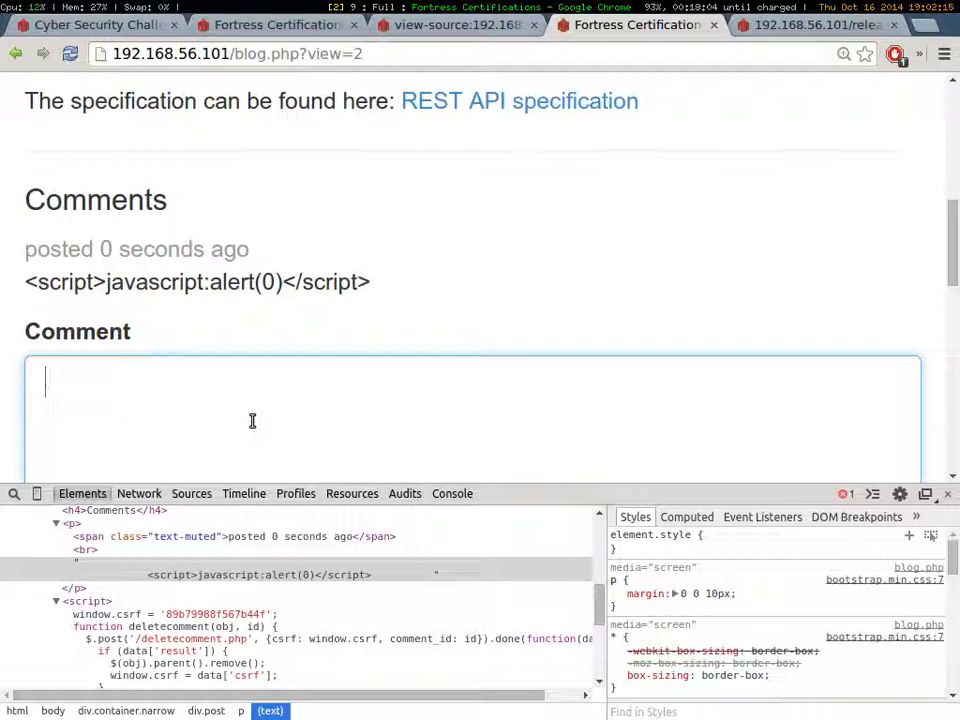
Submit a second comment "<script>alert(0)</script>" in quotes, with 'javascript:' removed.
text("<script>javascript:ale)
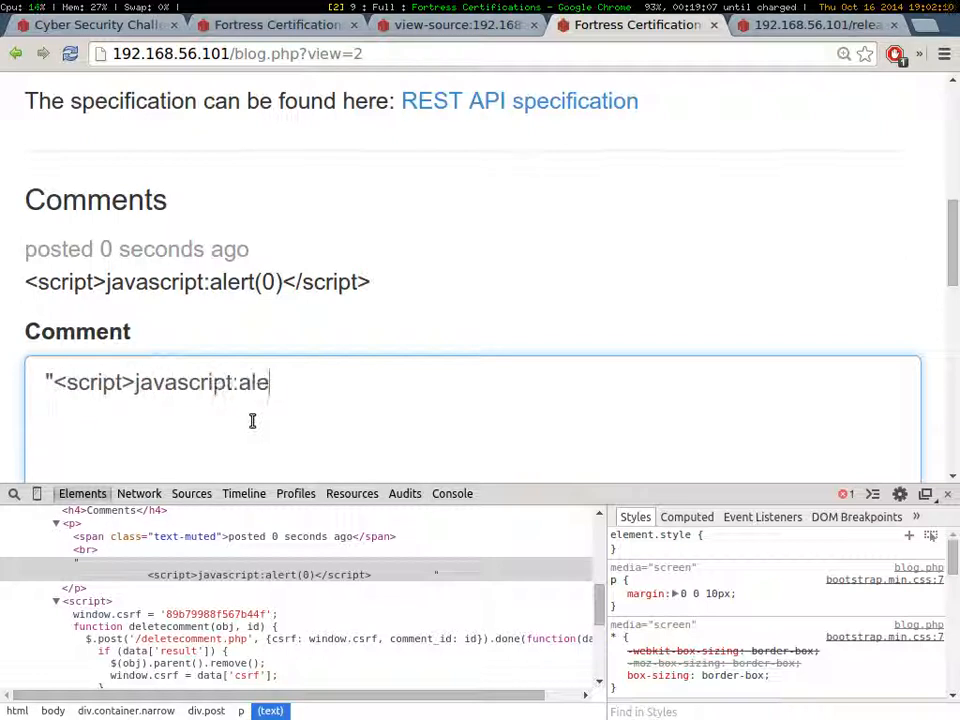
text(rt(0)</script>)
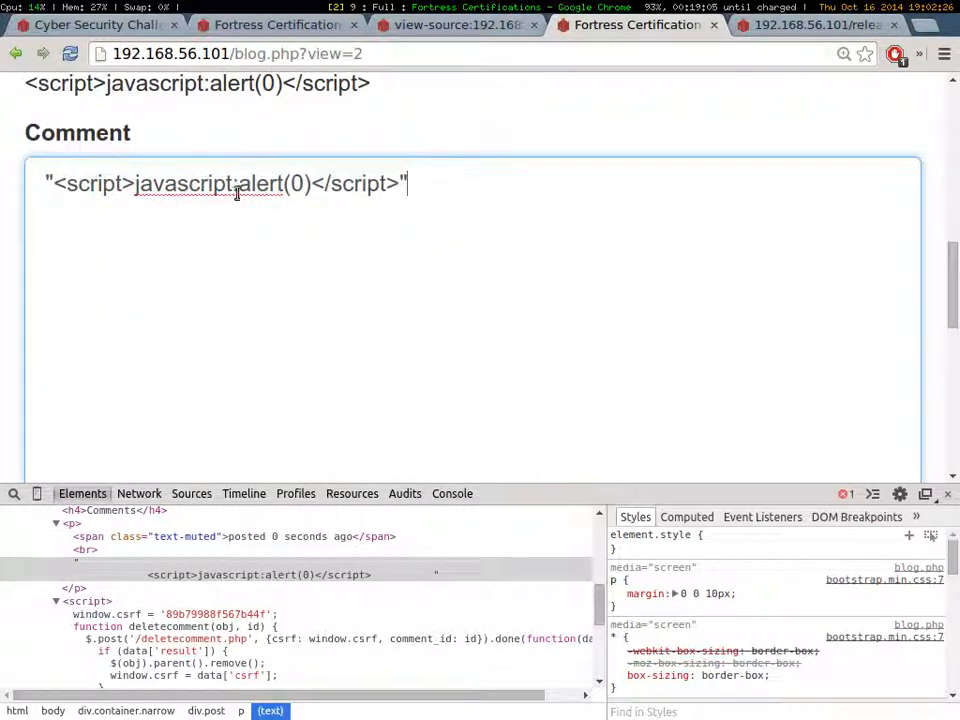
double_click(184, 184)
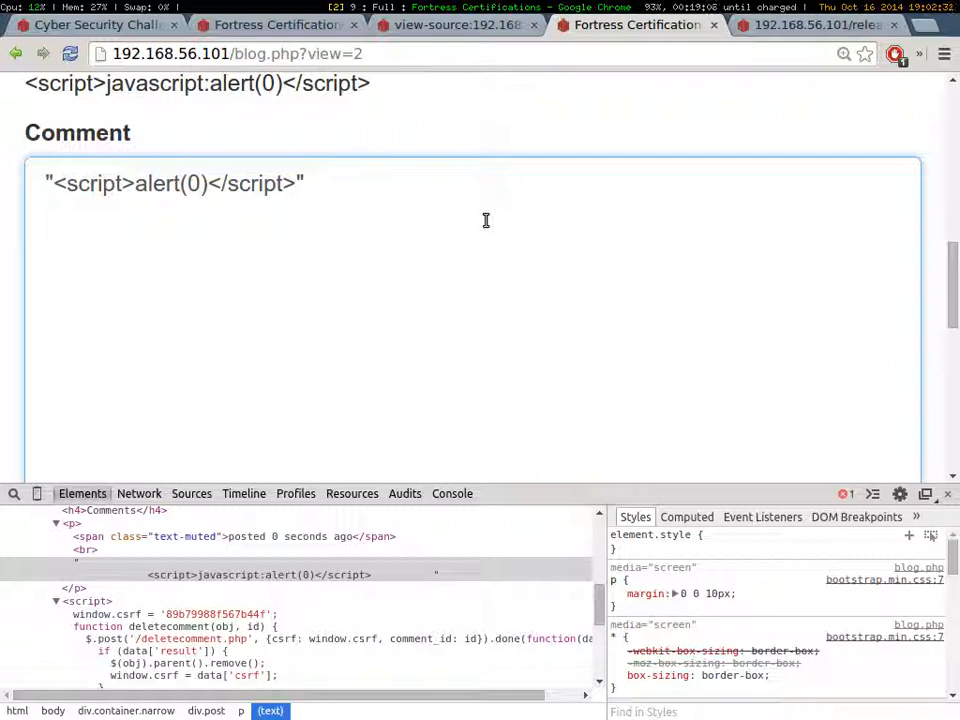
click(132, 184)
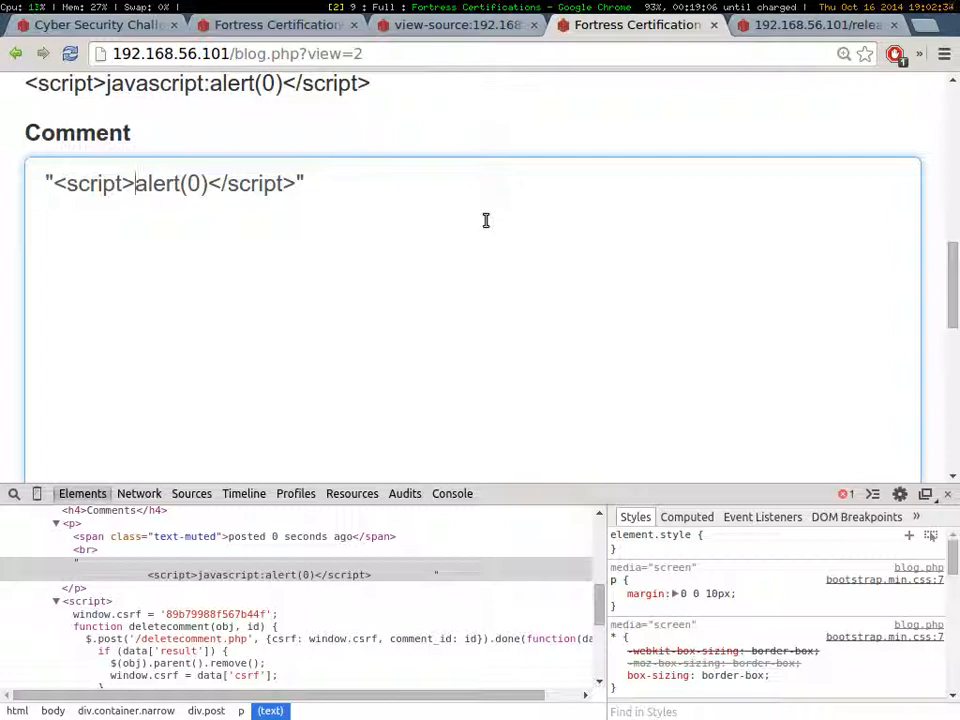
scroll(down, 3)
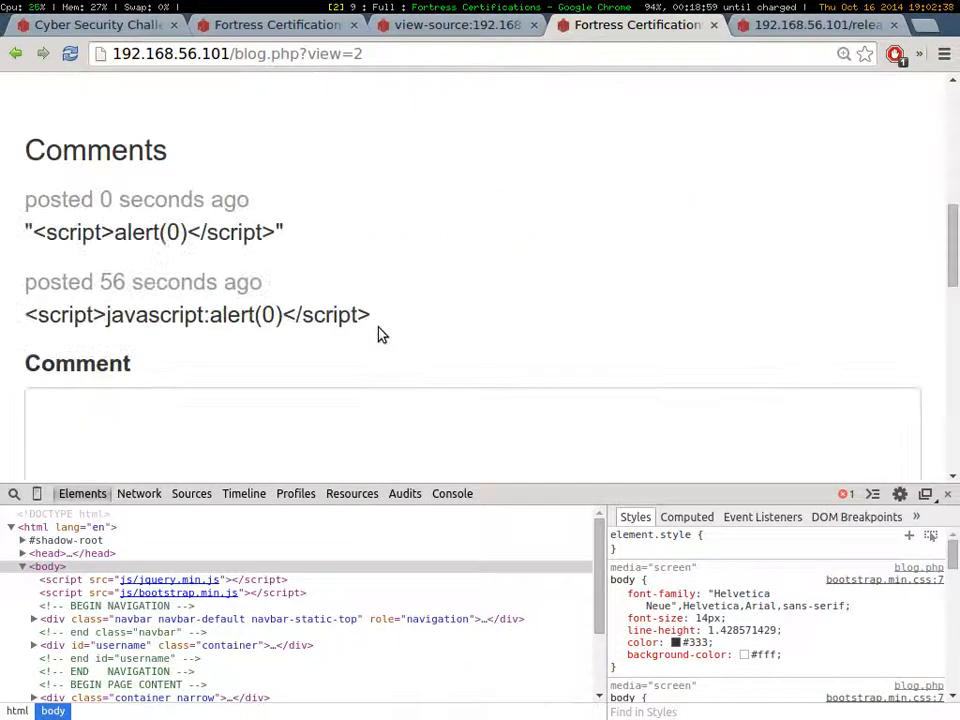
Inspect the quoted comment's element and select its text node to see the stored plain text.
right_click(176, 190)
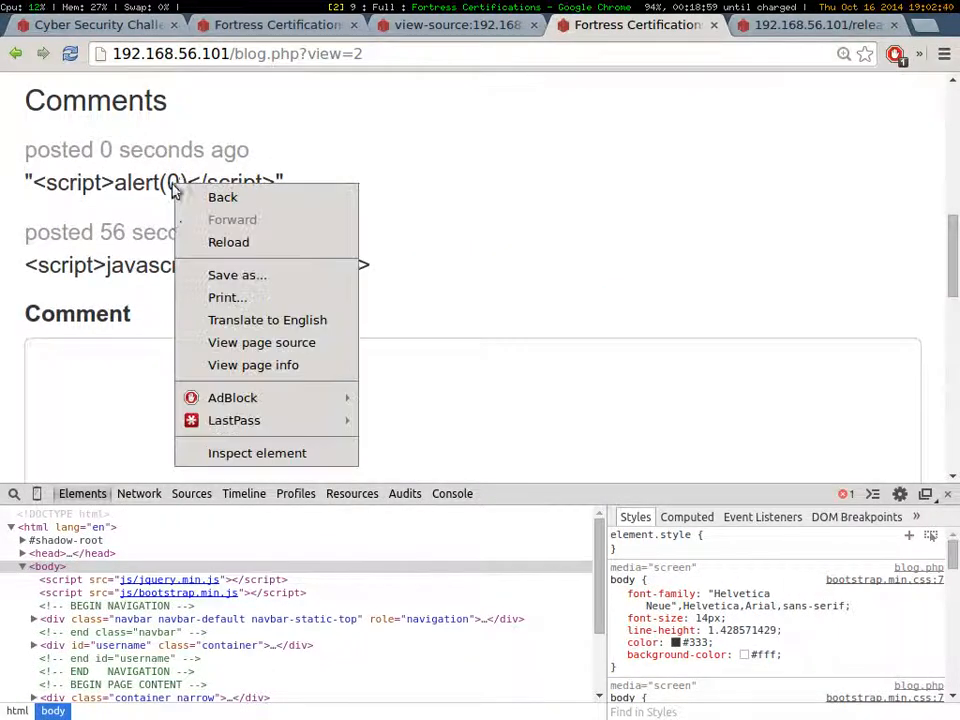
mouse_move(252, 364)
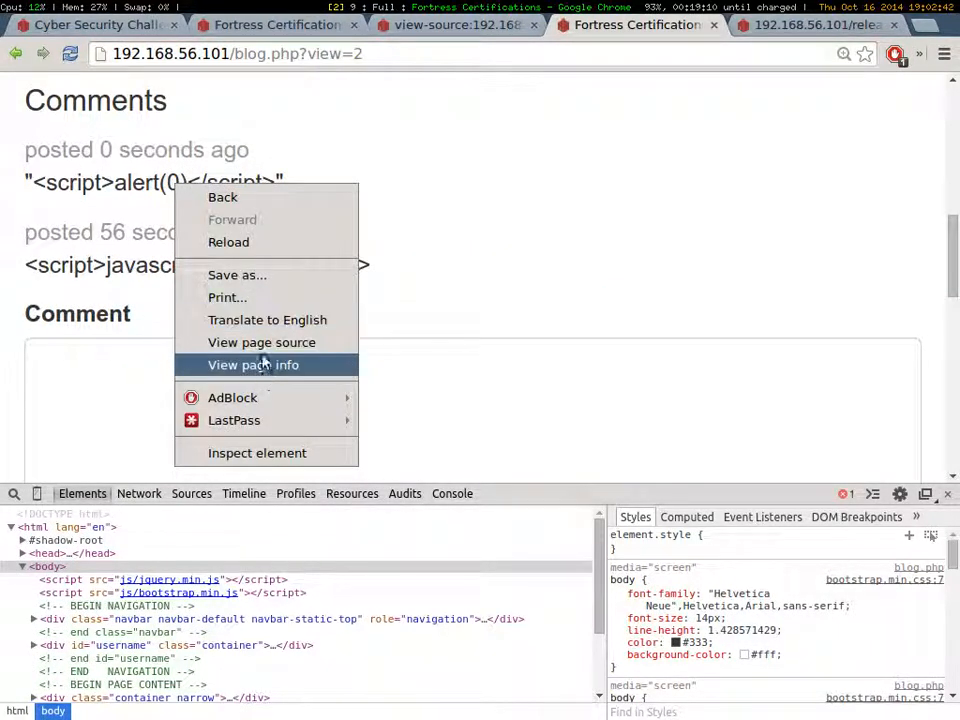
click(256, 452)
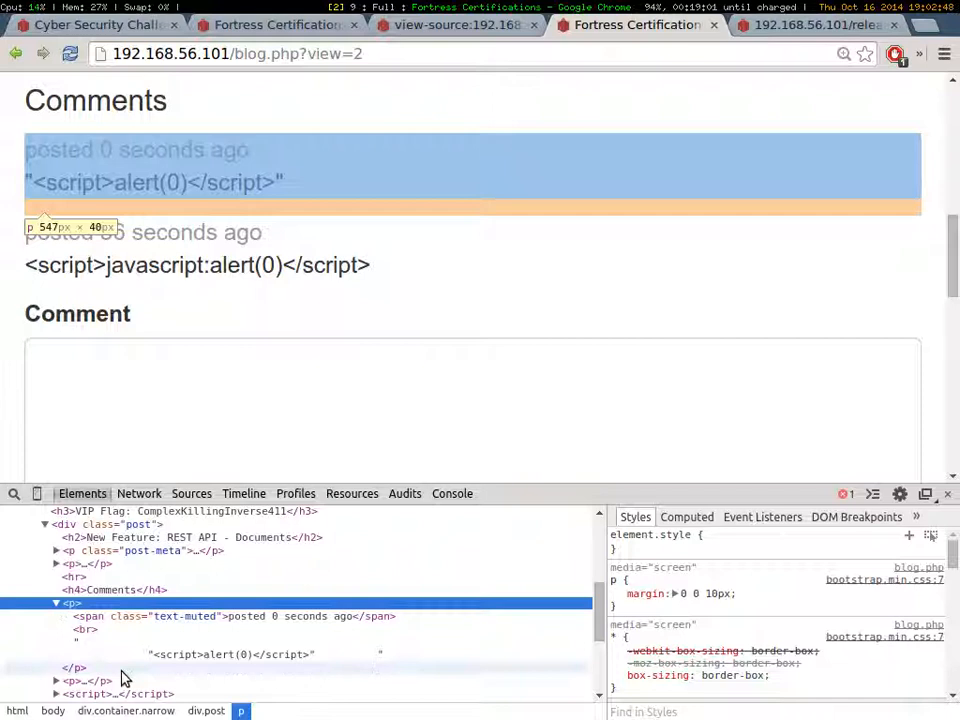
click(230, 656)
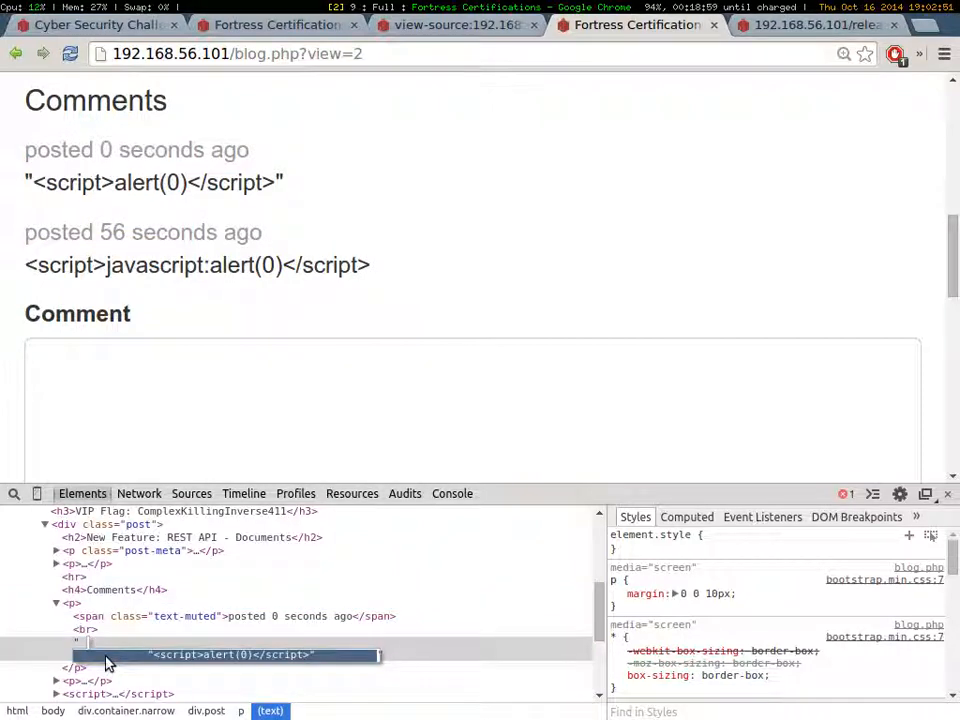
click(284, 344)
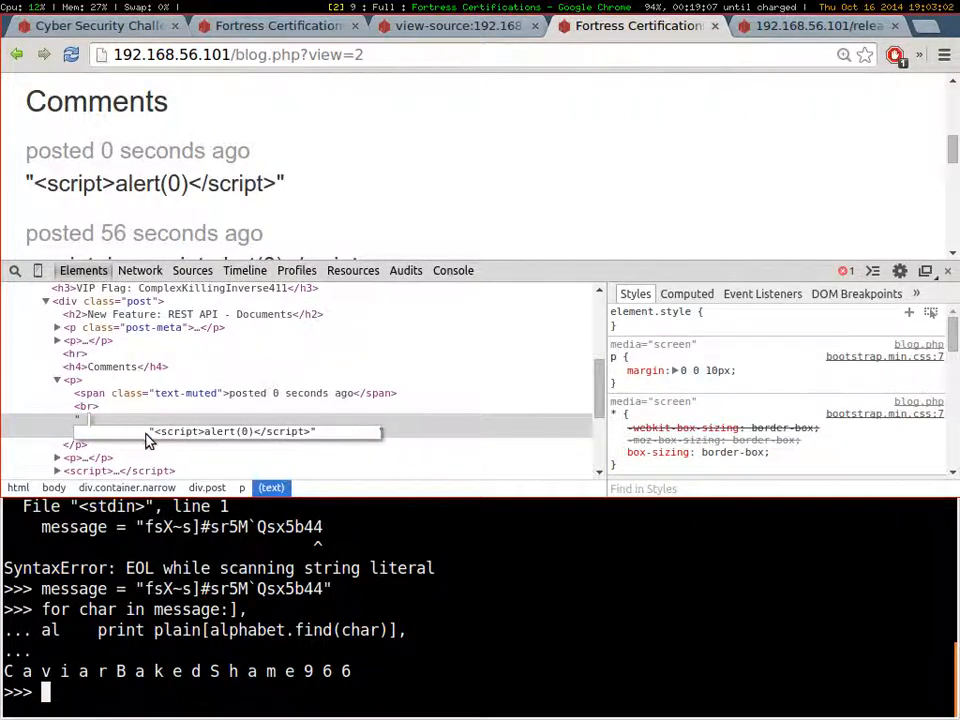
mouse_move(168, 444)
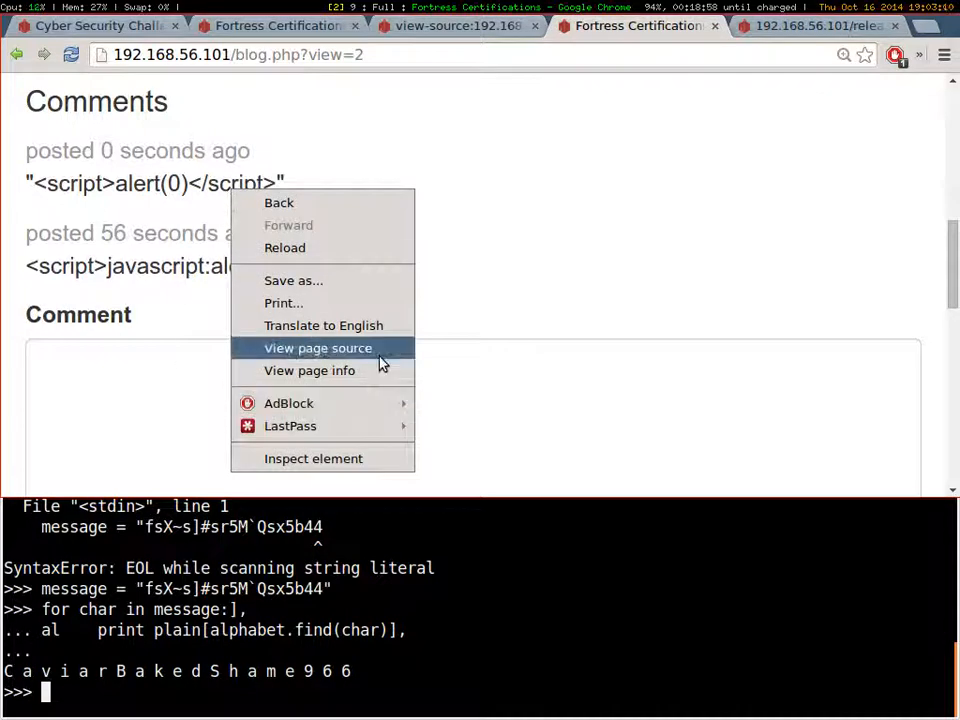
In the page source, search for 'script' and select the escaped &gt; entity in the comment line.
click(318, 348)
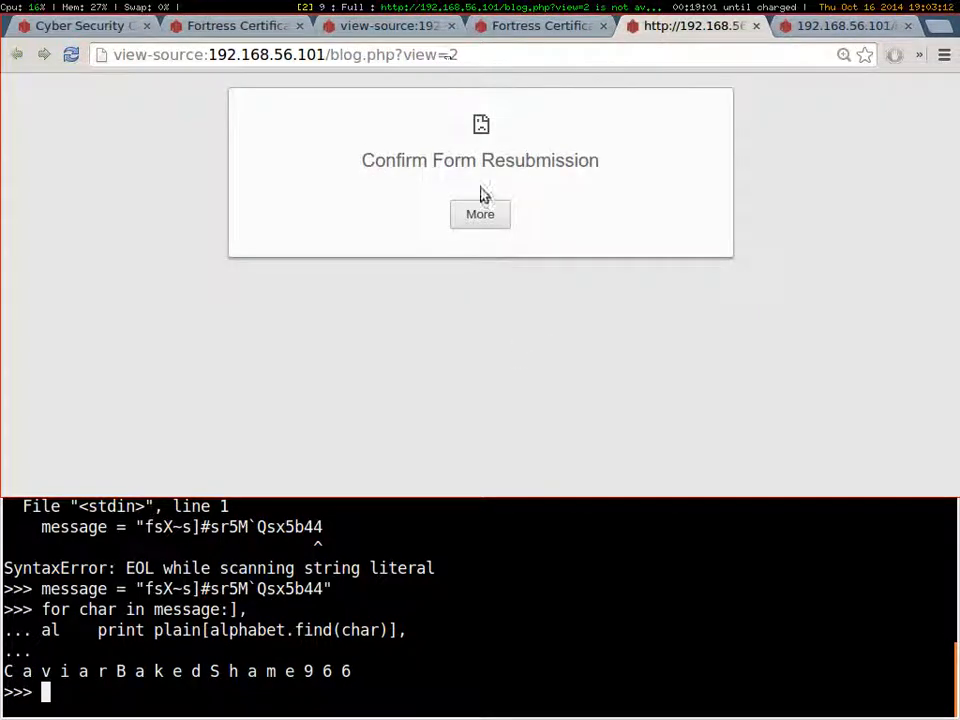
click(480, 212)
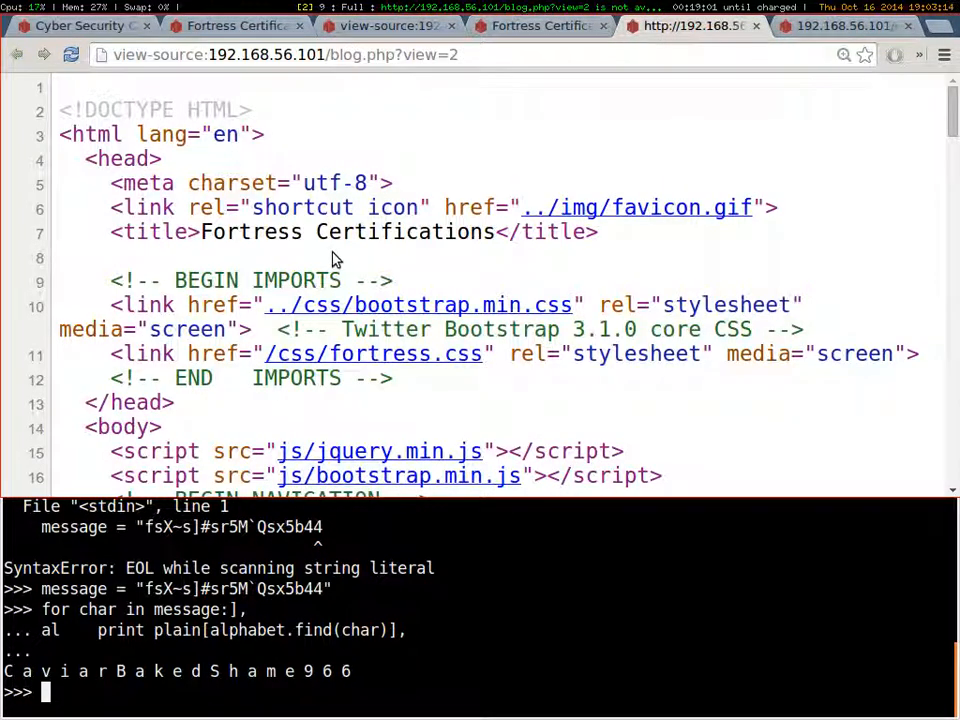
text(script)
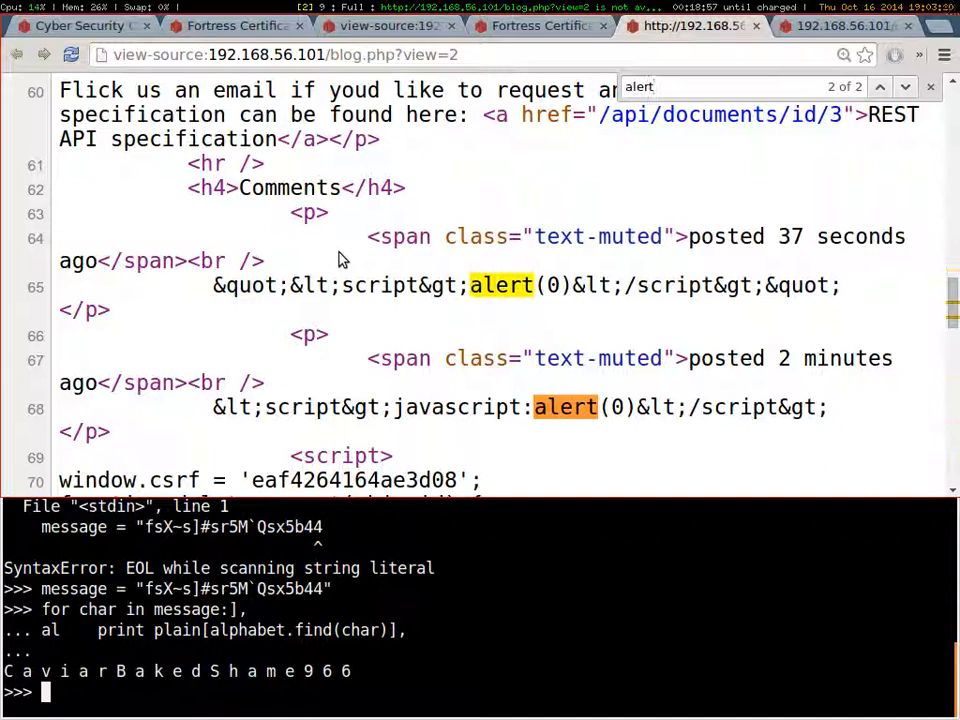
mouse_move(210, 288)
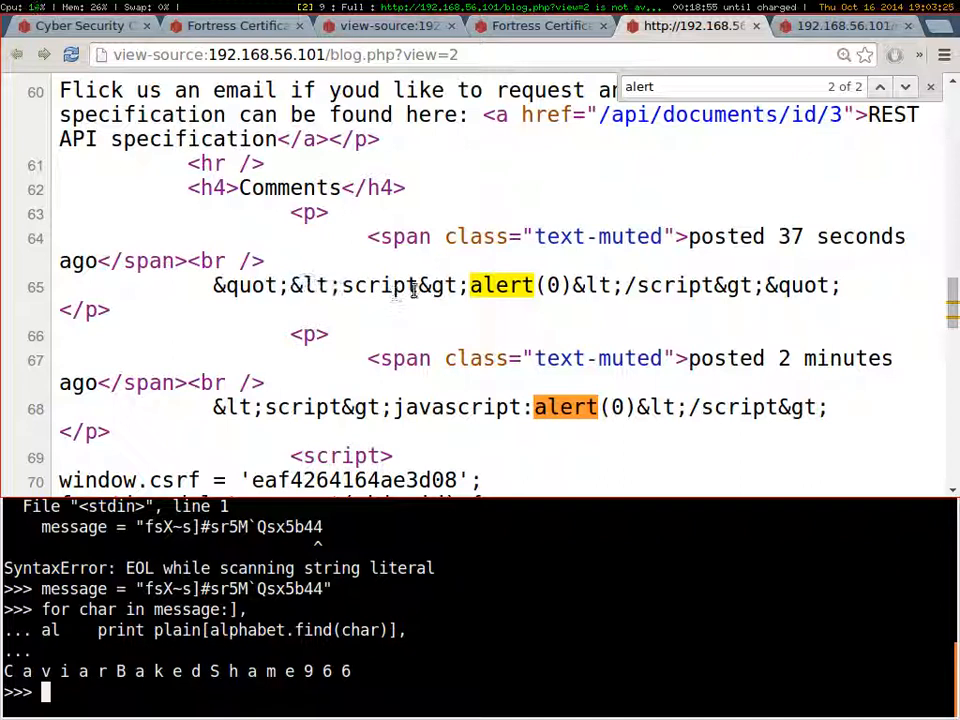
double_click(438, 284)
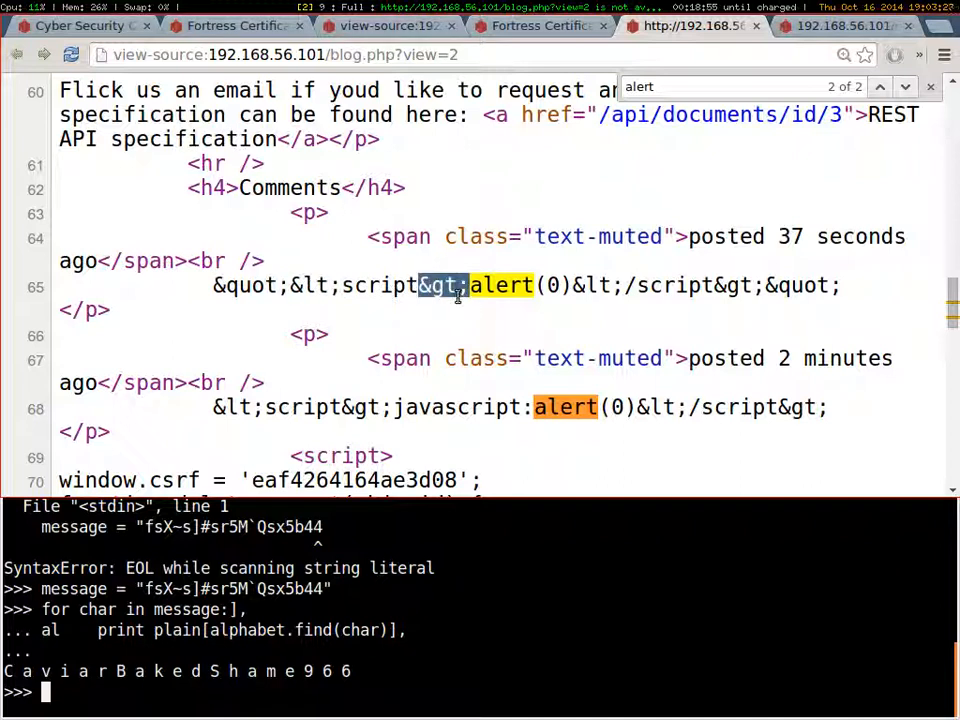
mouse_move(598, 166)
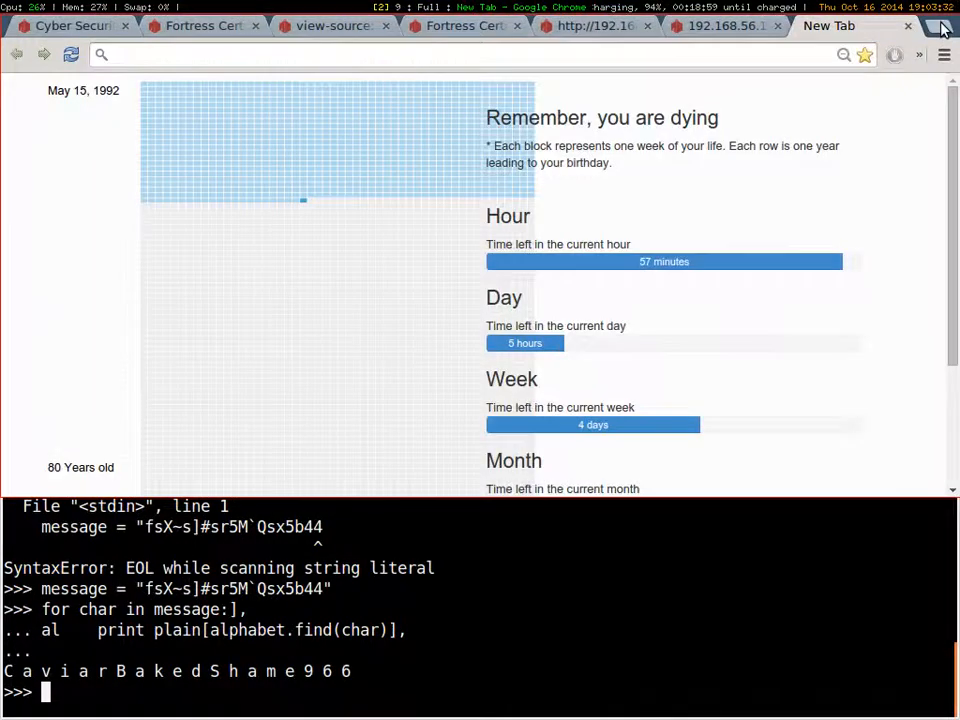
In Network settings, enter the account password in uniwide's Wi-Fi Security tab and save it.
click(74, 54)
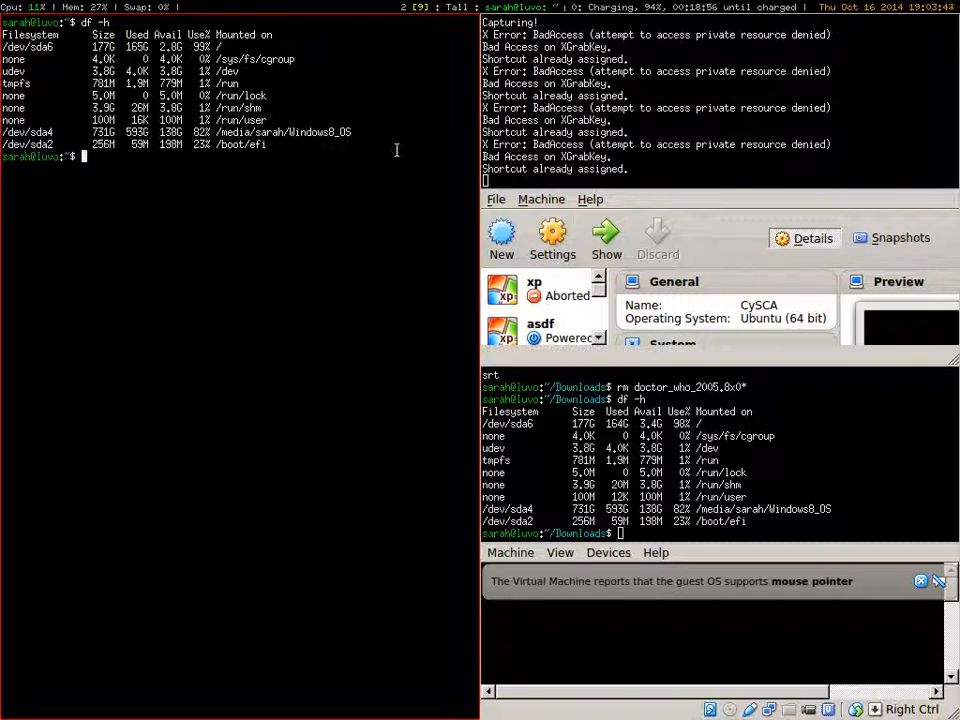
mouse_move(380, 196)
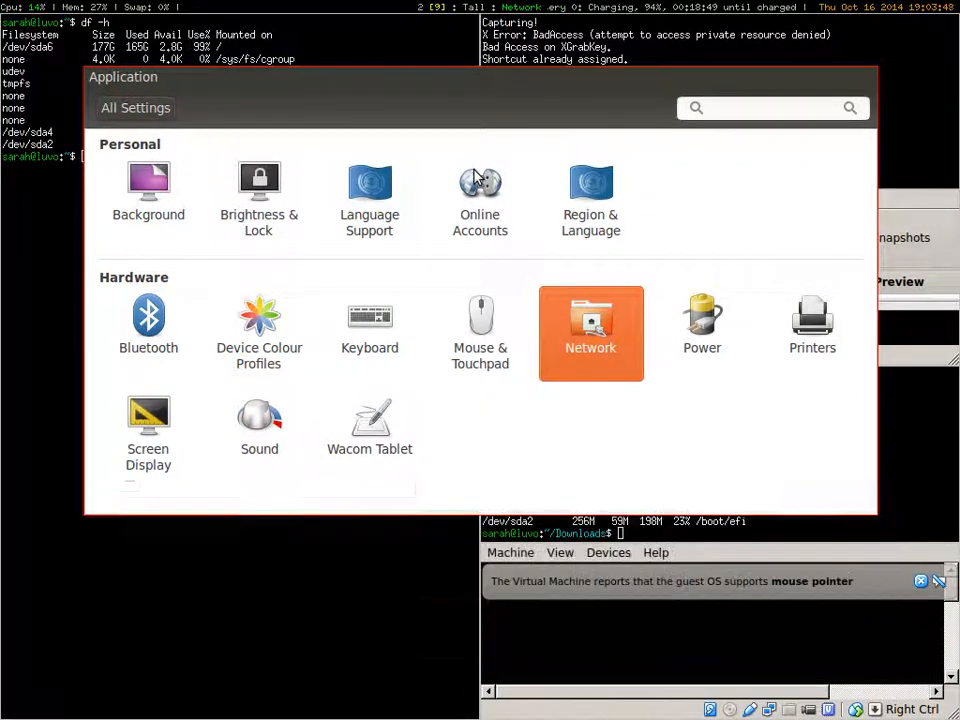
click(590, 332)
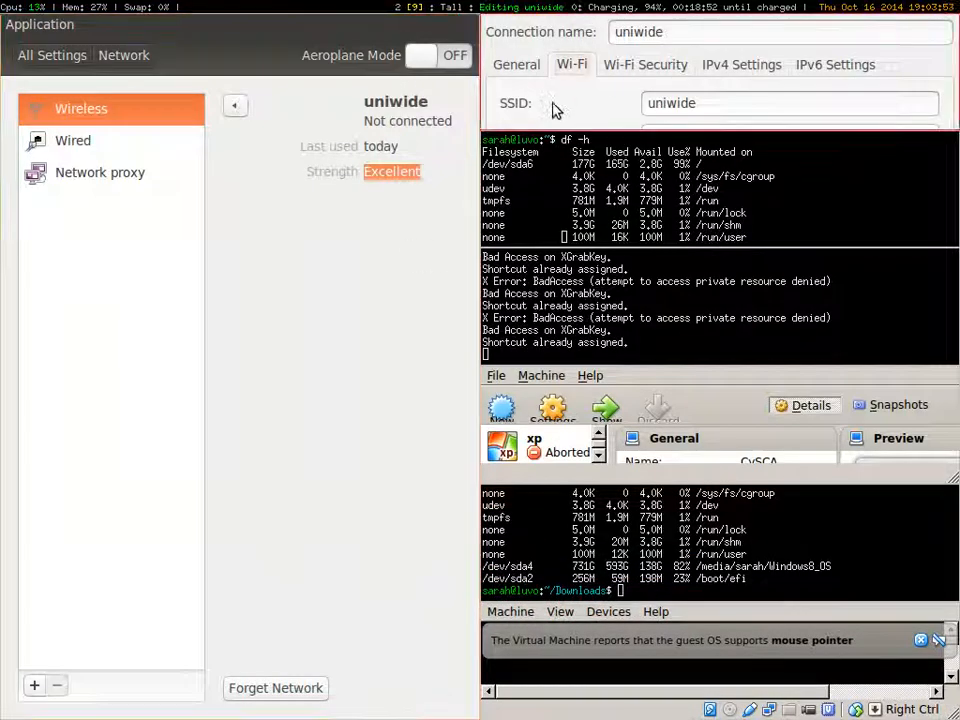
click(644, 64)
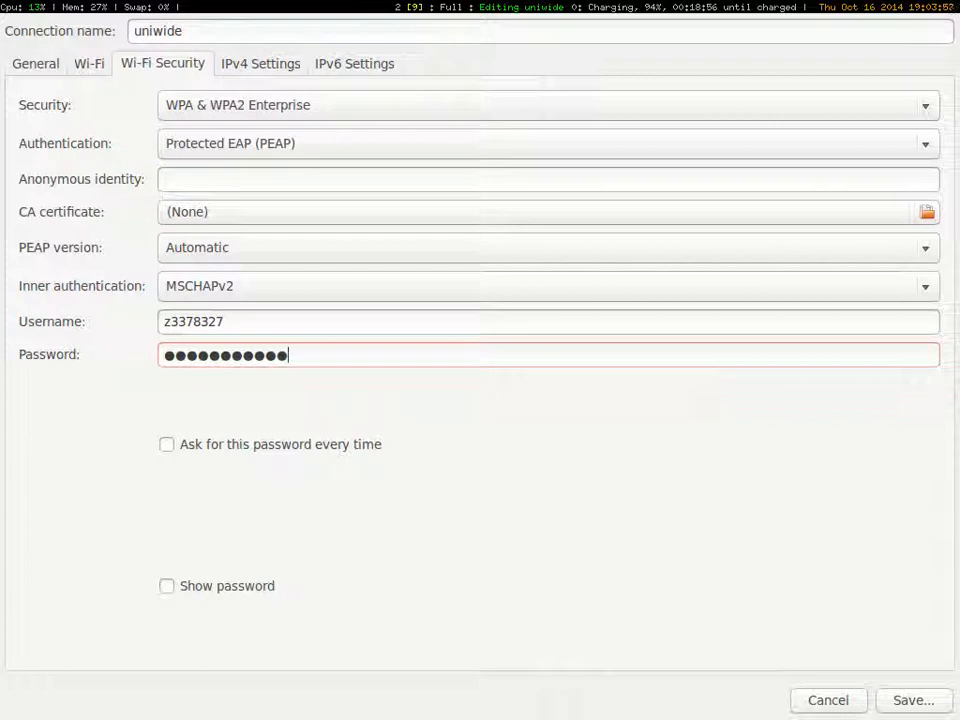
click(912, 700)
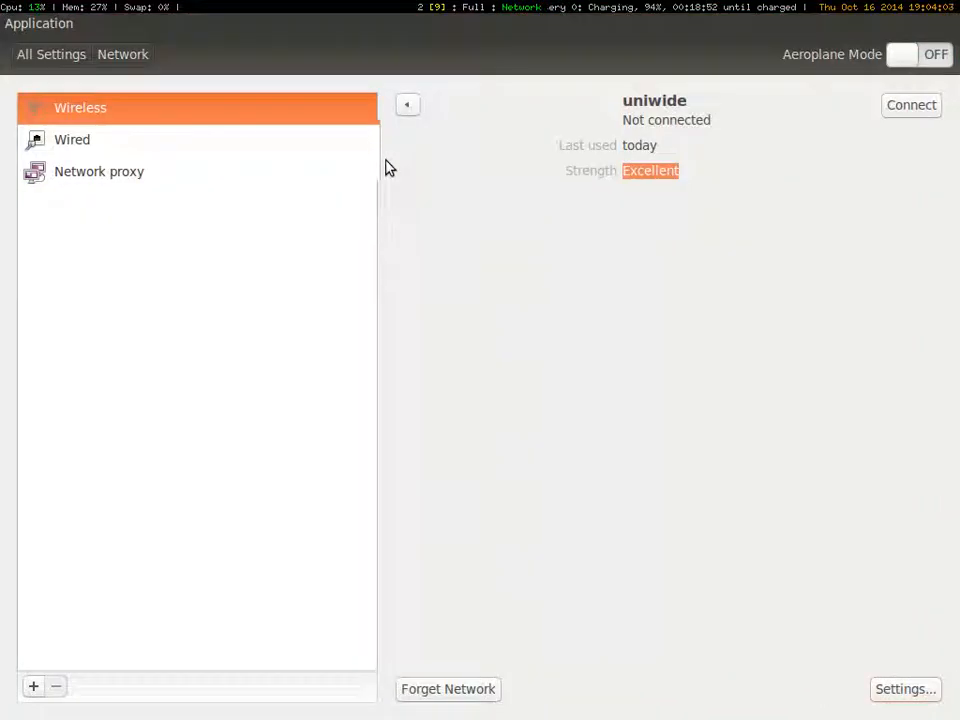
mouse_move(700, 232)
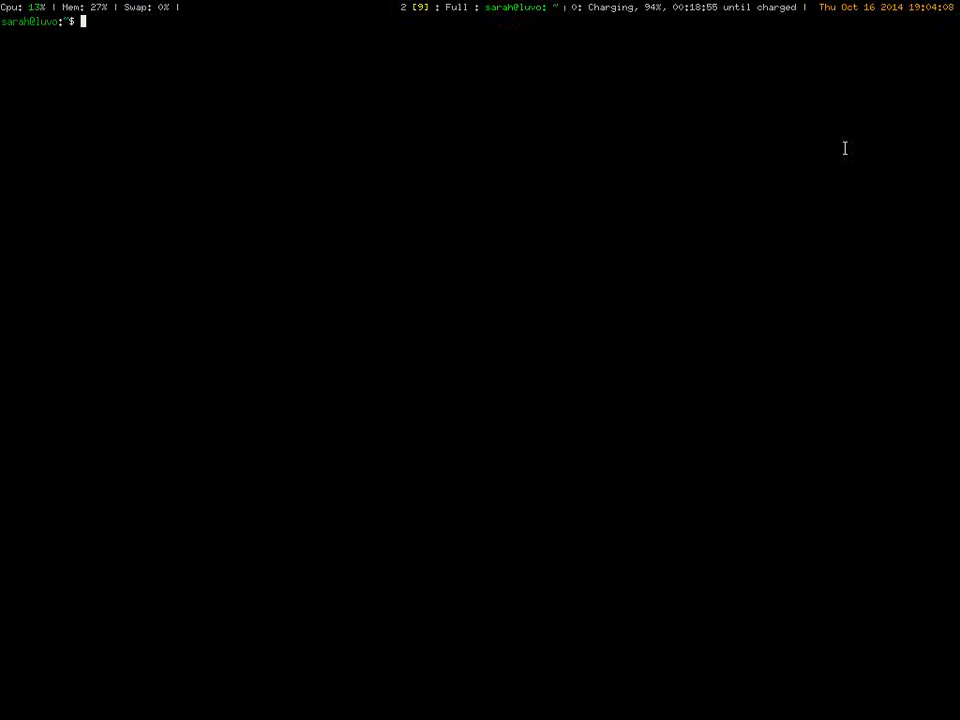
Run 'while true; do ping 8.8.8.8; done' to ping continuously.
text(ping 8.8.8.8.)
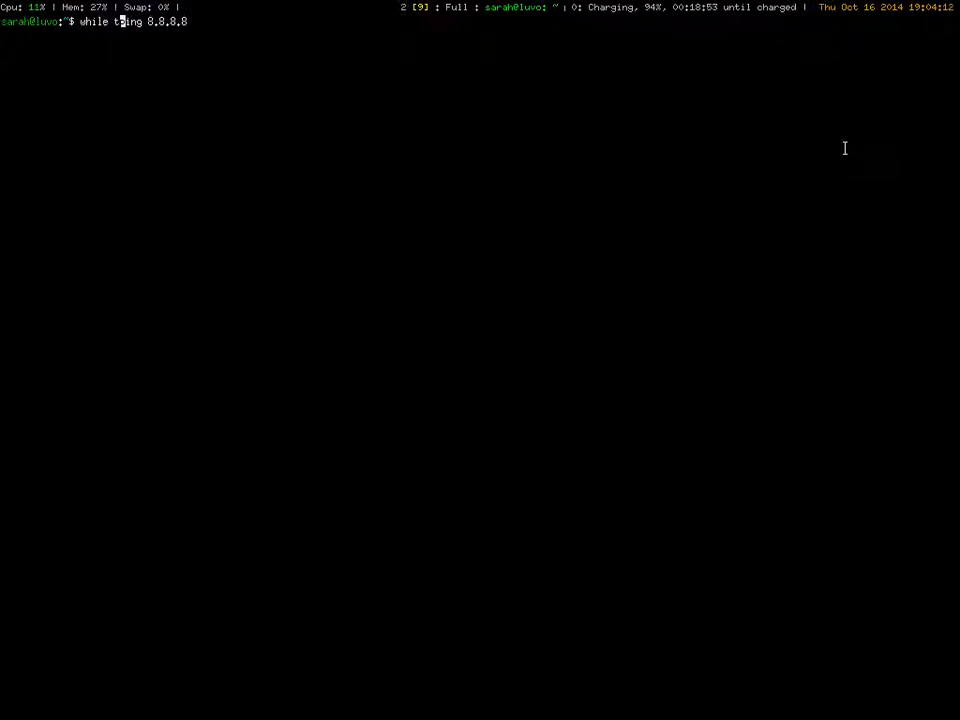
text(rue; do p)
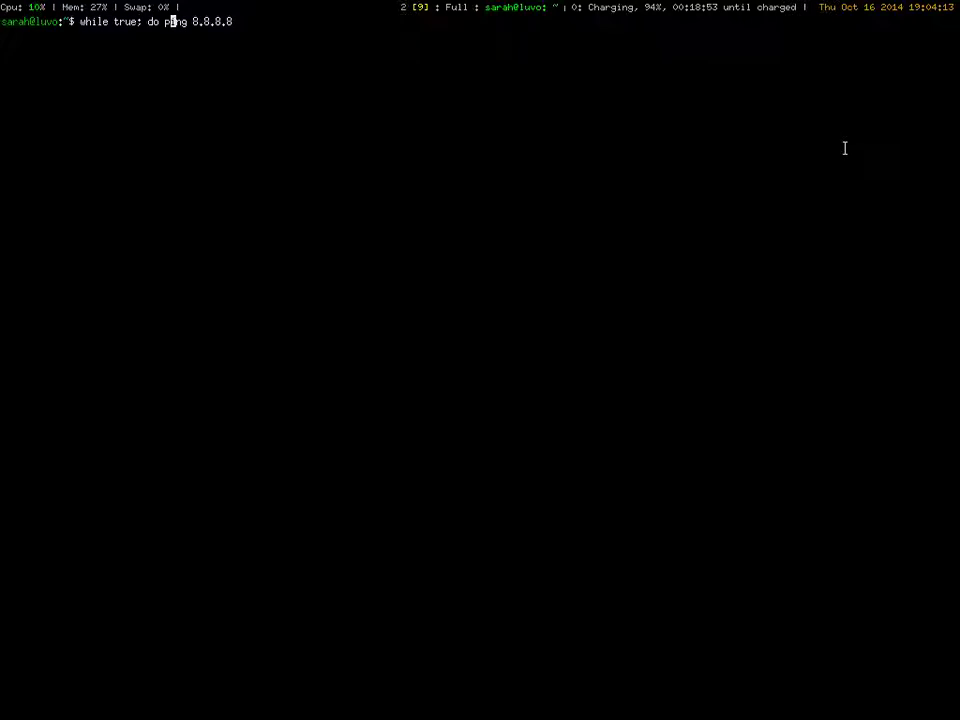
text(;)
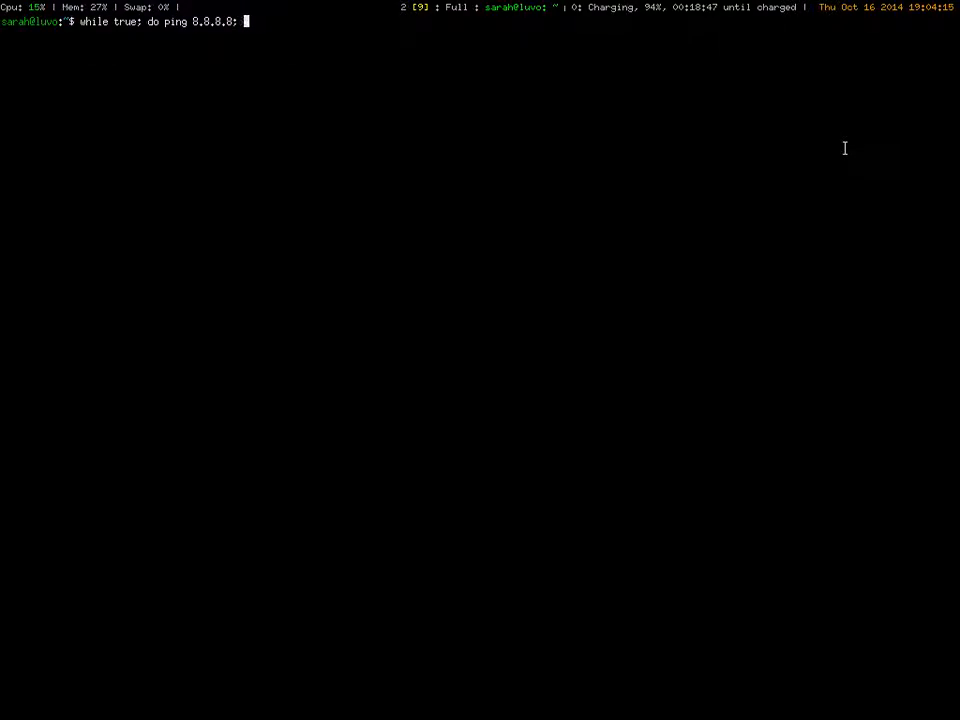
key(Return)
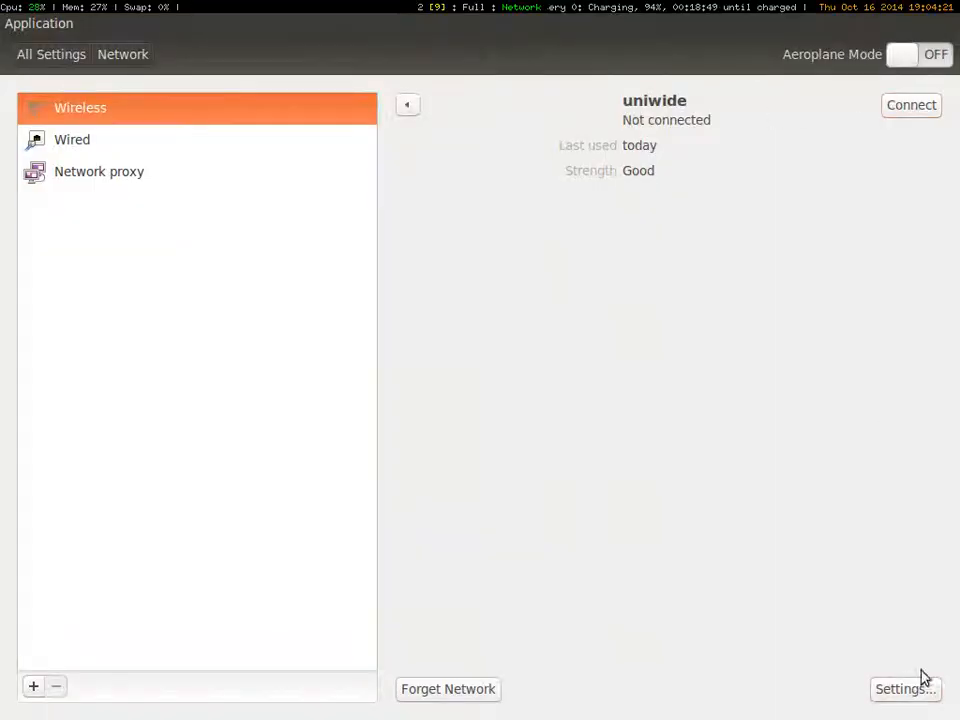
Retype the uniwide Wi-Fi password in its settings and save to reconnect.
click(904, 688)
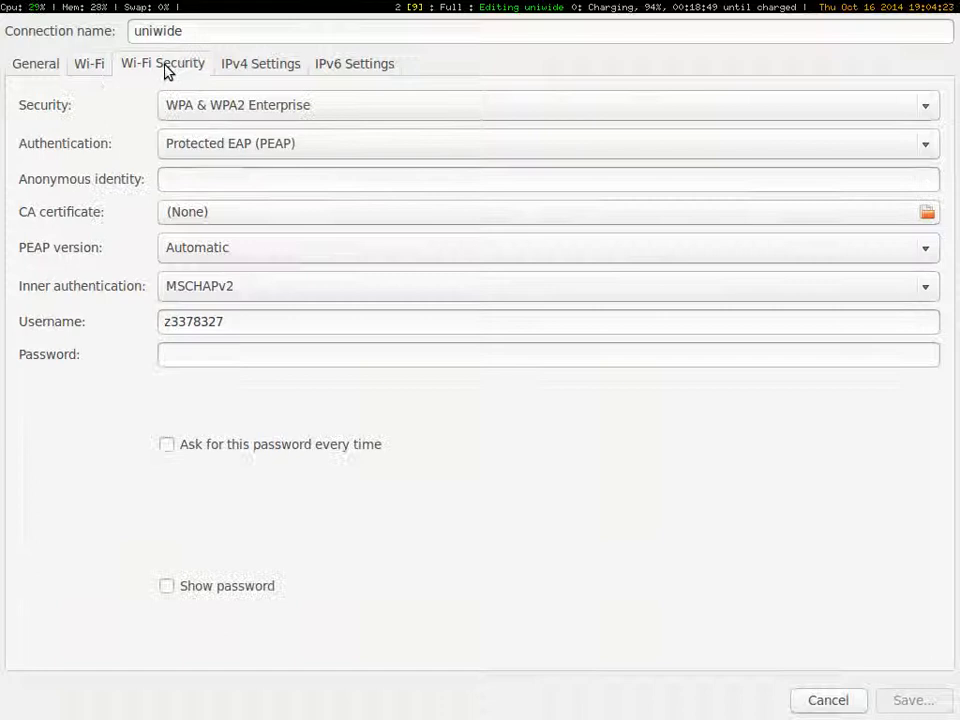
text(password)
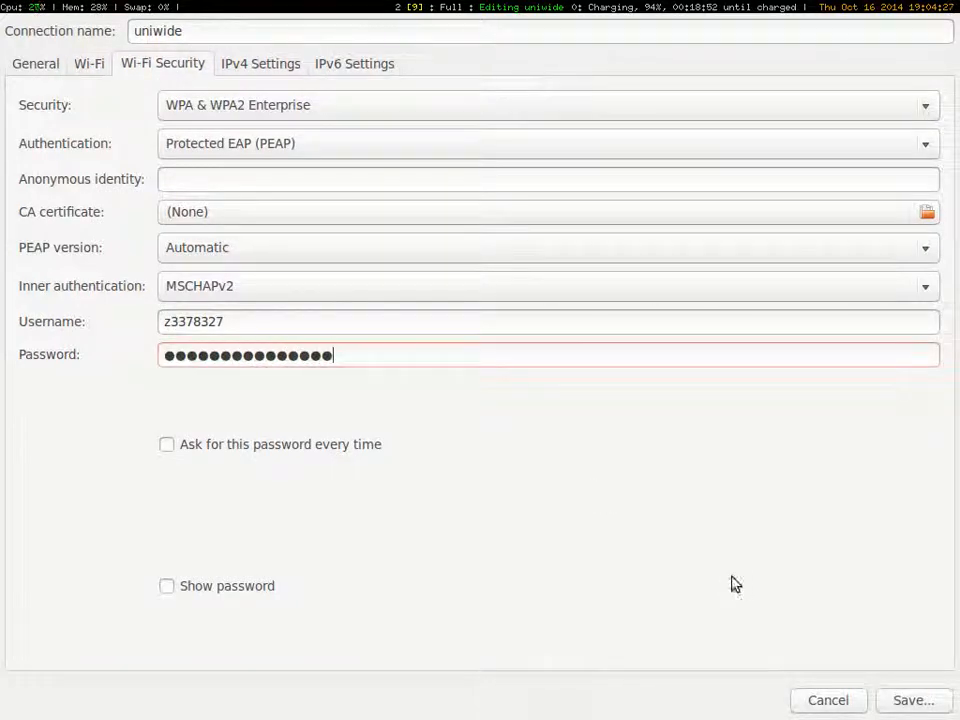
click(912, 700)
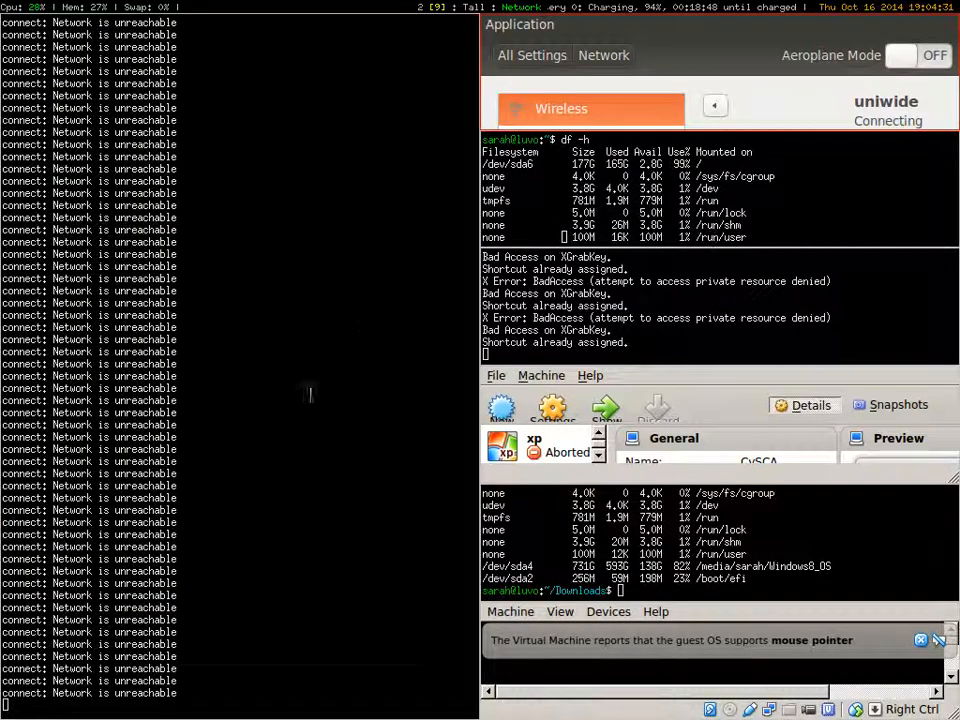
mouse_move(384, 384)
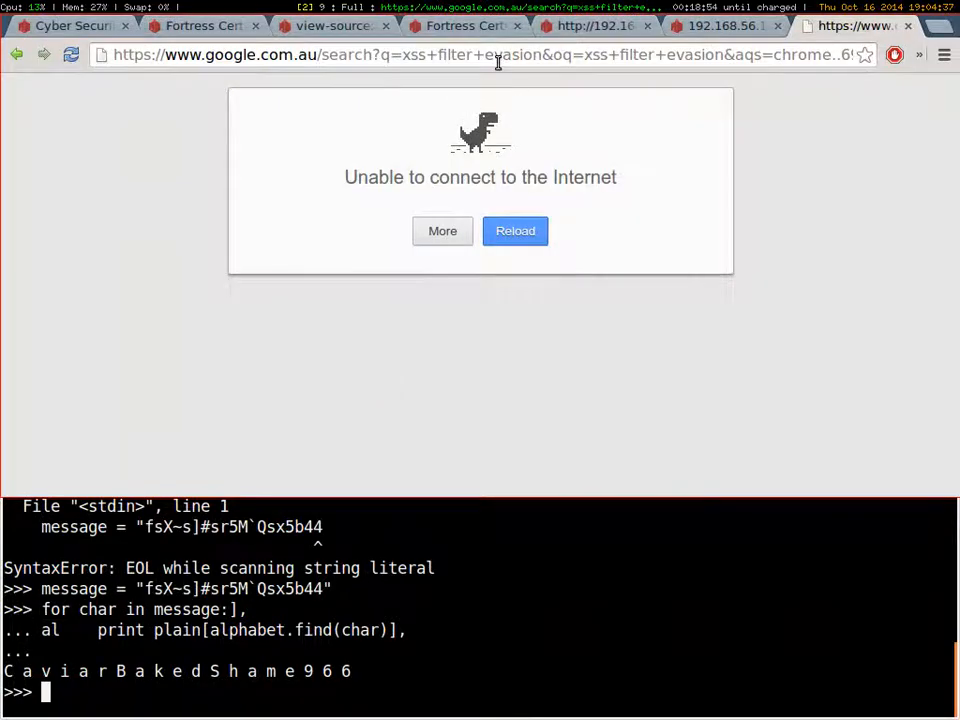
Reload the Google search and read the OWASP XSS Filter Evasion Cheat Sheet's first attack vectors.
click(514, 232)
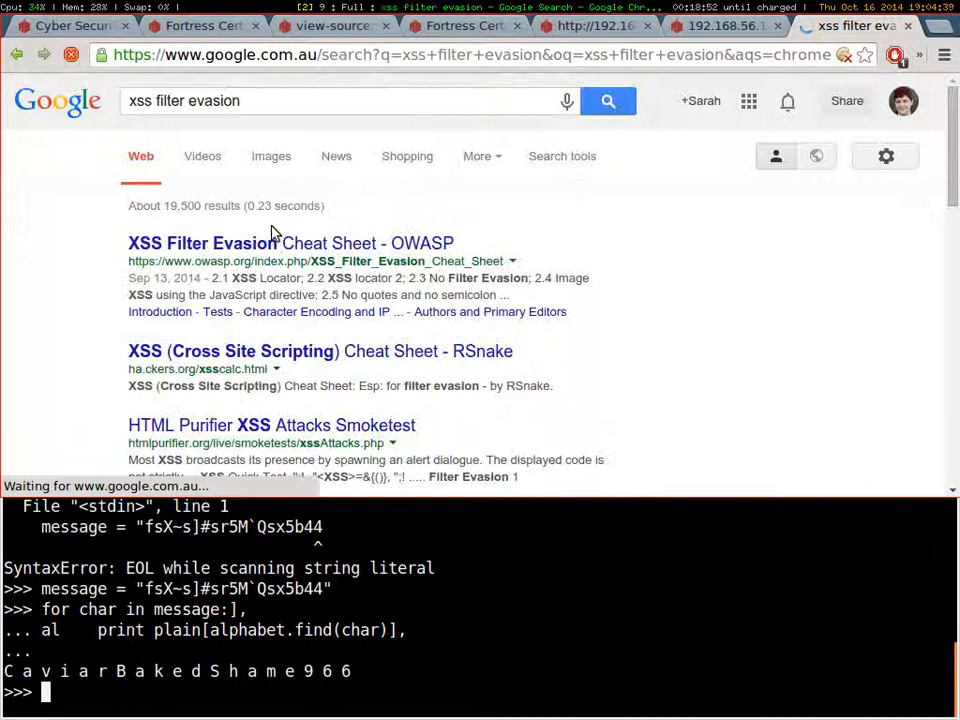
click(200, 244)
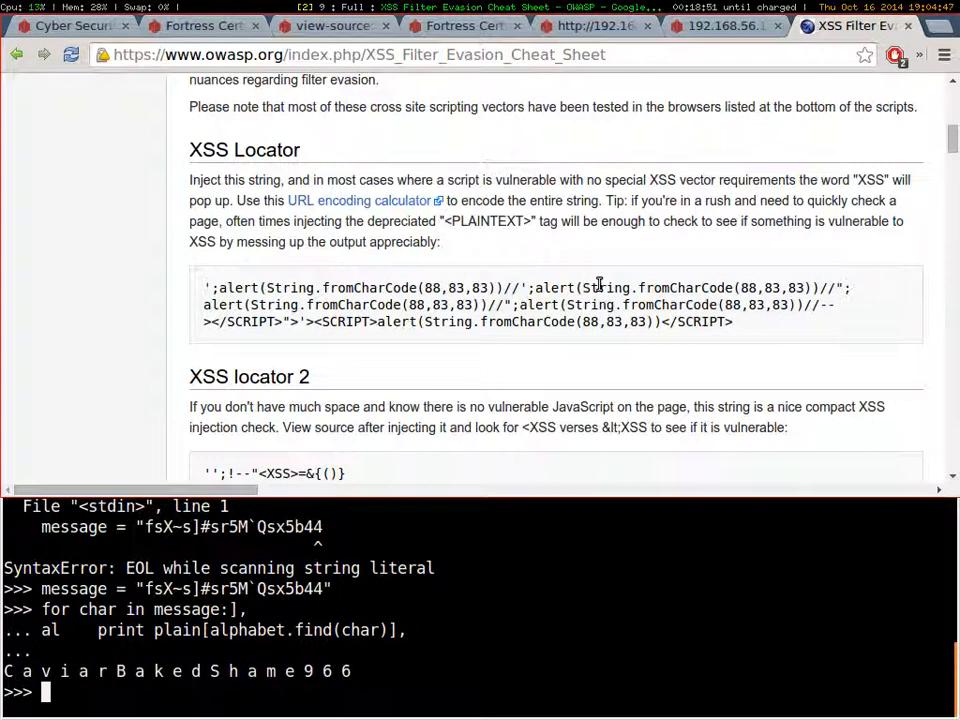
scroll(down, 3)
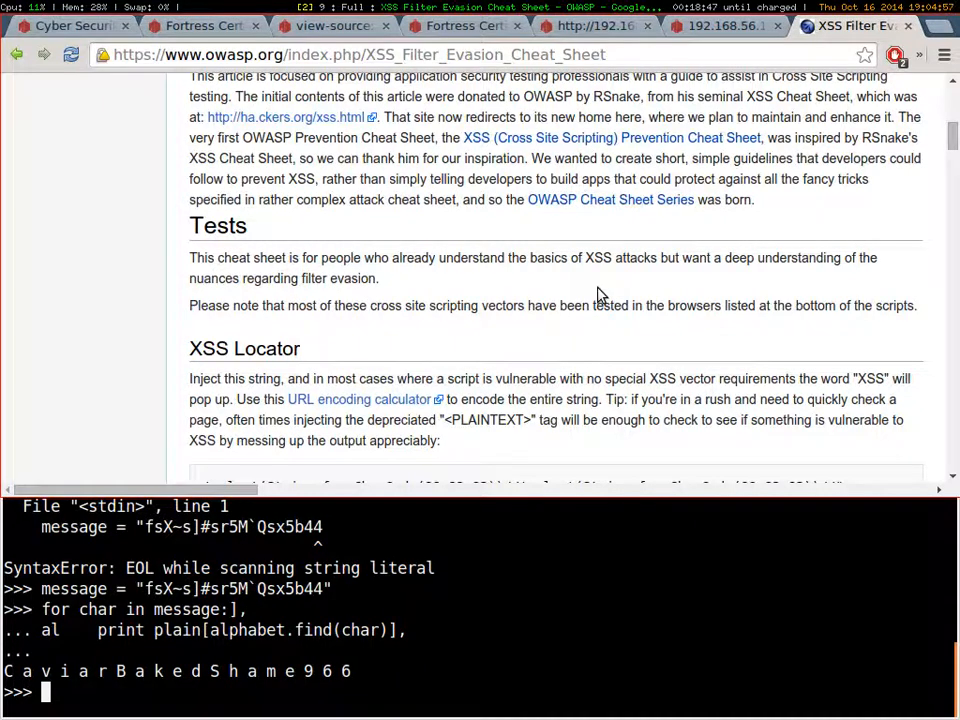
scroll(down, 3)
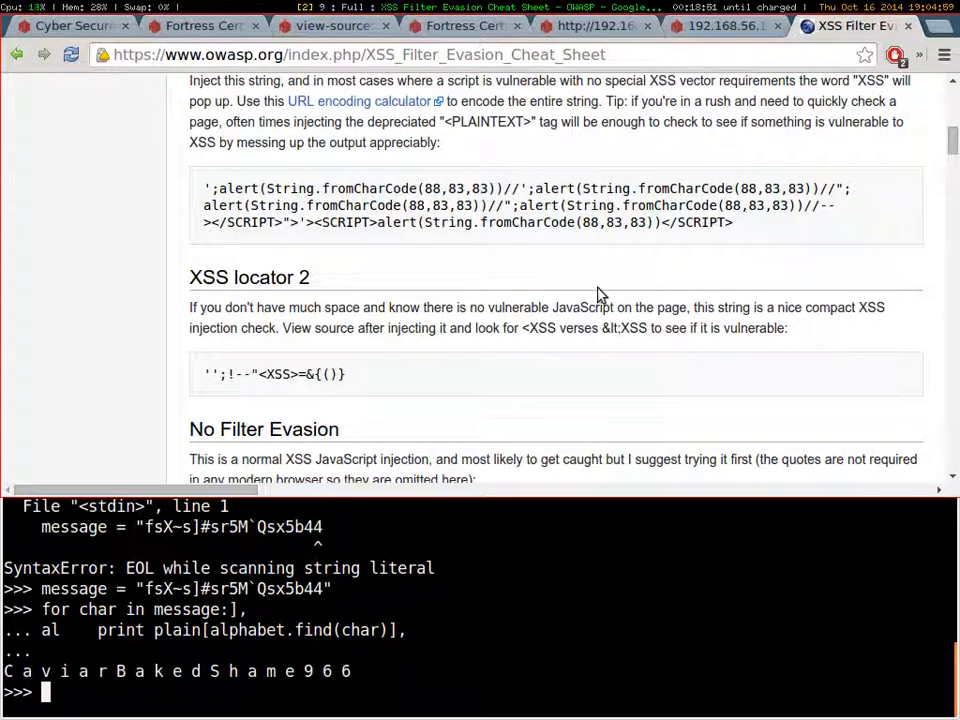
scroll(down, 3)
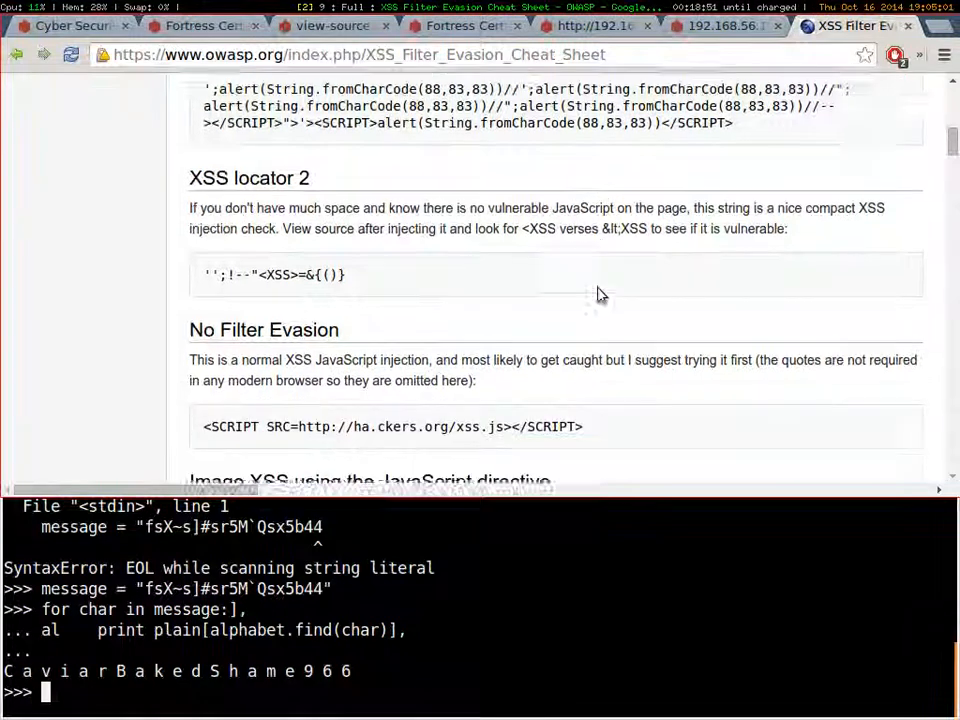
scroll(down, 3)
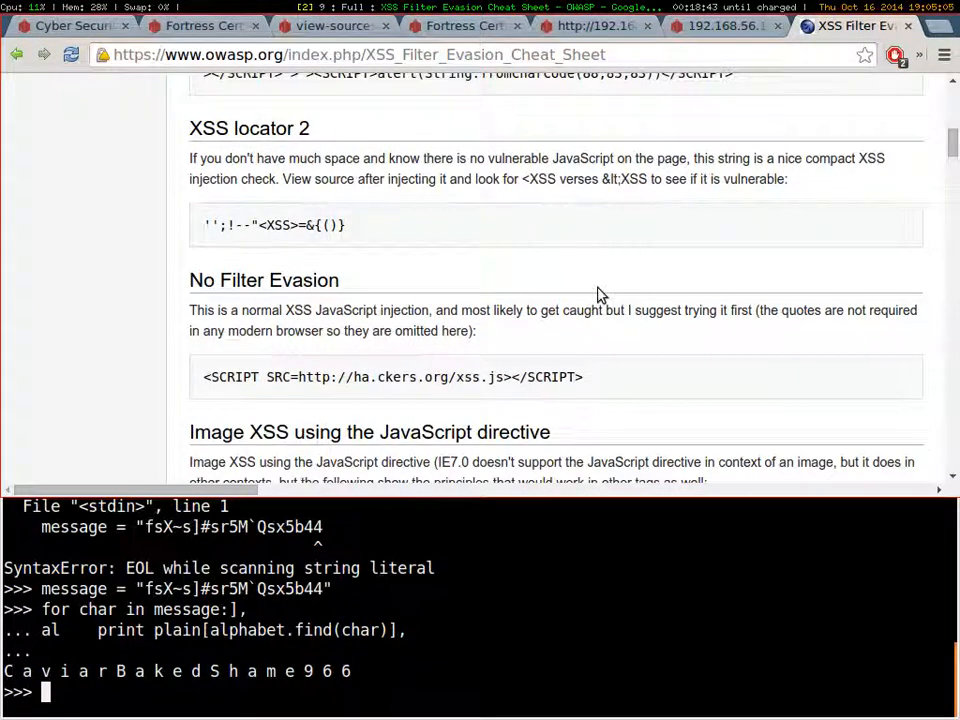
mouse_move(380, 240)
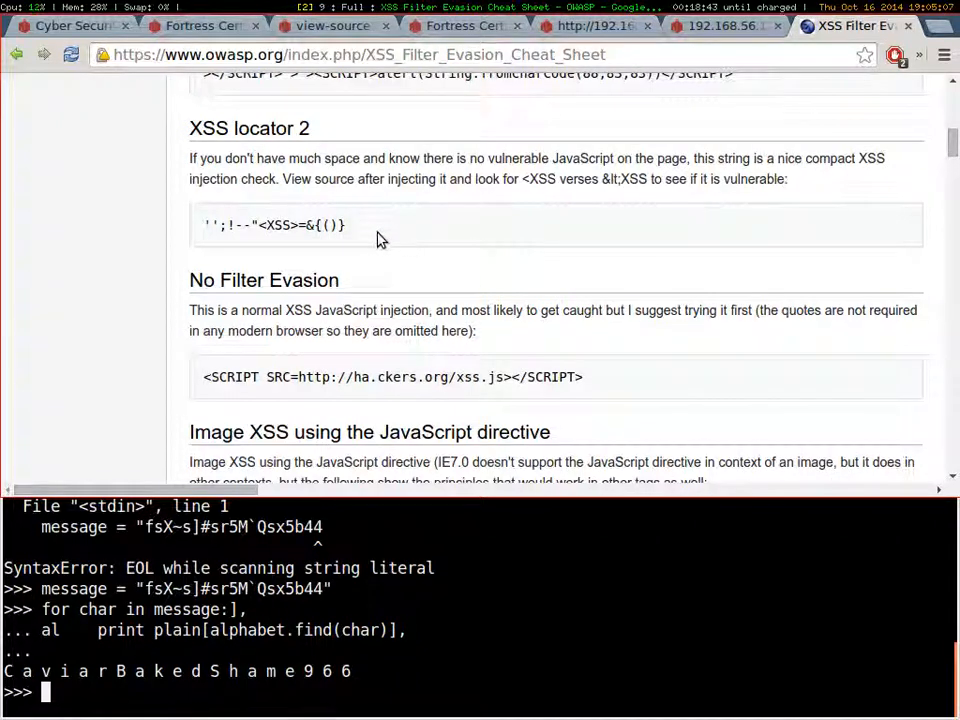
Read further evasion examples in the cheat sheet, then return to the Fortress challenge list.
scroll(down, 3)
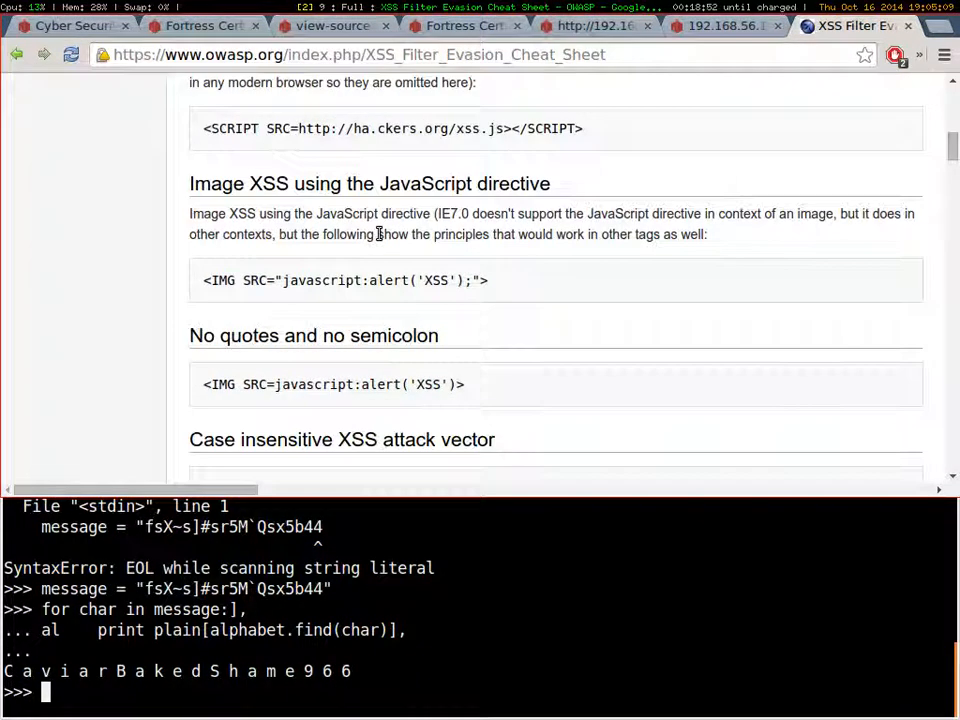
scroll(down, 3)
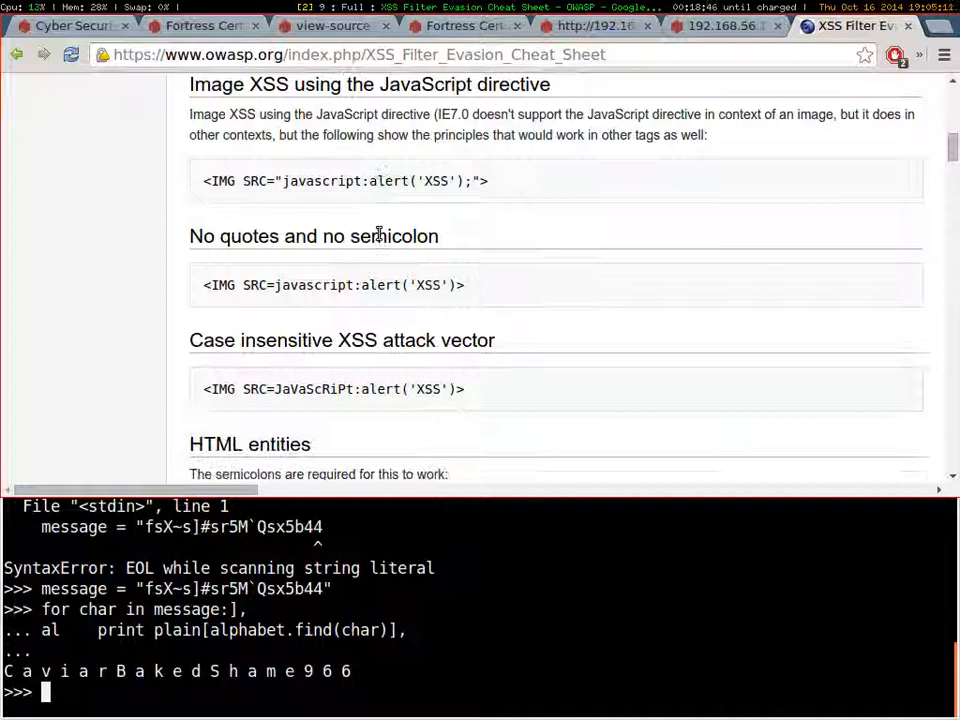
scroll(down, 3)
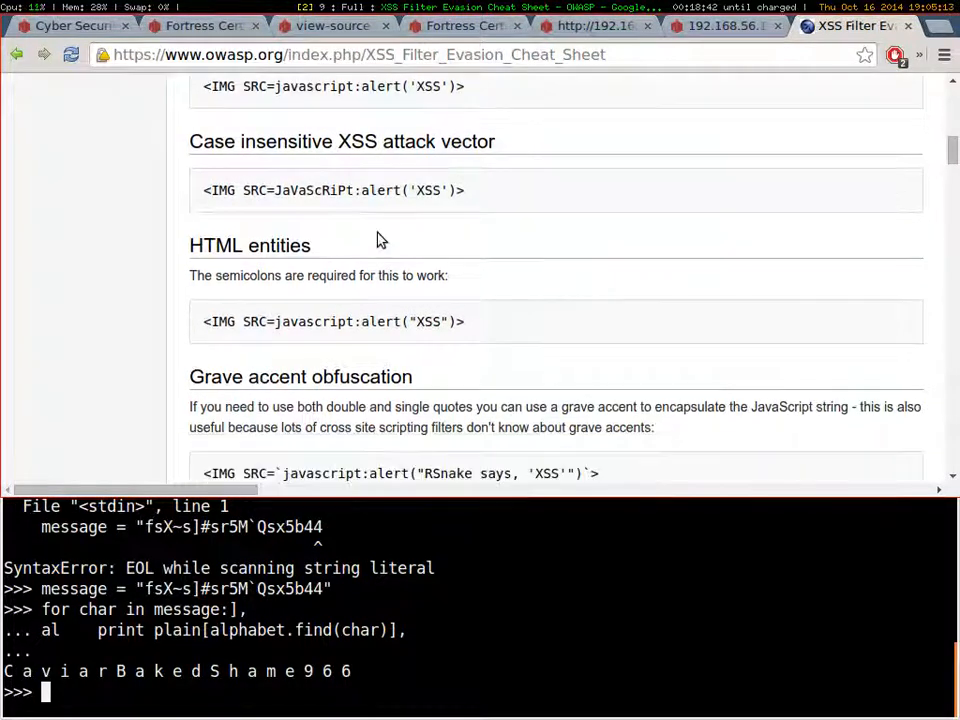
scroll(down, 3)
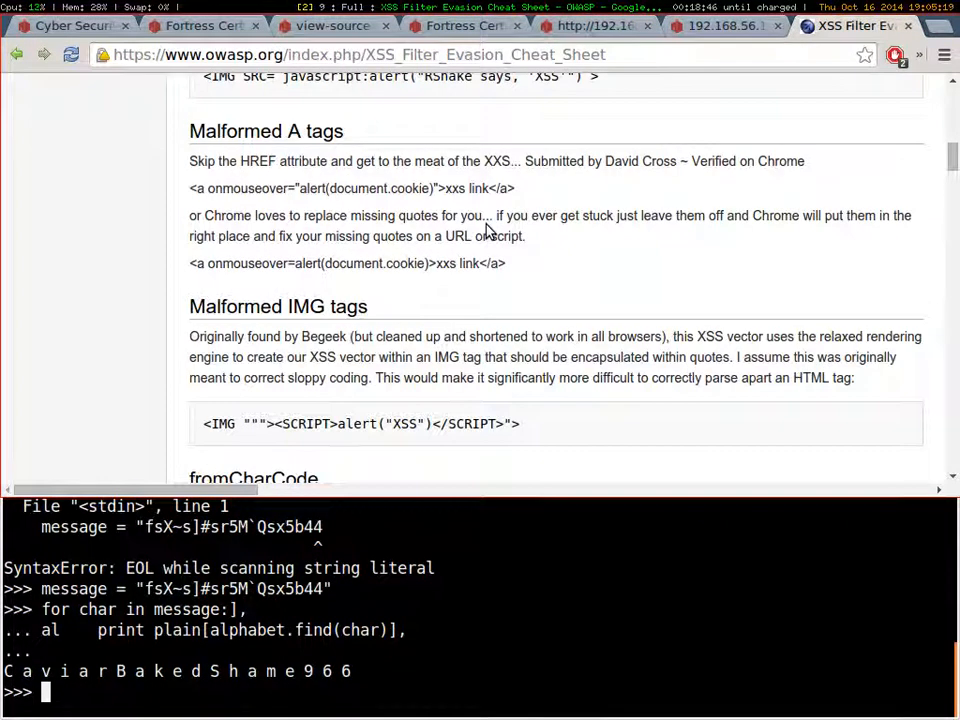
scroll(down, 3)
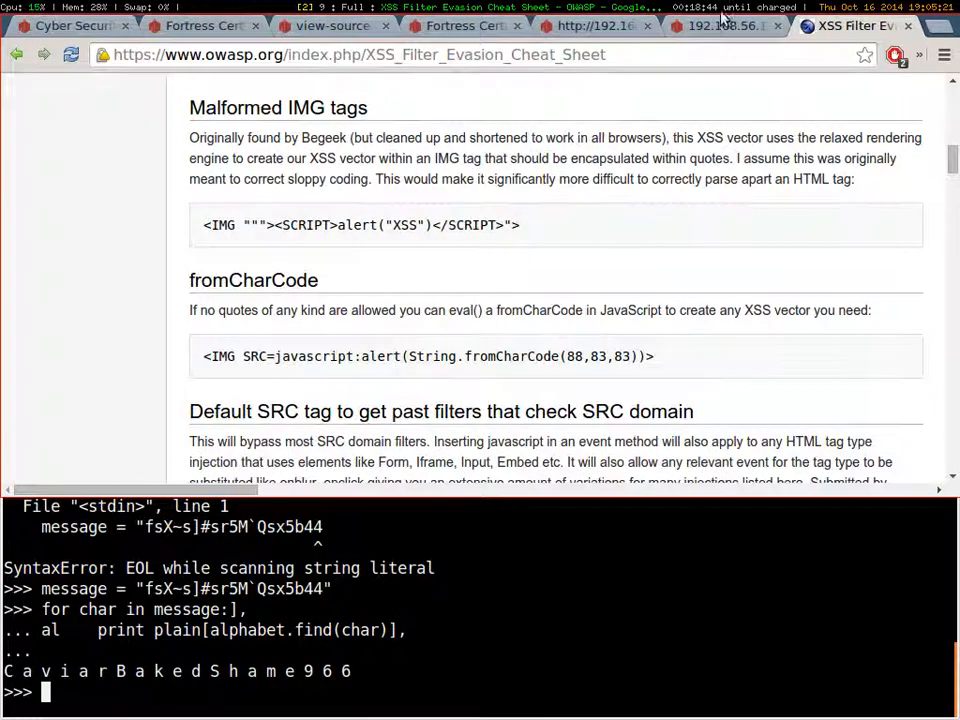
click(330, 24)
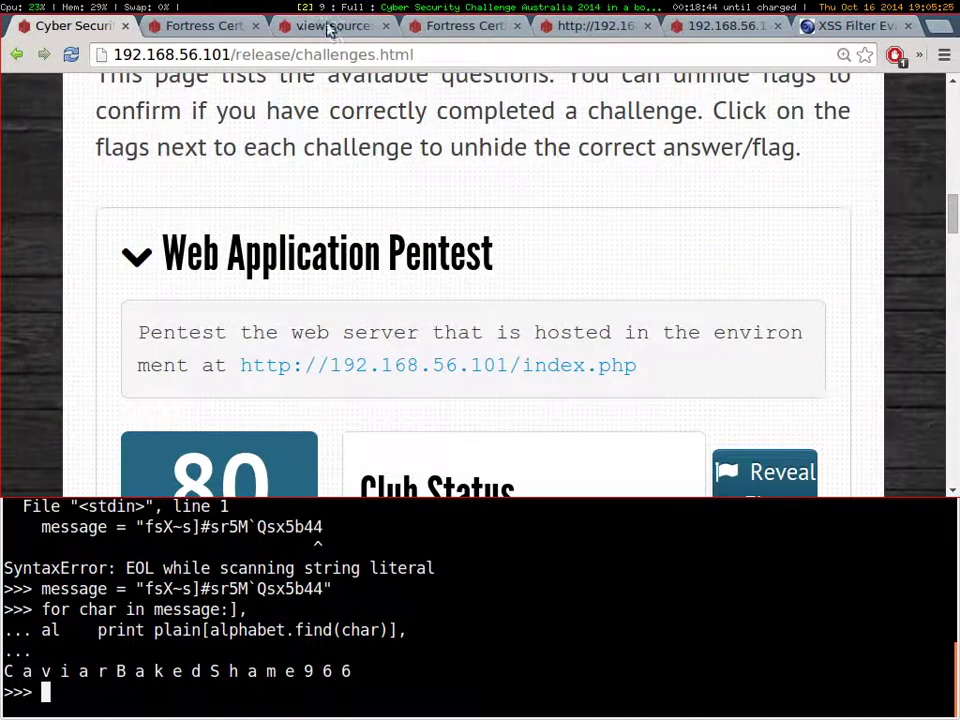
In the blog Comment box, write \<script> and the doubled <<script>> tag attempt.
click(336, 24)
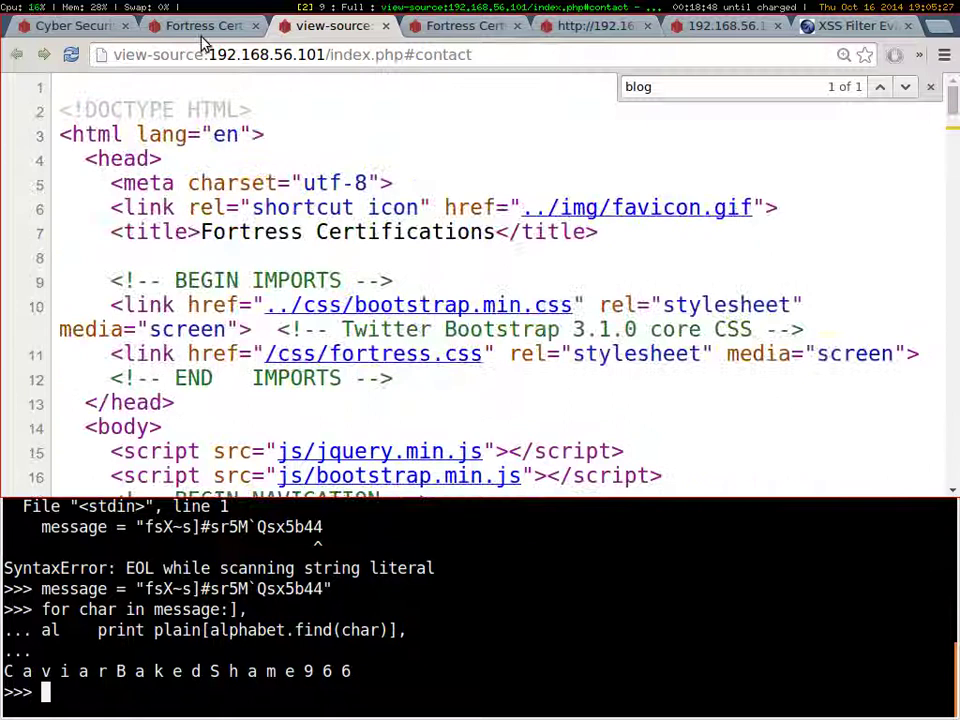
click(200, 28)
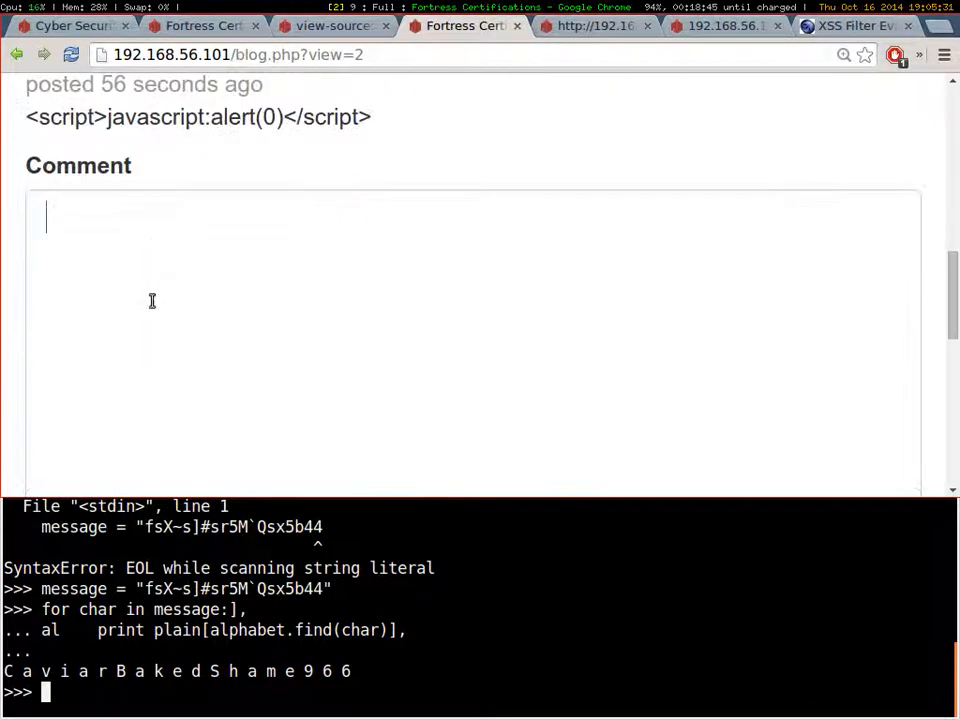
text(\)
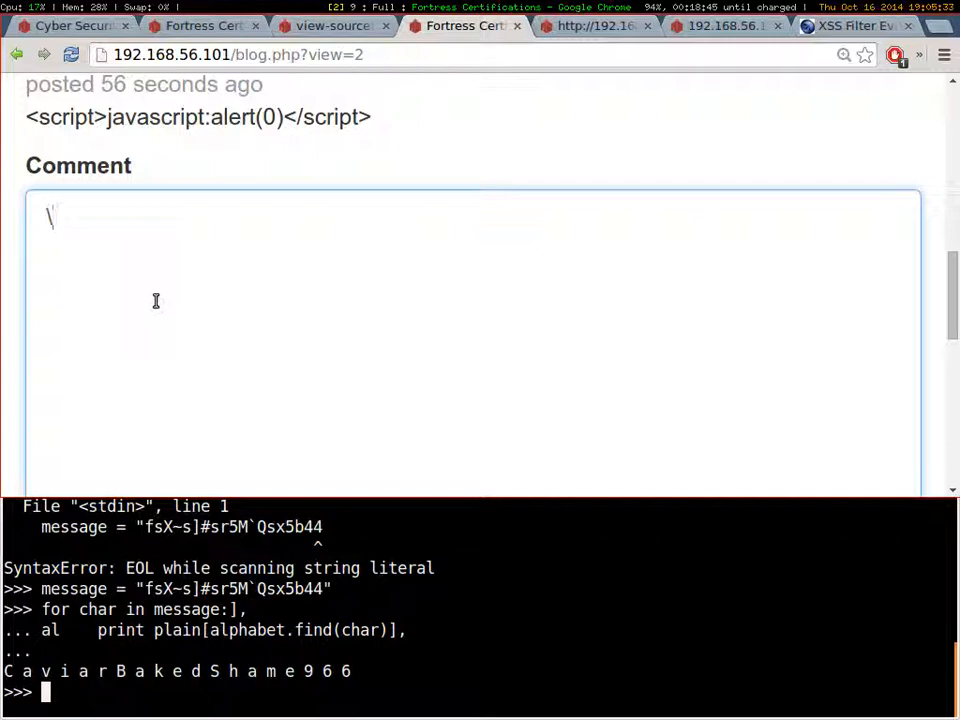
text(<scrip)
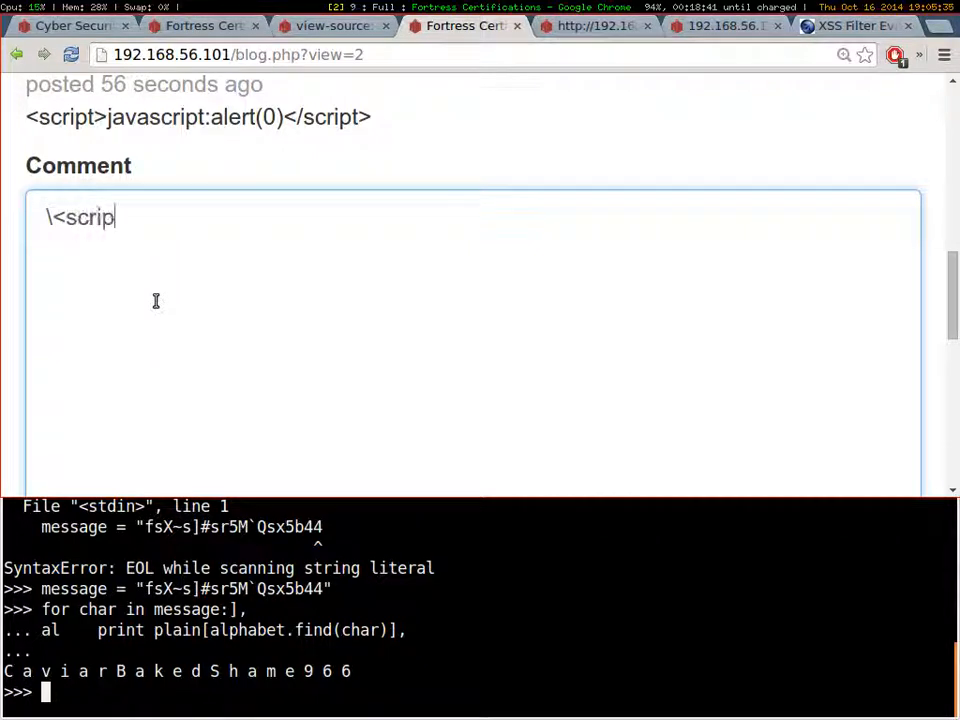
text(>)
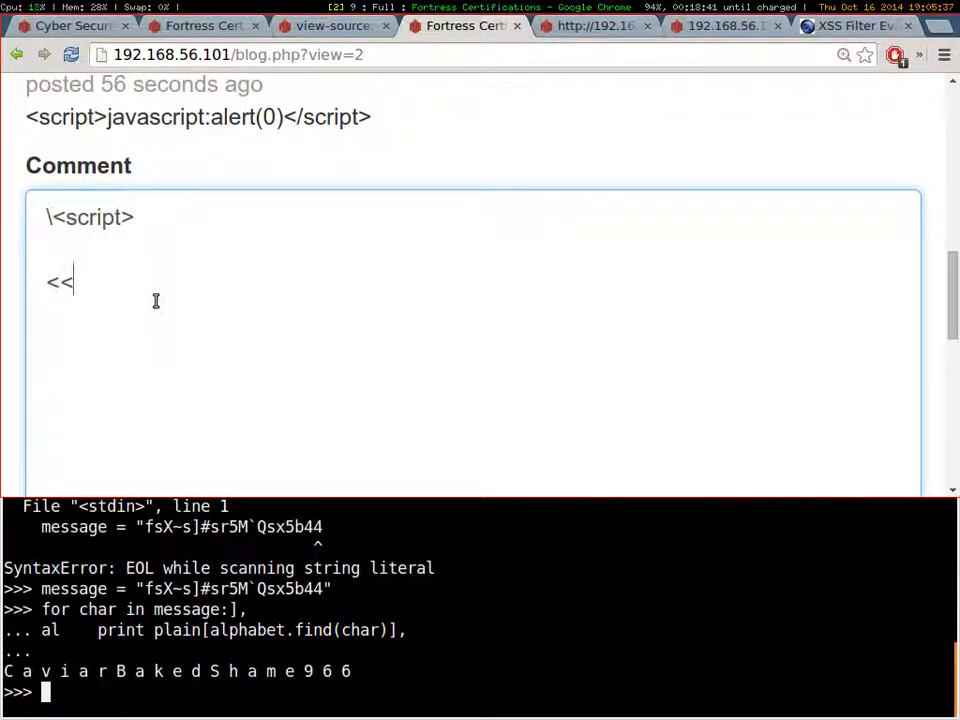
text(script>>)
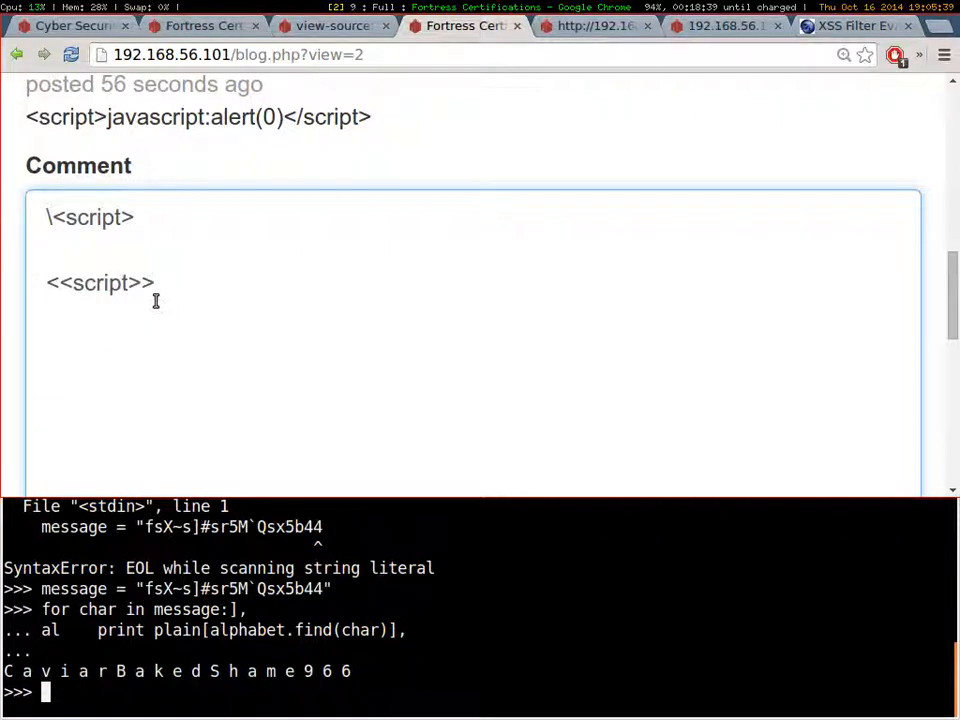
text(<)
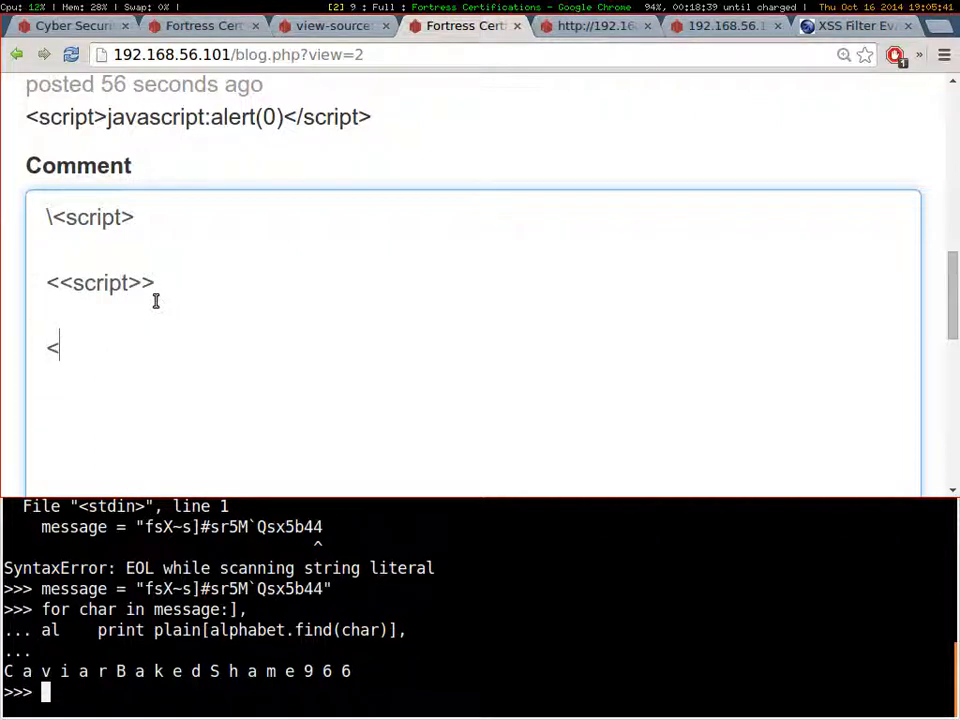
Add alert(0) payloads inside <<script>> and nested <scr<script>ipt> tags to the comment.
text(scr<scrip)
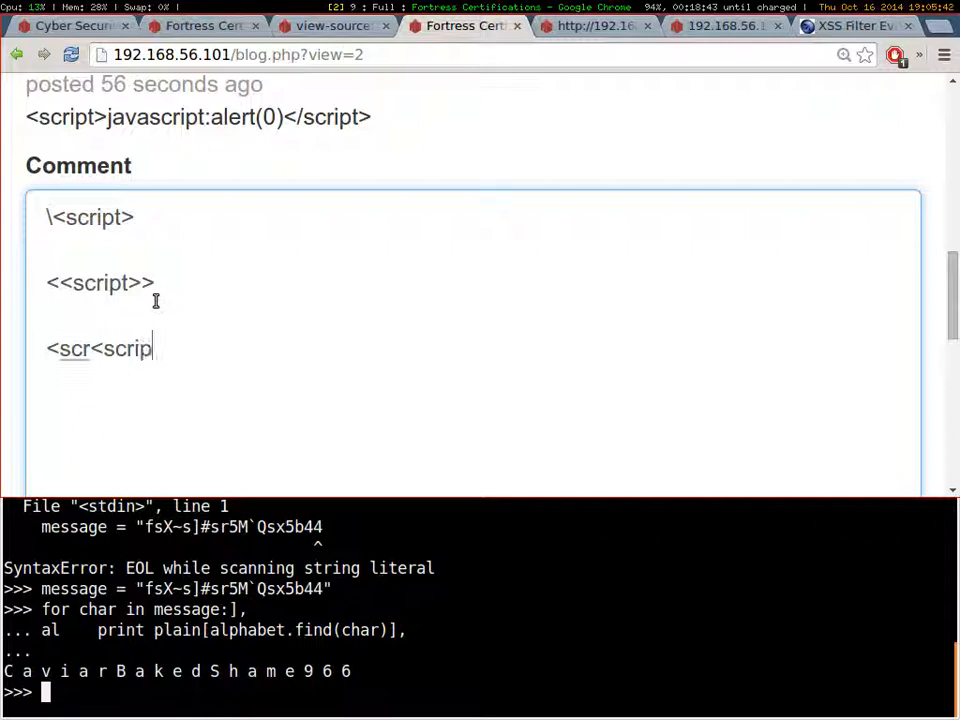
text(t>>)
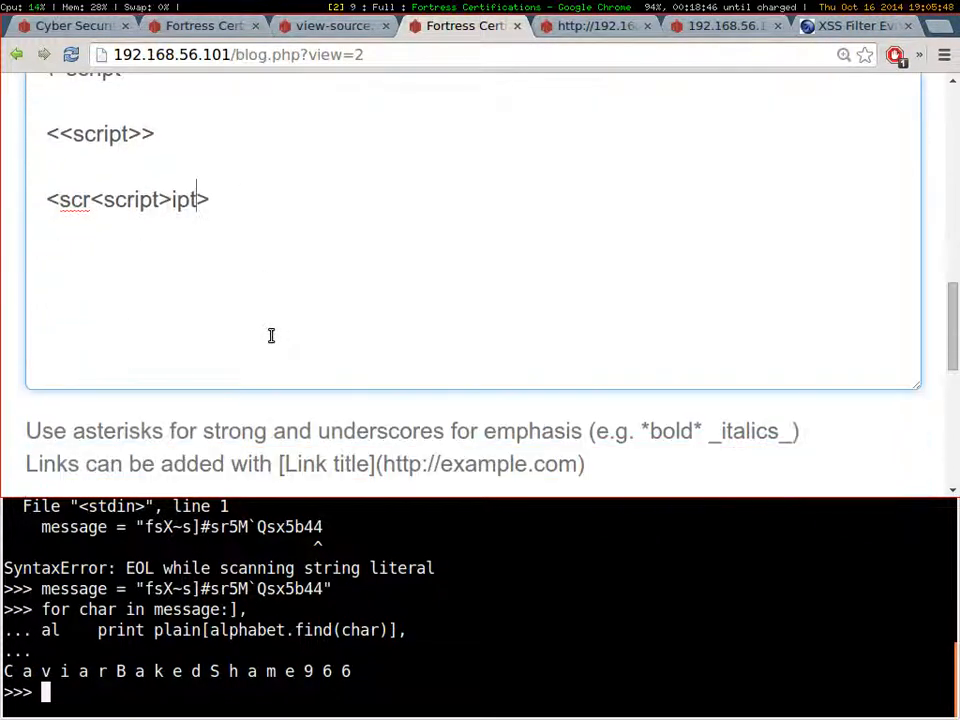
text(alert)
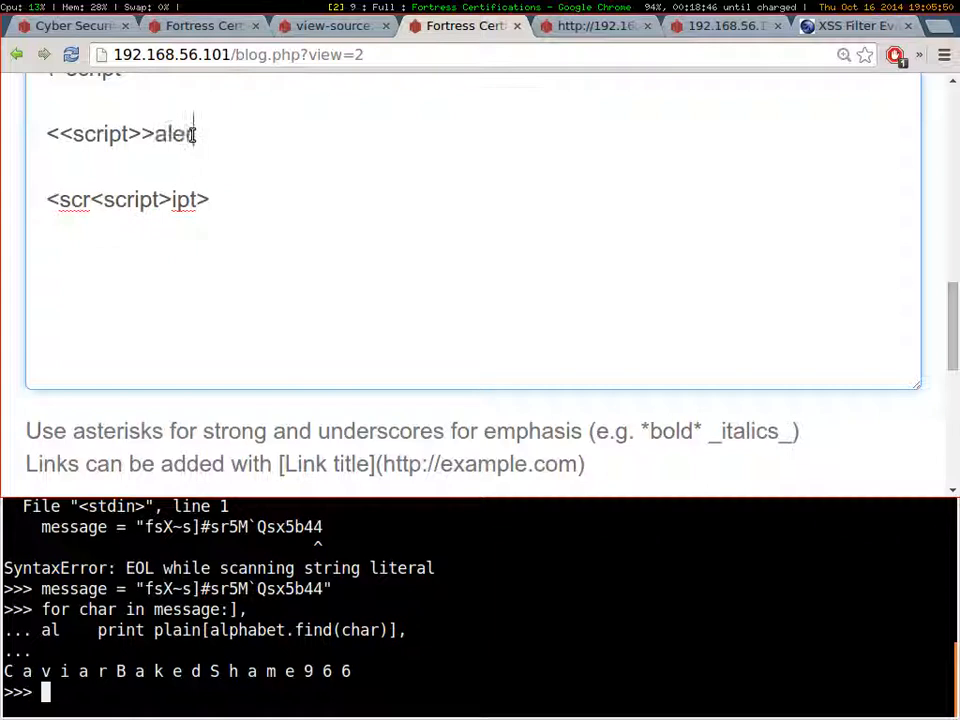
text((0)<</script>>)
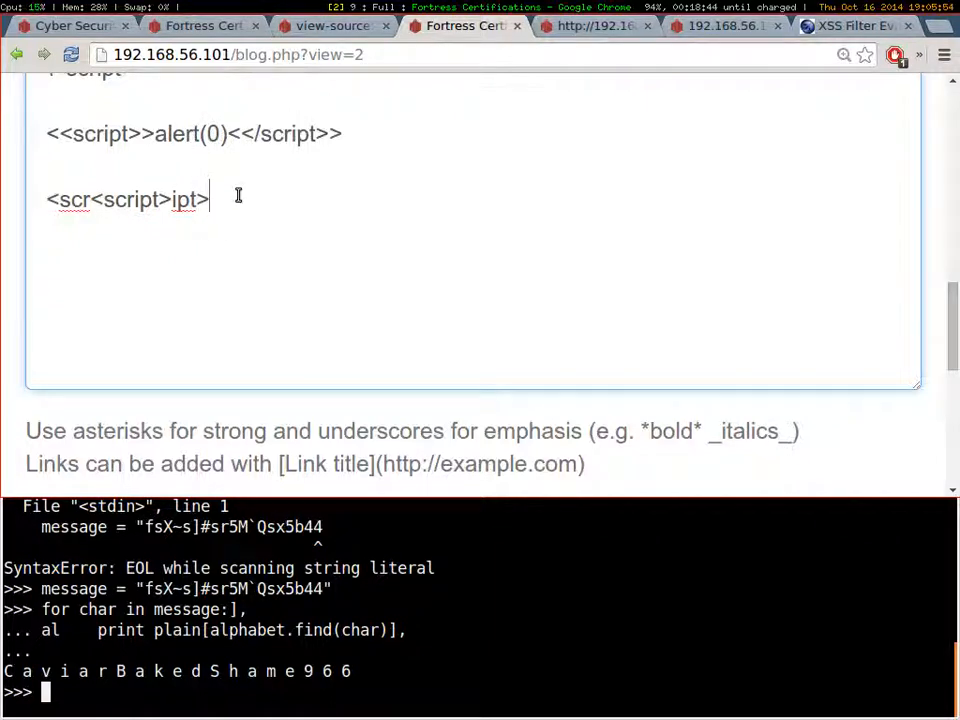
text(alert(0))
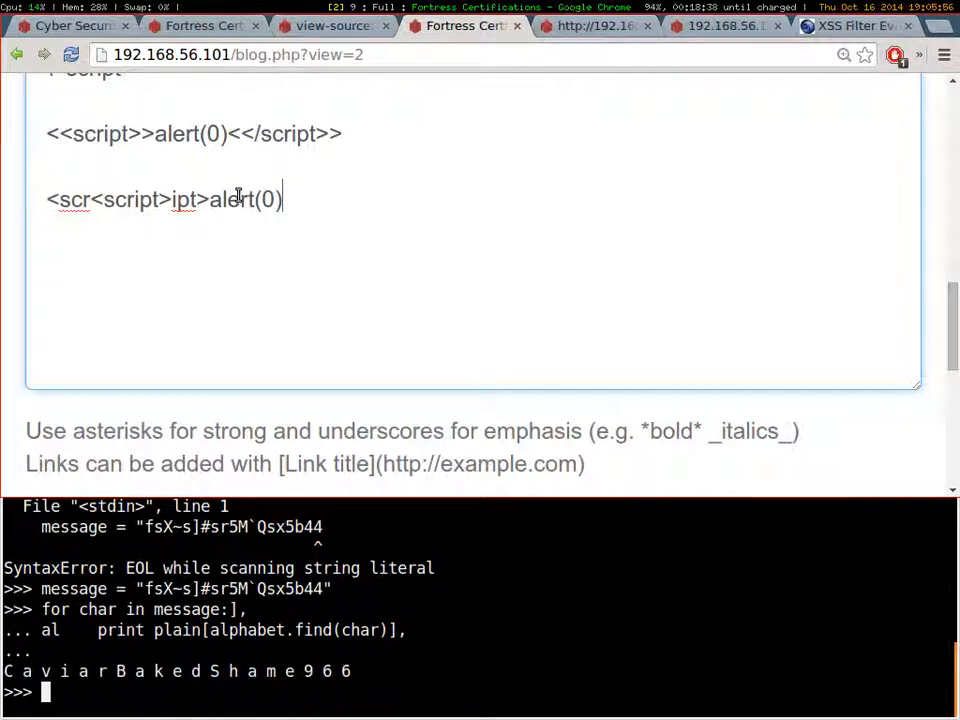
text(</scr<s)
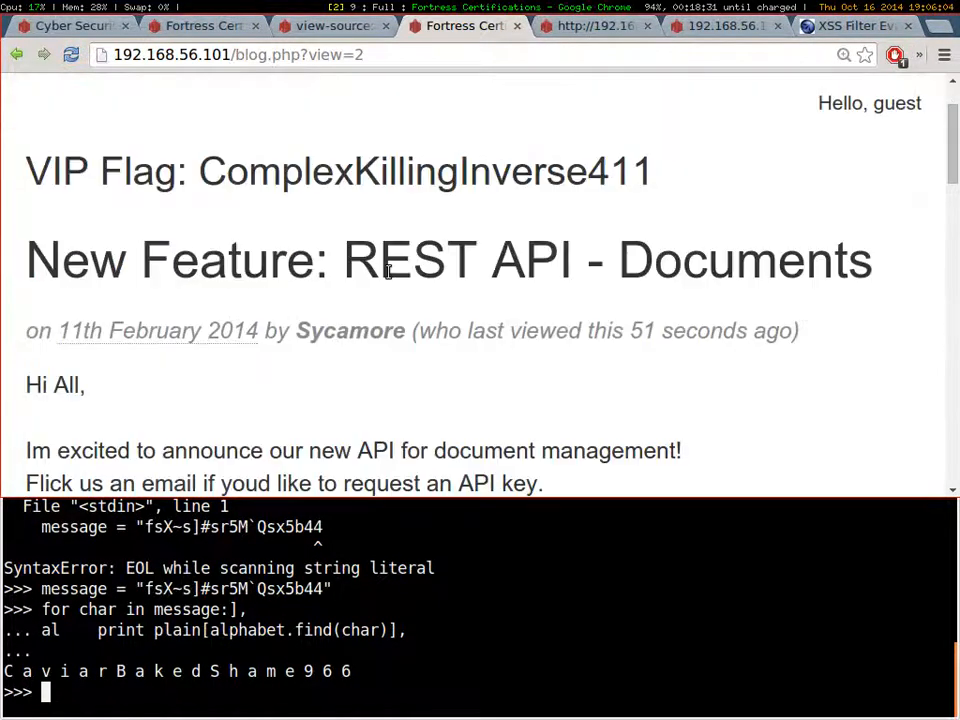
Scroll to the posted nested-script comment, confirming it renders as plain text.
scroll(down, 3)
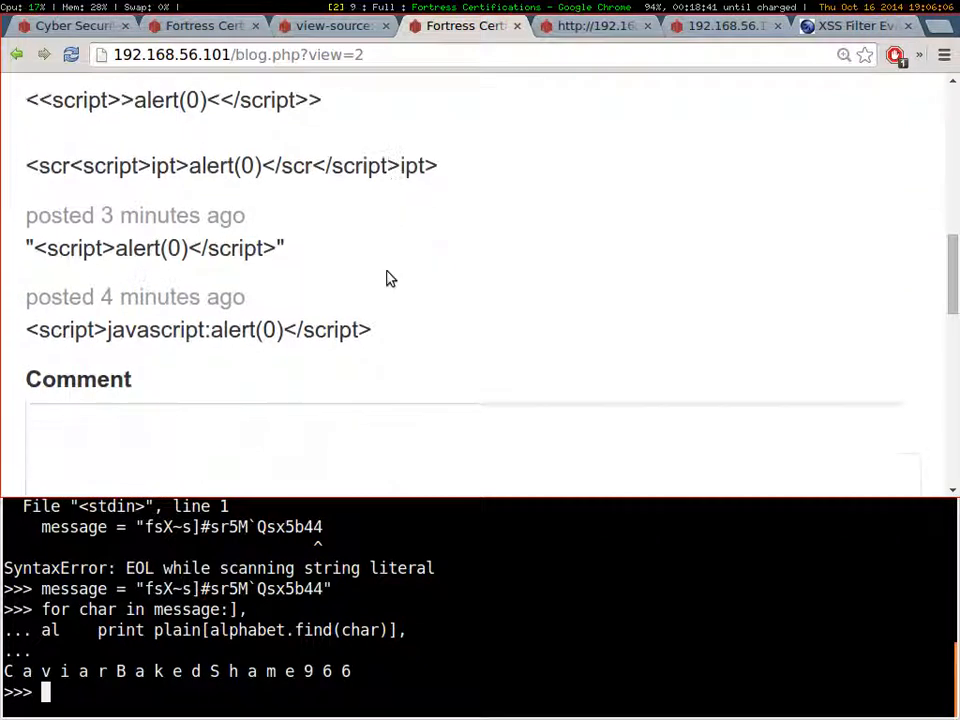
scroll(down, 3)
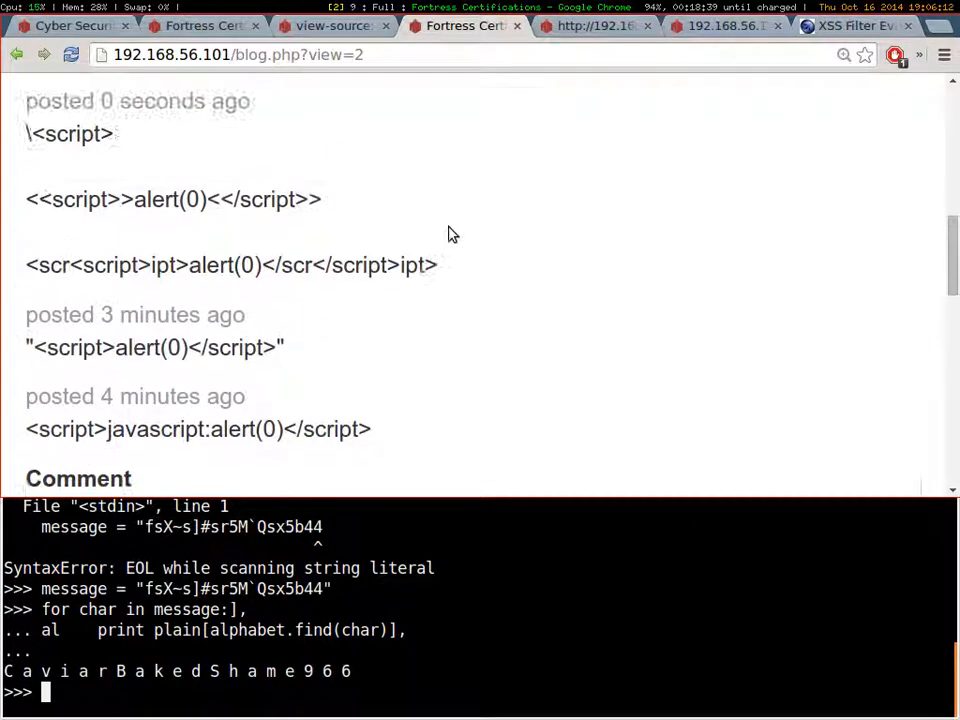
scroll(down, 3)
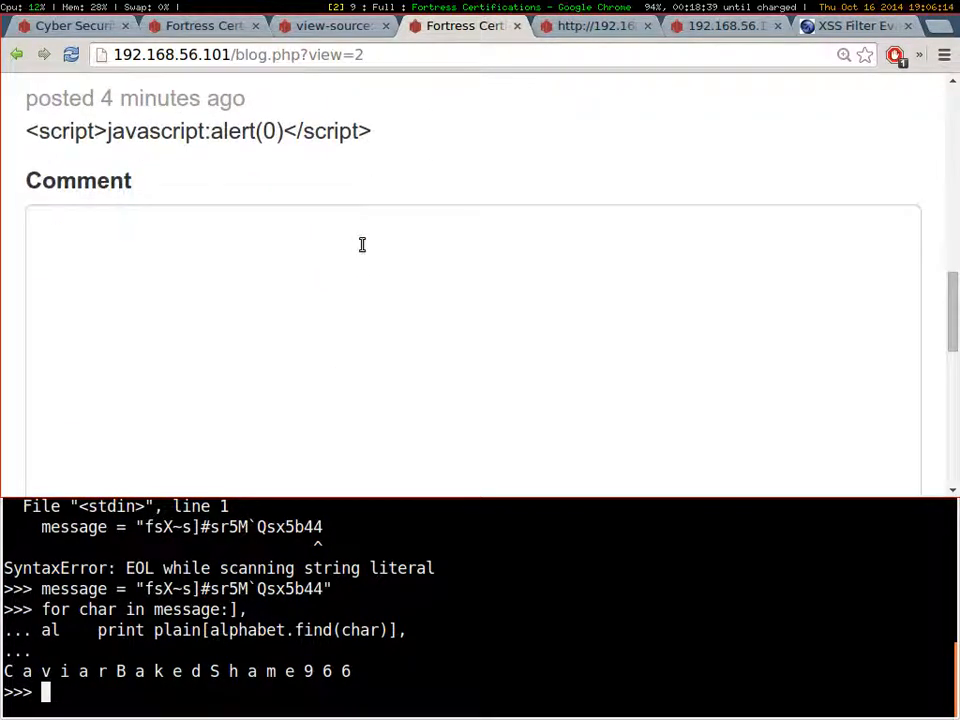
scroll(down, 3)
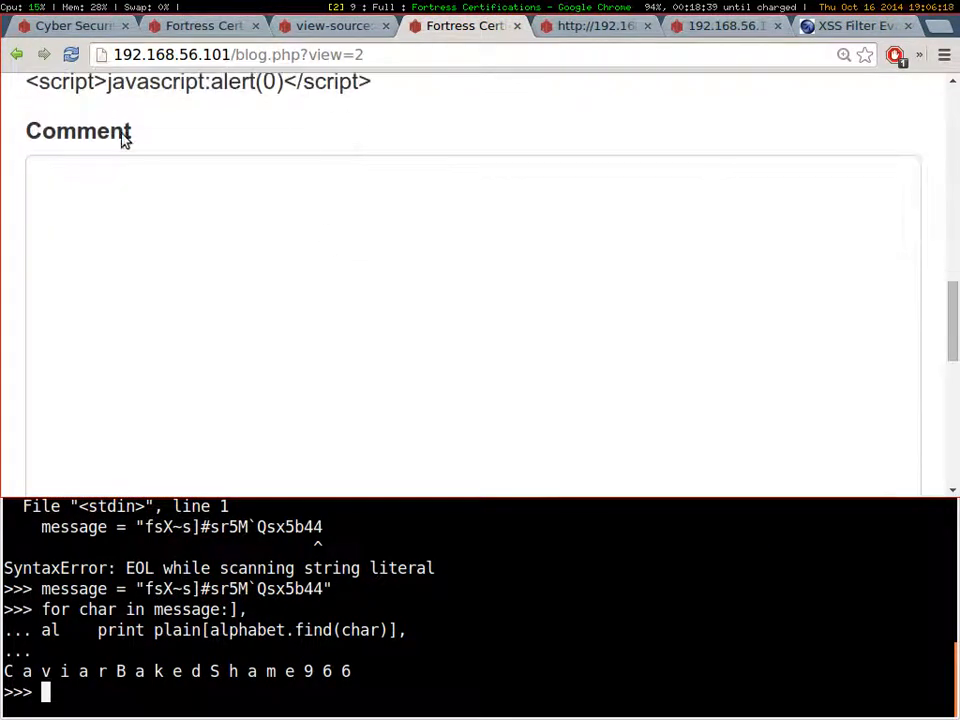
Inspect the comment form element, revealing it posts to blog.php?view=2.
right_click(150, 144)
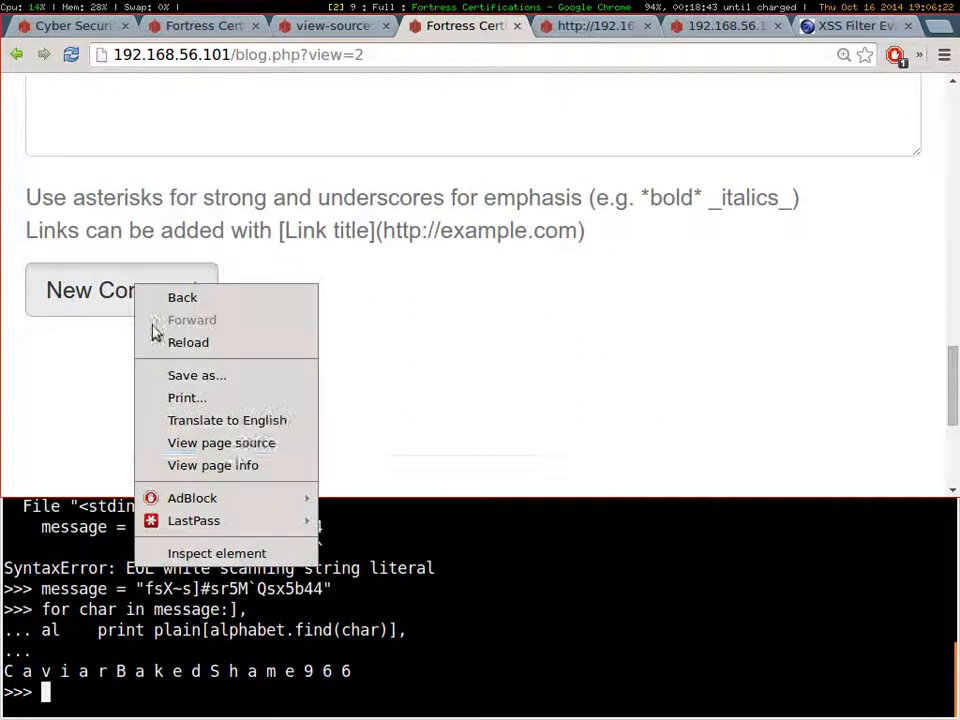
click(216, 552)
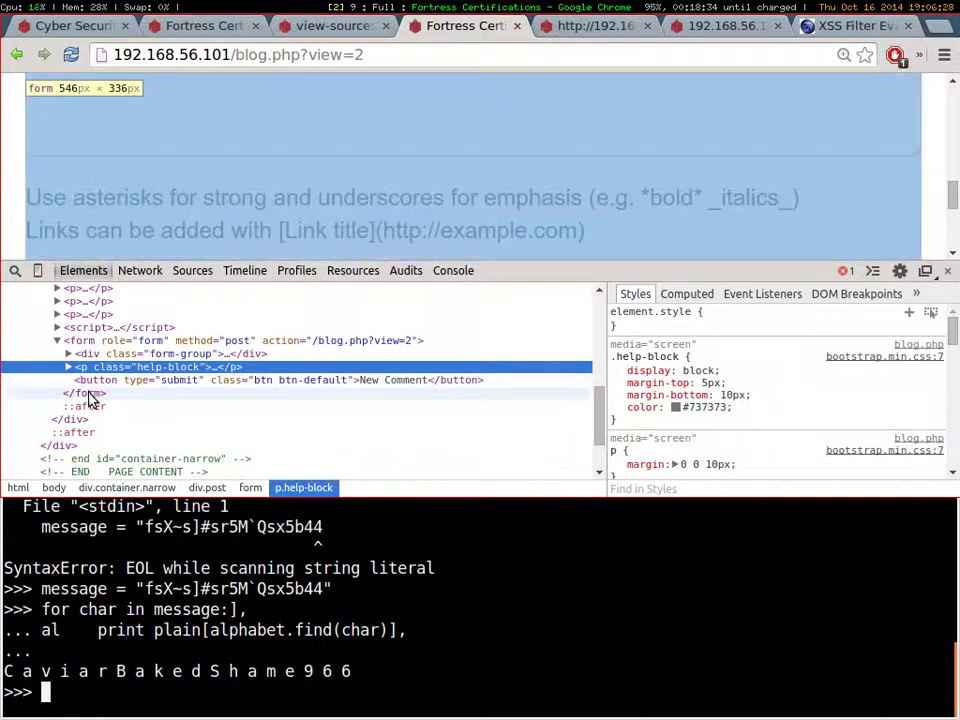
click(72, 406)
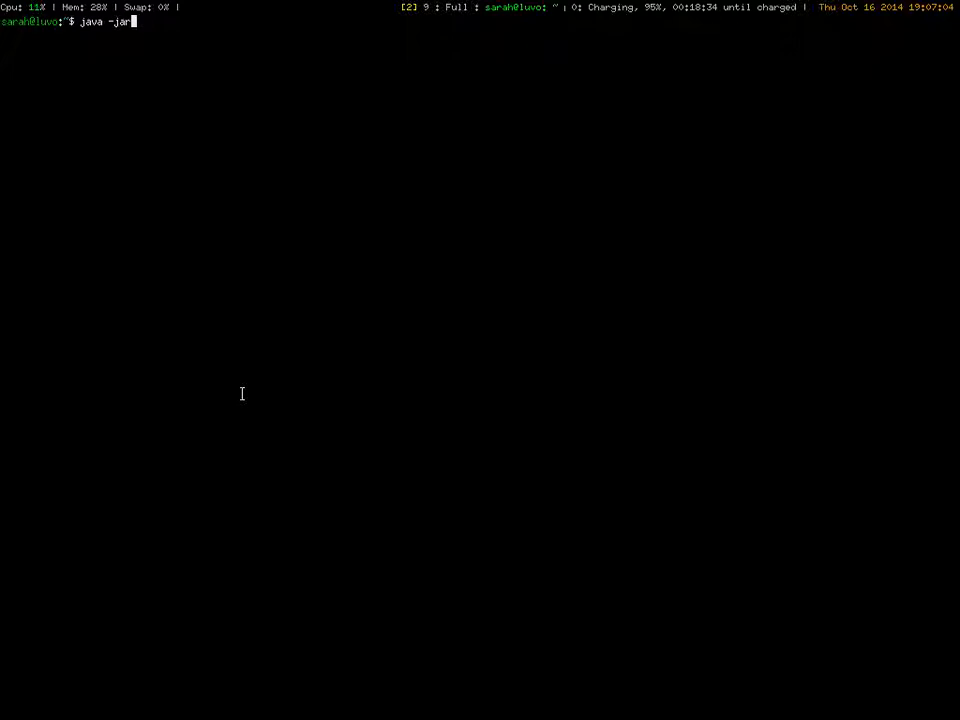
Complete the command as java -jar Downloads/burpsuite_free_v1.6.jar.
text(Downloads/)
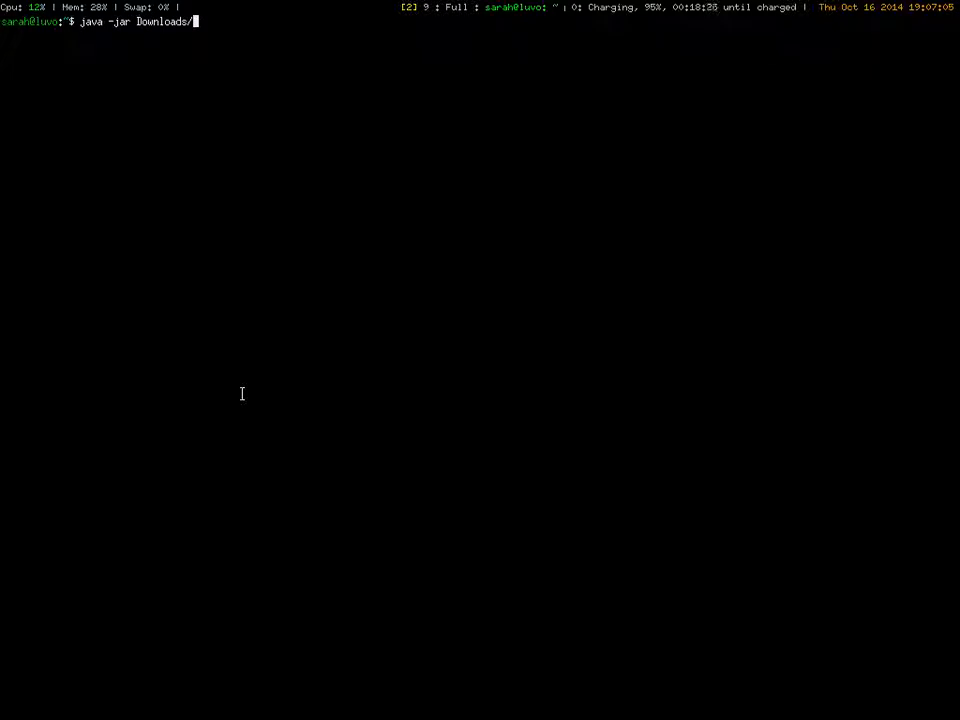
text(burpsuite_free_v1.6.jar)
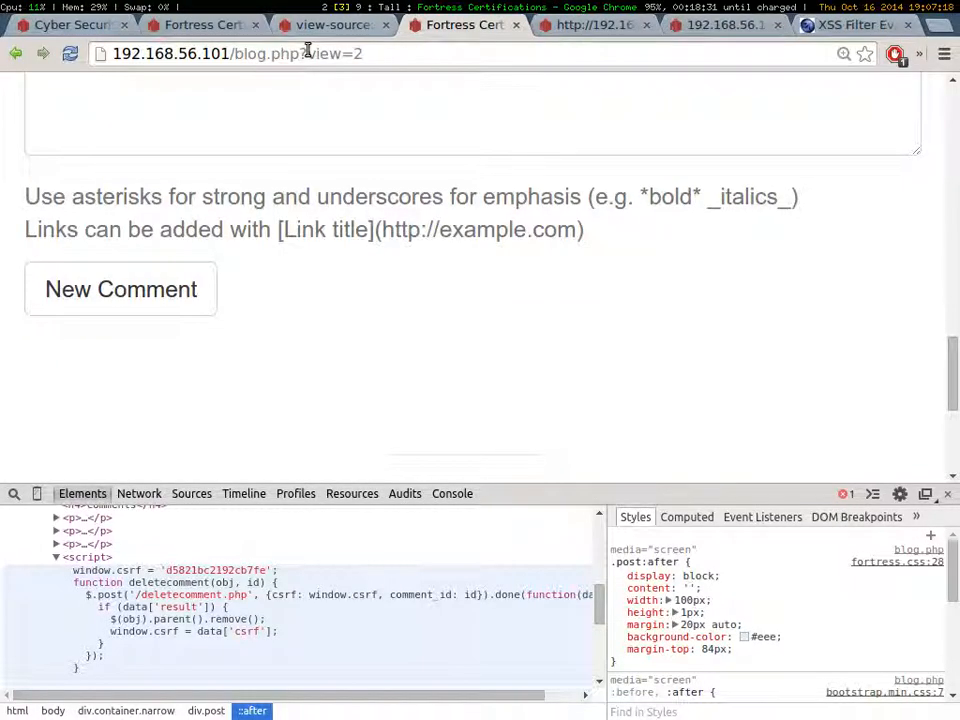
Select the blog.php?view=2 address in the address bar.
click(240, 54)
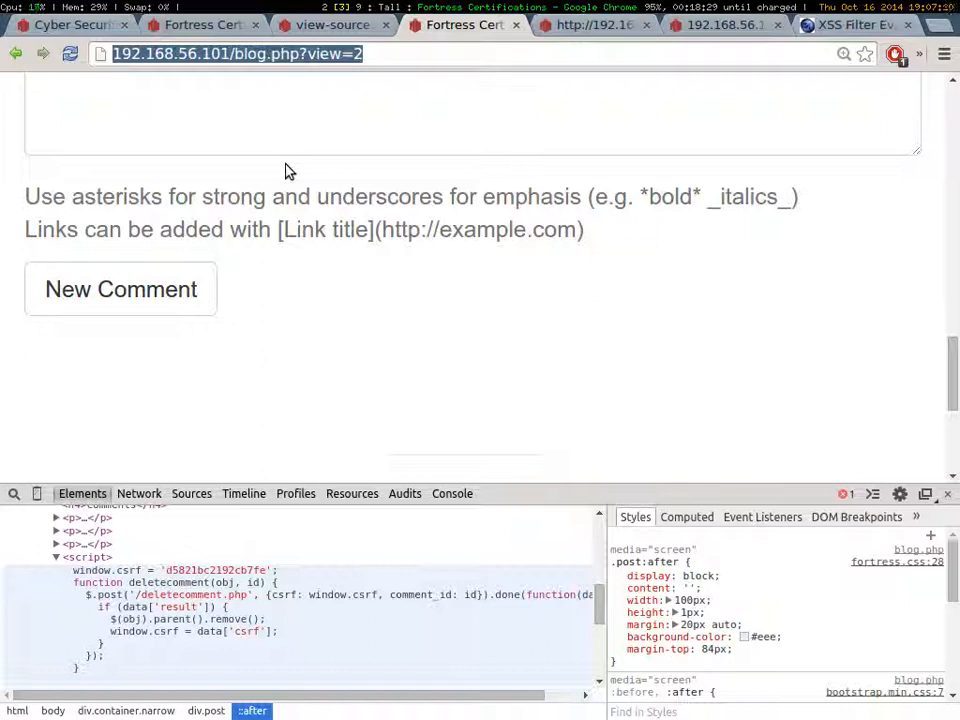
mouse_move(286, 152)
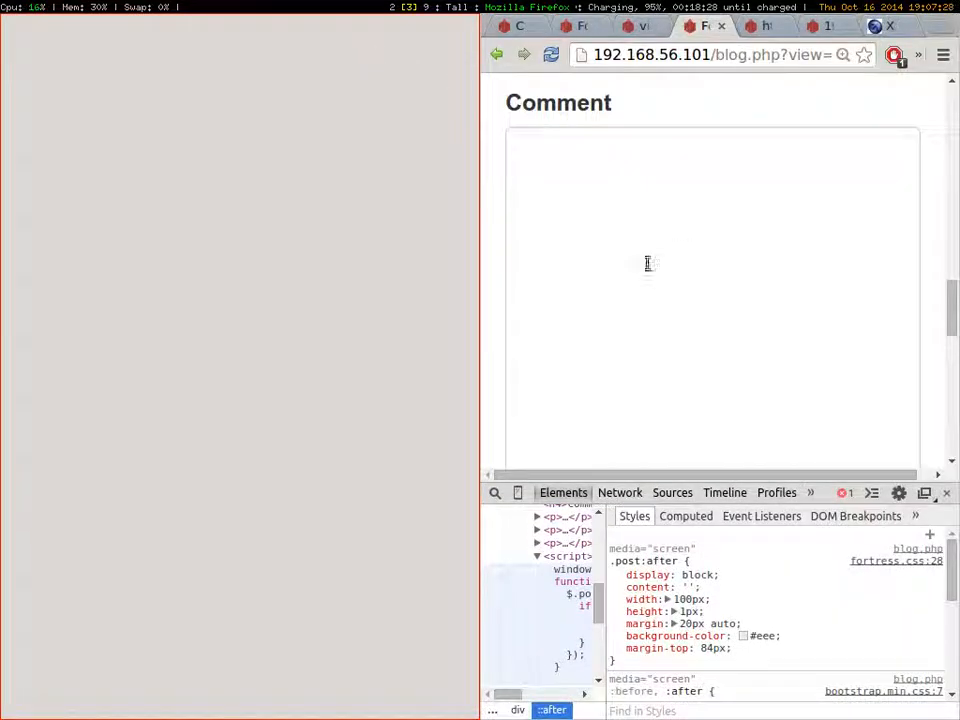
mouse_move(288, 32)
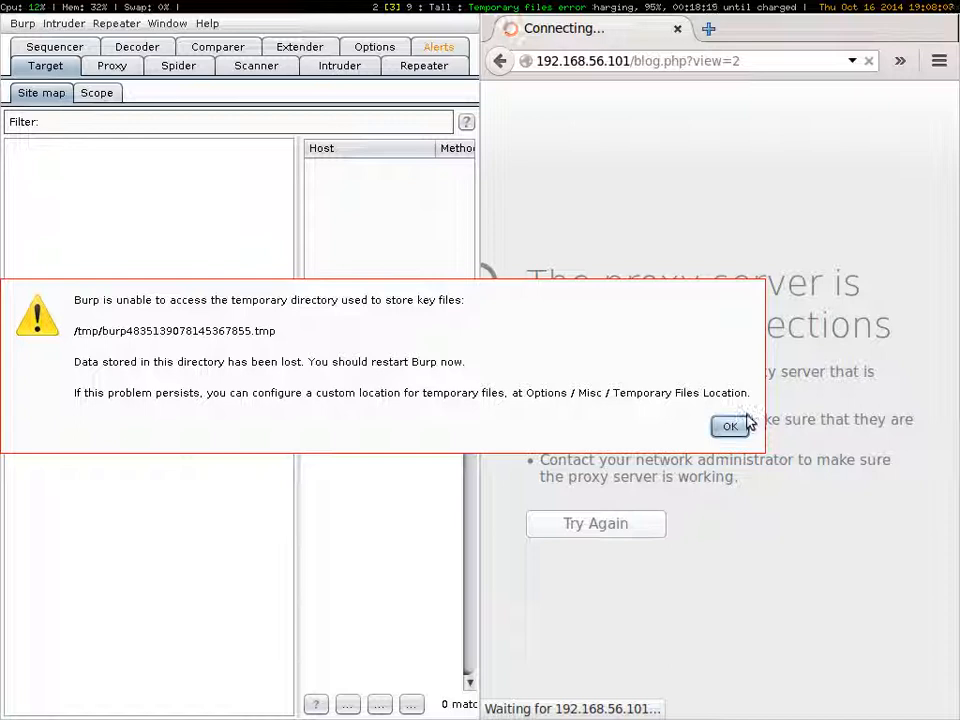
Dismiss the temp-directory alert and view the intercepted traffic in Proxy > Intercept.
click(728, 426)
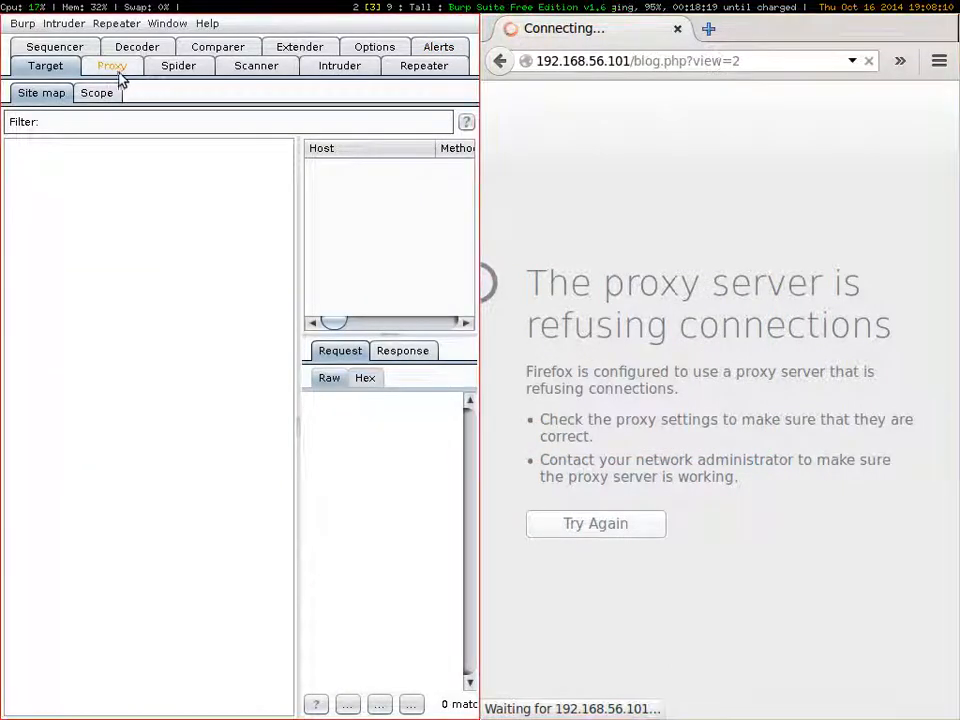
click(110, 64)
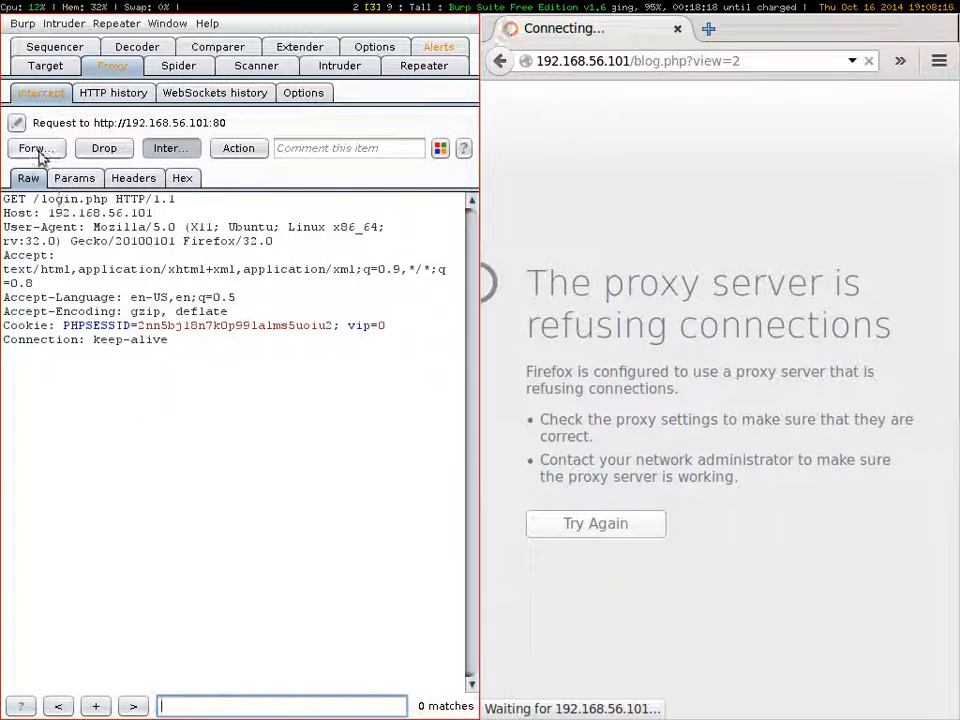
click(36, 148)
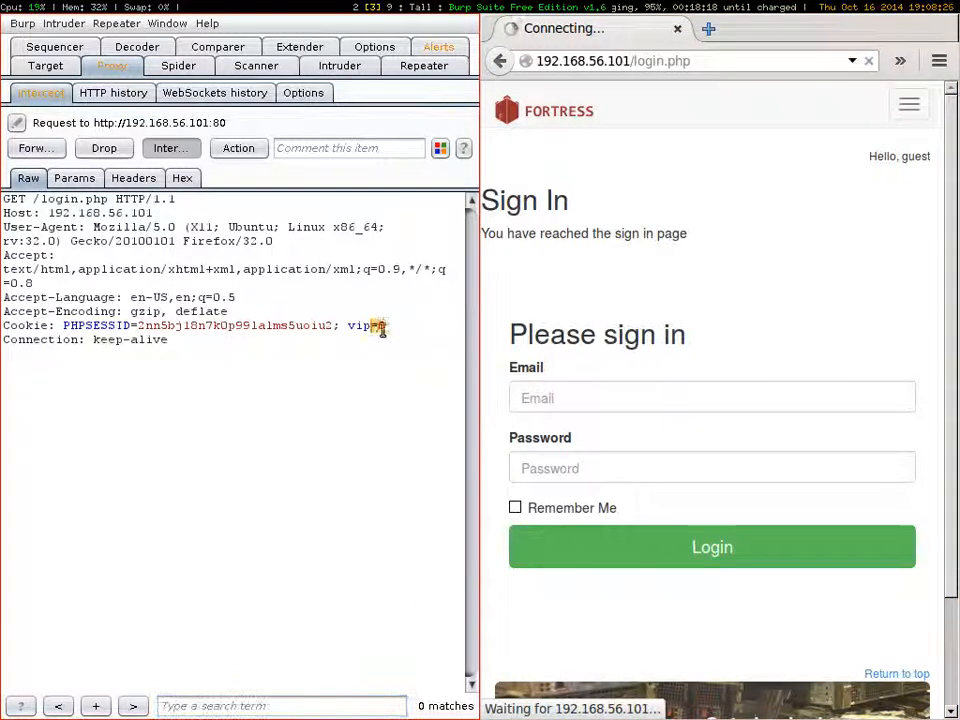
Edit the login.php request's cookie vip=0 to vip=1 and forward it to the server.
text(=1)
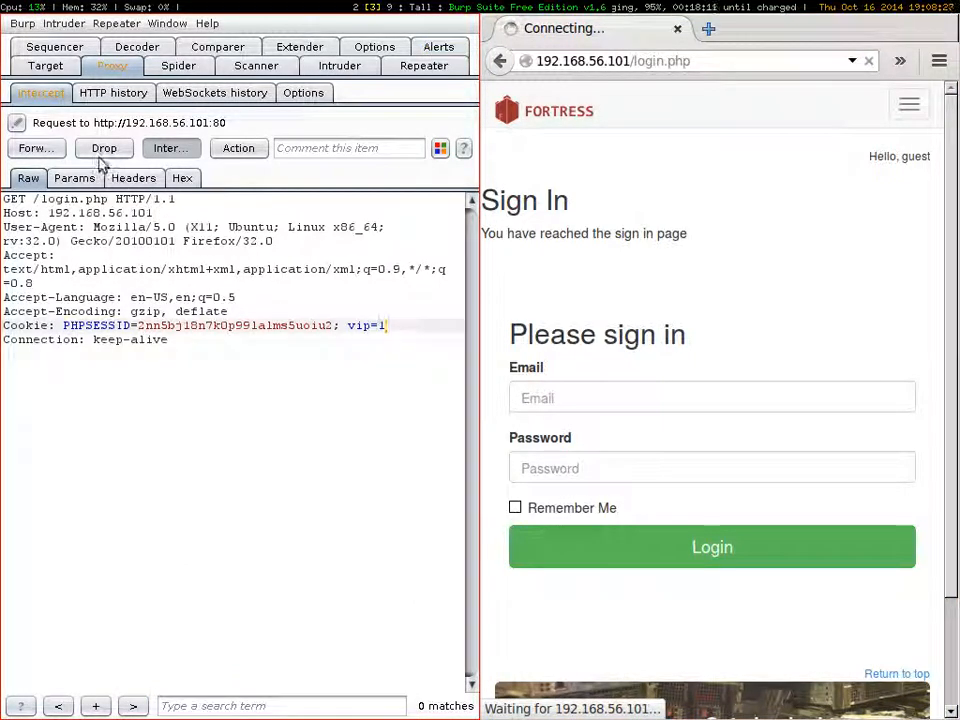
click(36, 148)
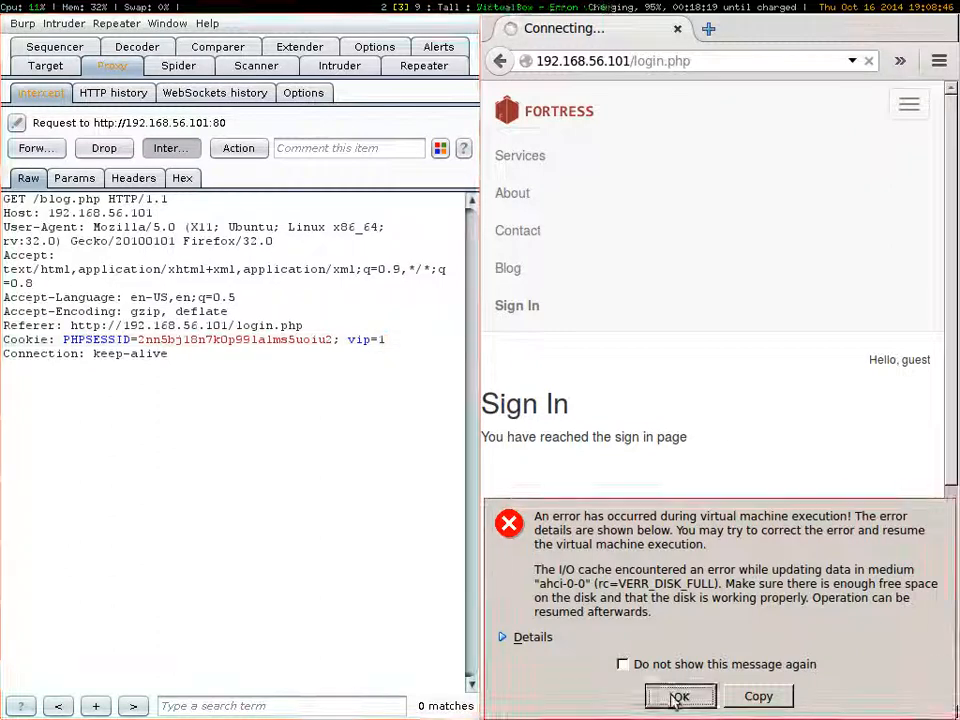
click(680, 696)
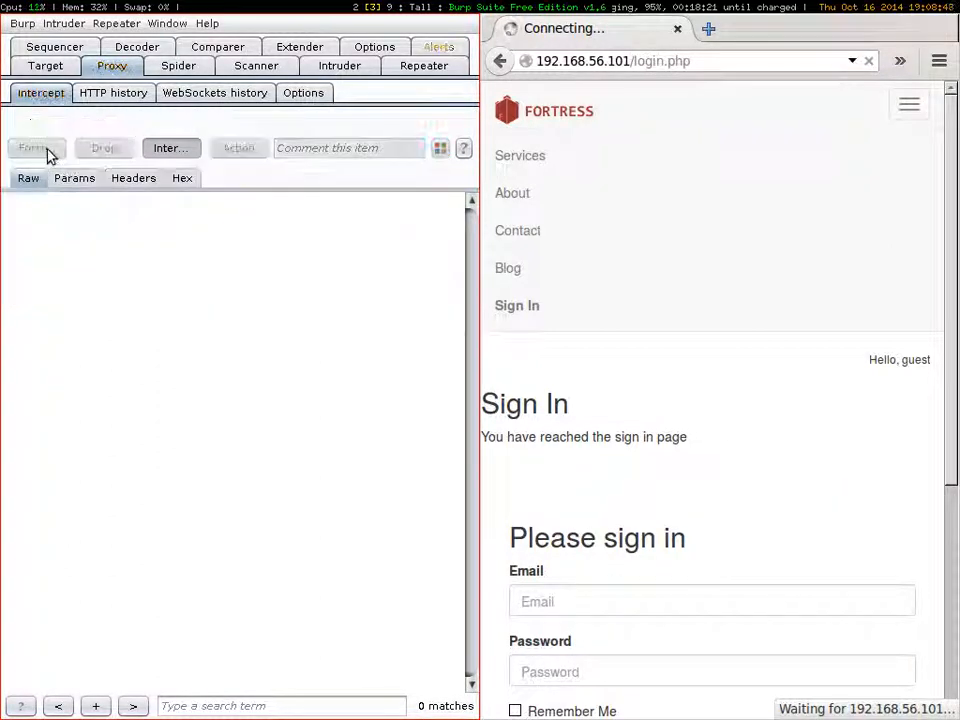